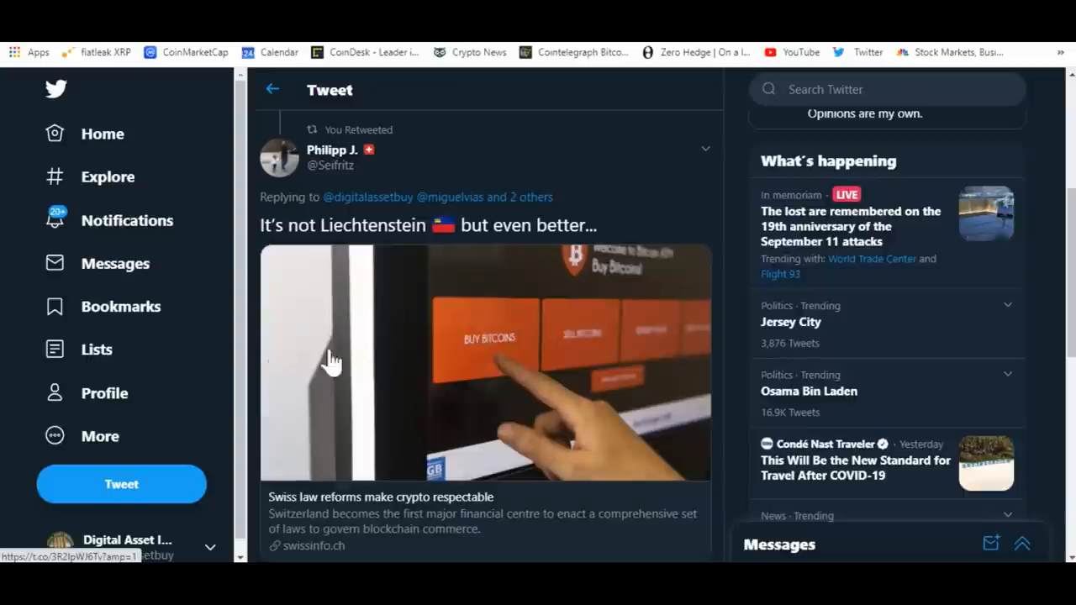
{"action": "mouse_move", "coordinate": [518, 316]}
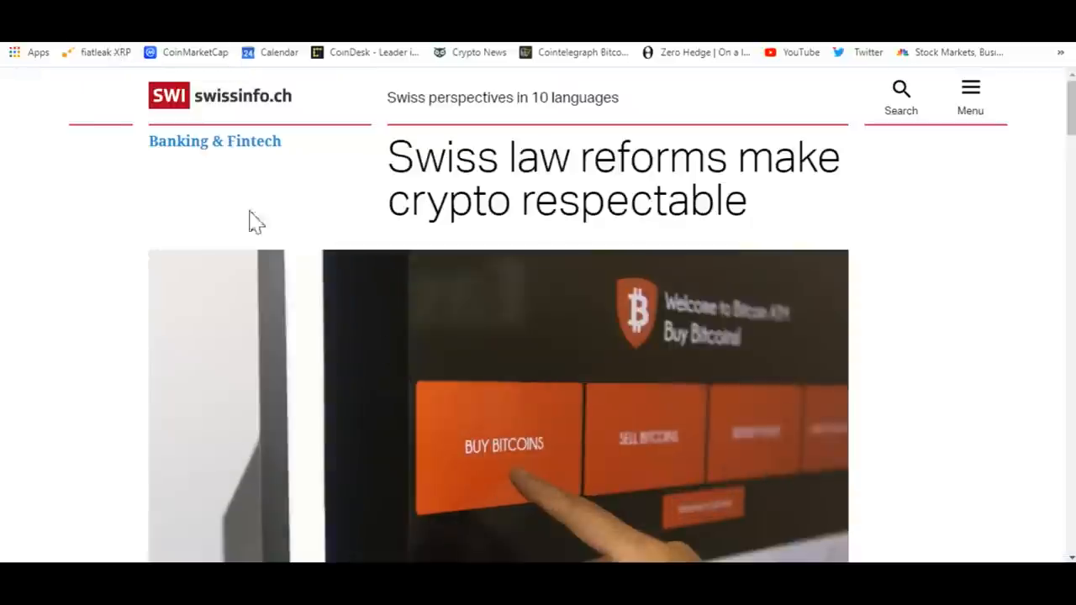
Scroll through the swissinfo.ch Blockchain Act article's introduction and first paragraphs
{"action": "scroll", "scroll_direction": "down", "scroll_amount": 3}
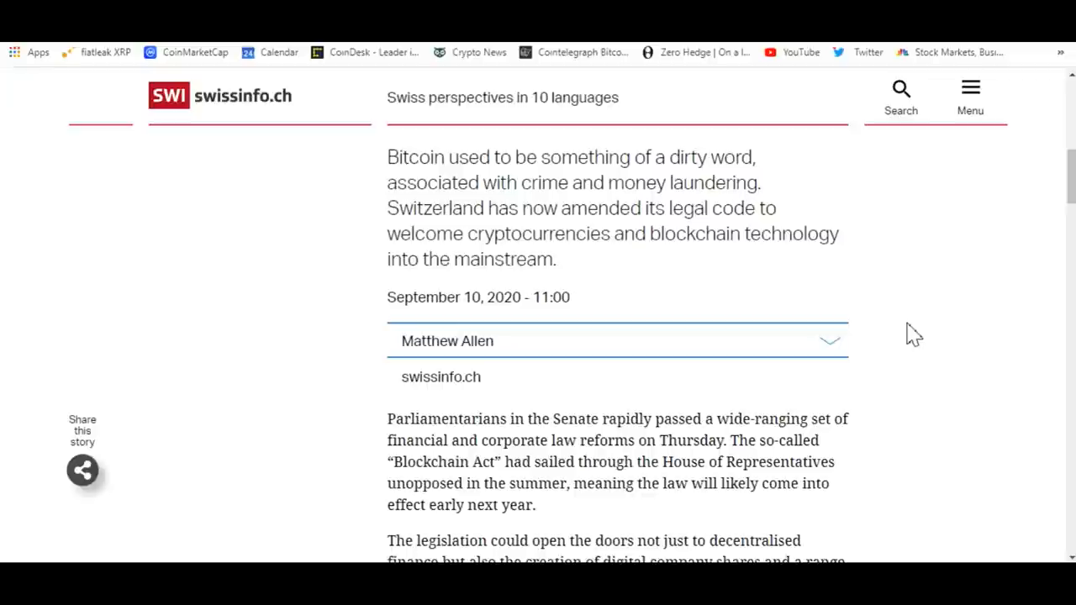
{"action": "mouse_move", "coordinate": [570, 244]}
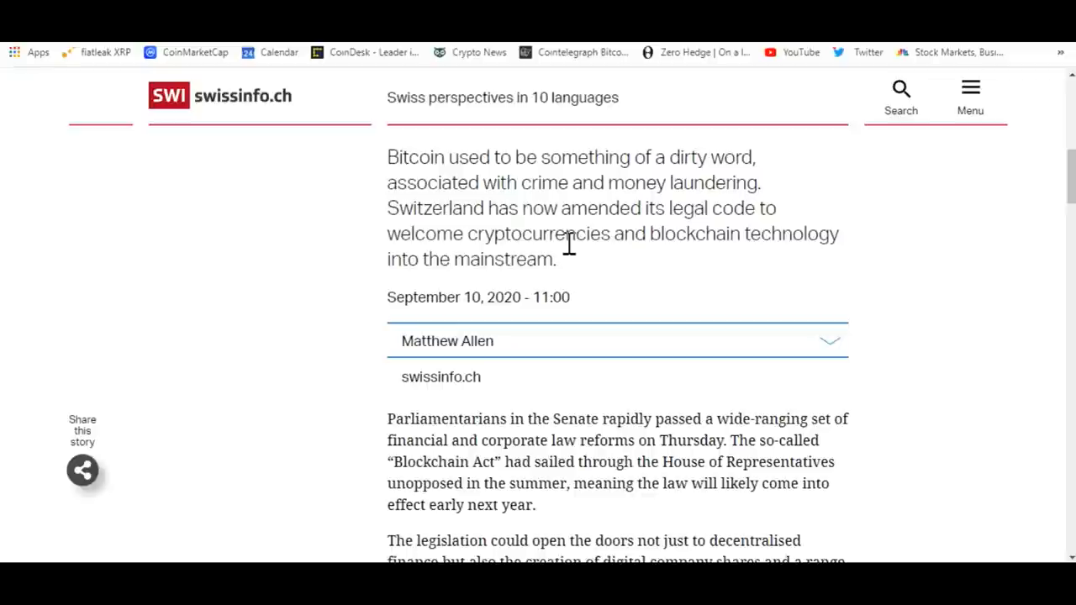
{"action": "mouse_move", "coordinate": [648, 263]}
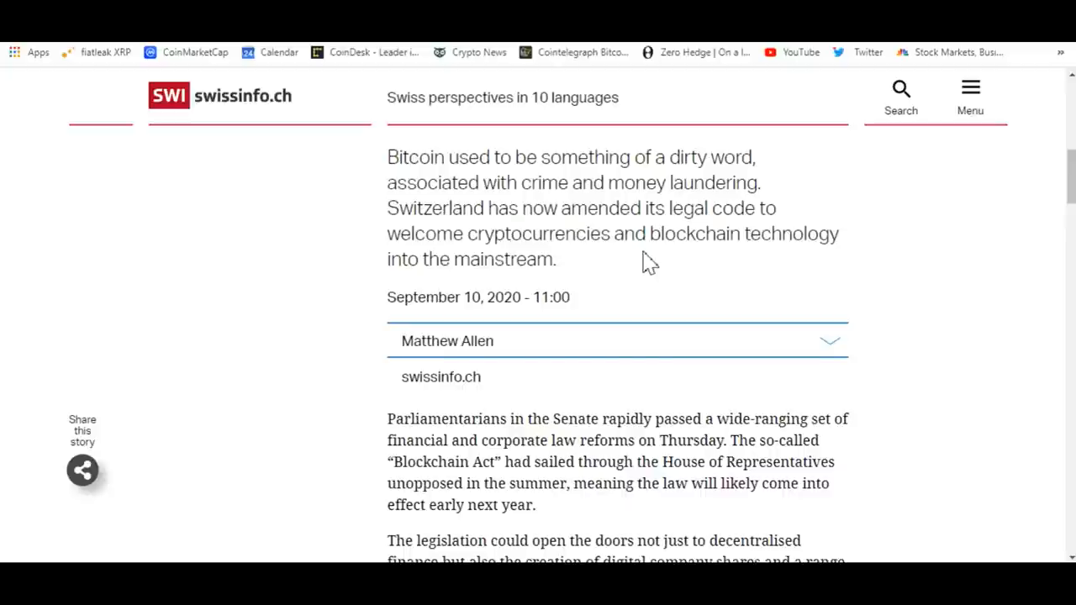
{"action": "mouse_move", "coordinate": [659, 480]}
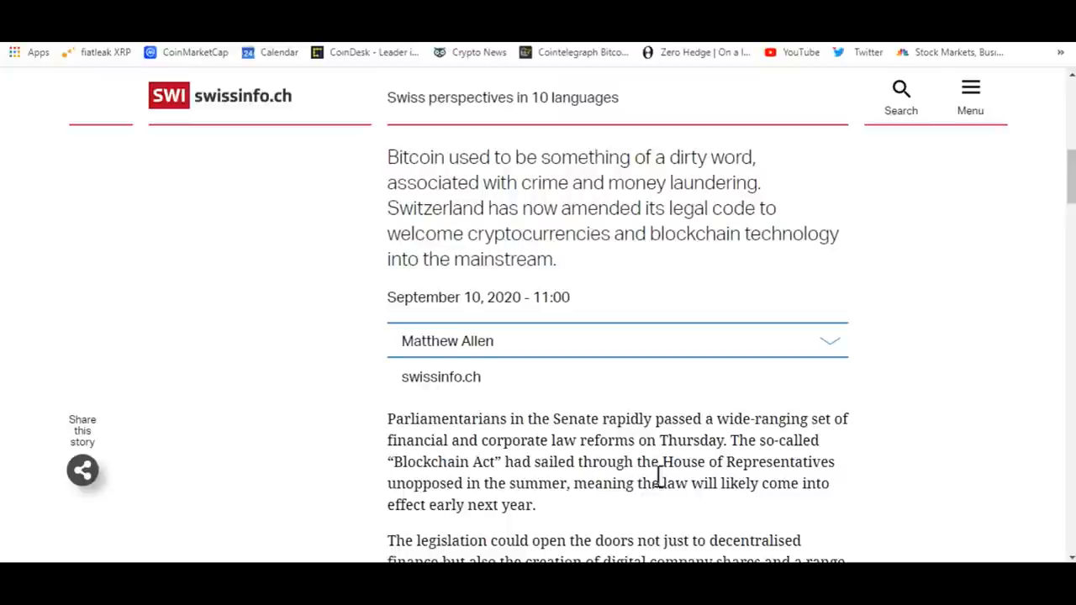
{"action": "scroll", "scroll_direction": "down", "scroll_amount": 3}
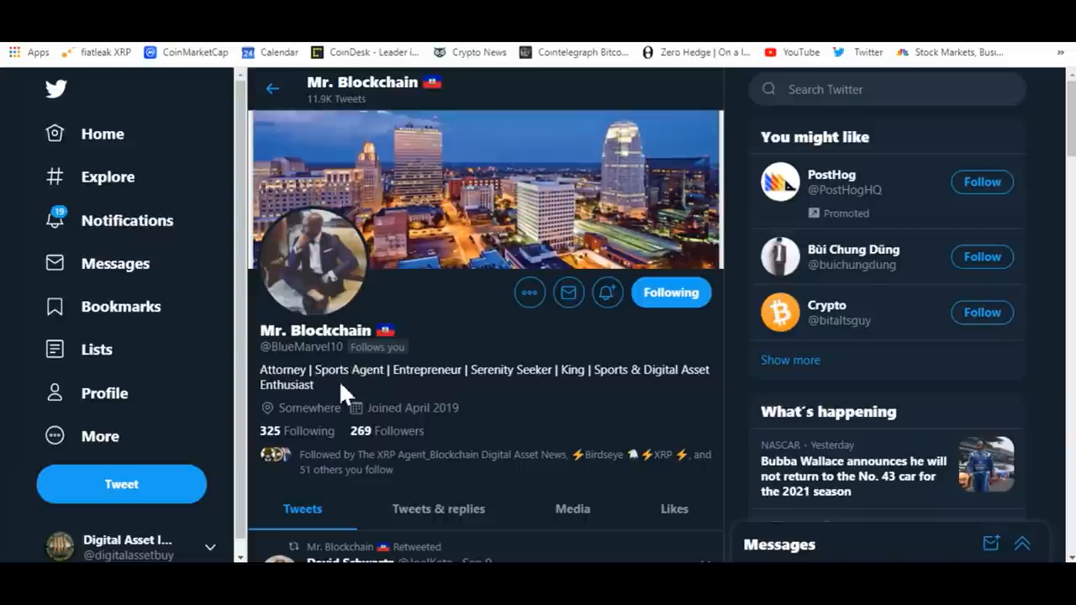
{"action": "mouse_move", "coordinate": [353, 403]}
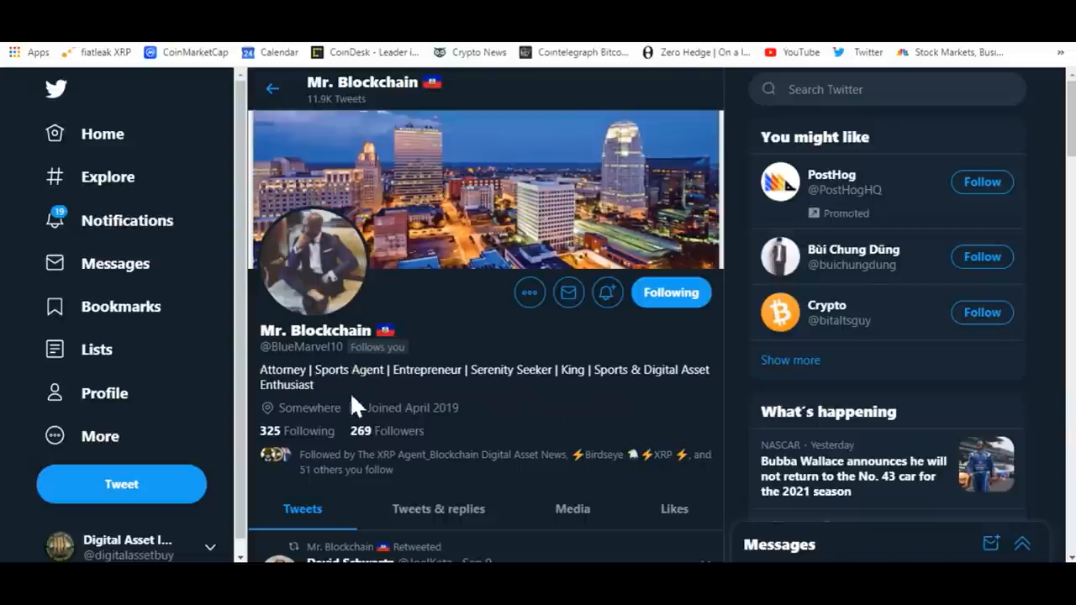
{"action": "mouse_move", "coordinate": [535, 393]}
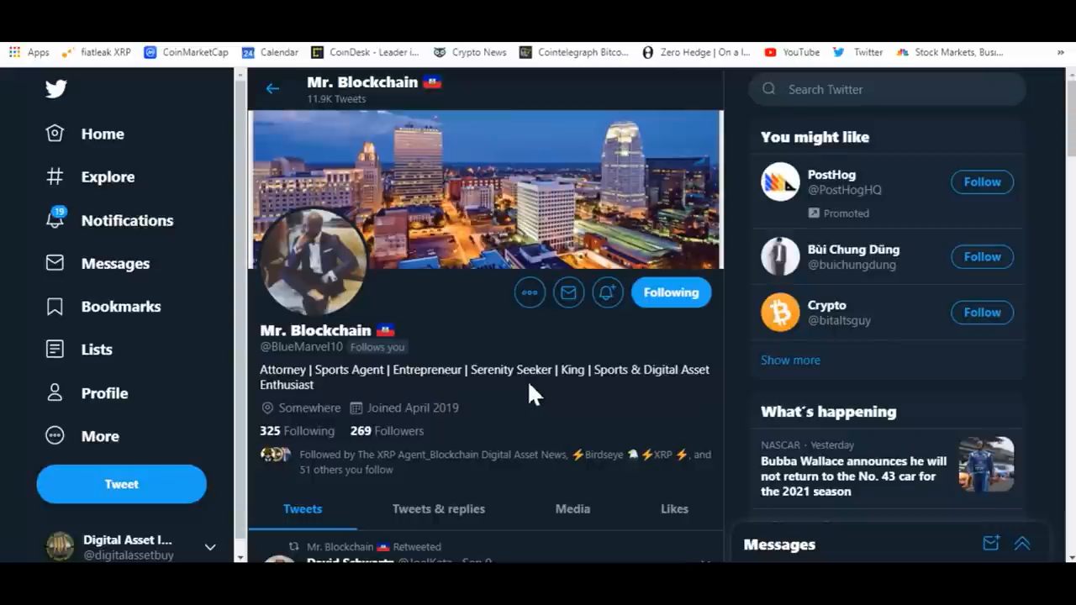
{"action": "mouse_move", "coordinate": [647, 395]}
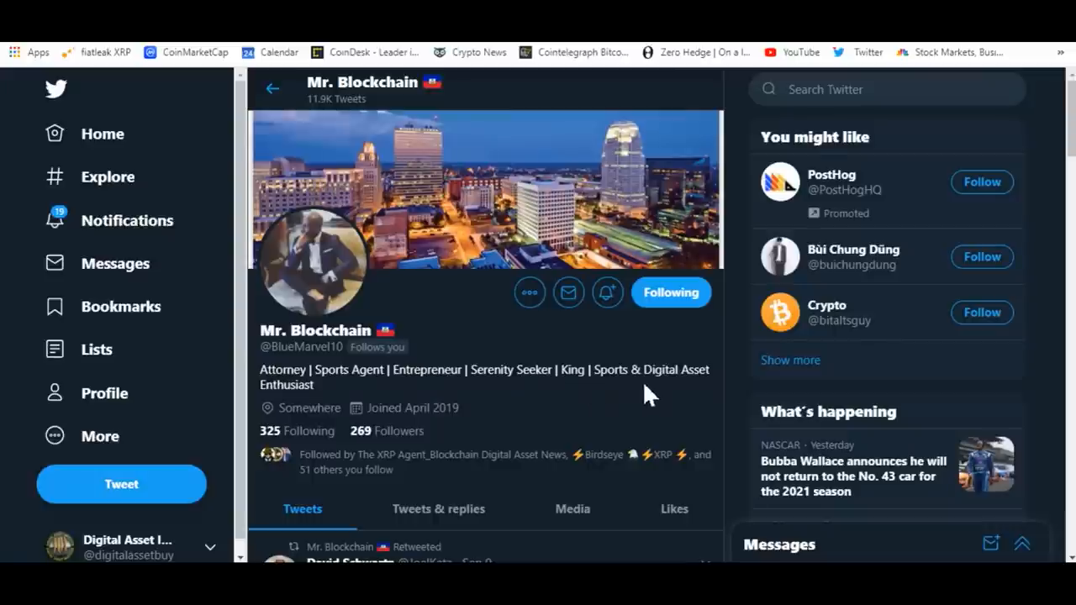
{"action": "mouse_move", "coordinate": [563, 400]}
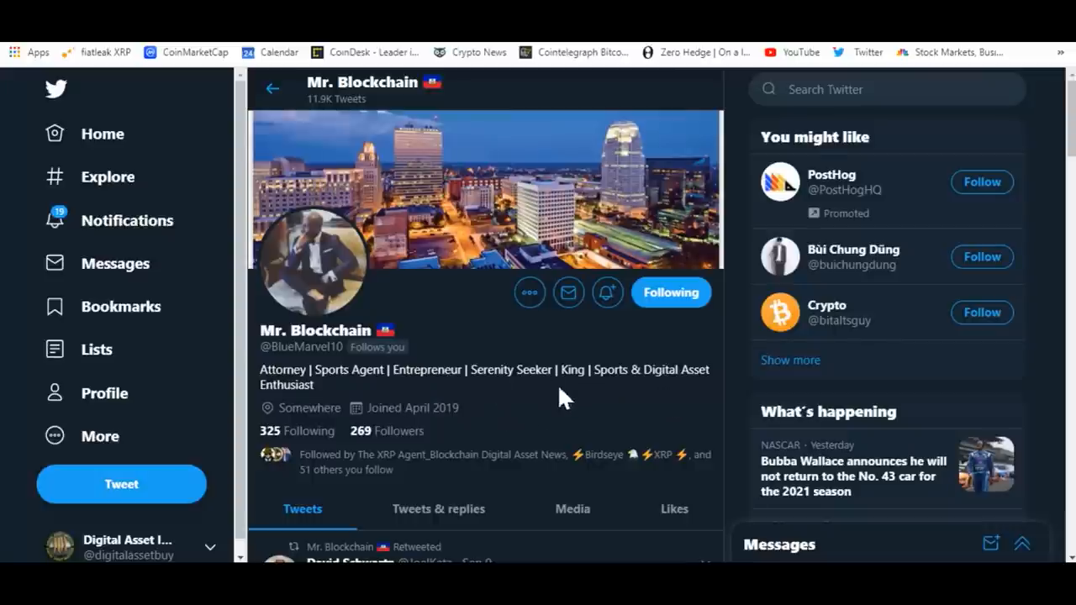
{"action": "mouse_move", "coordinate": [652, 440]}
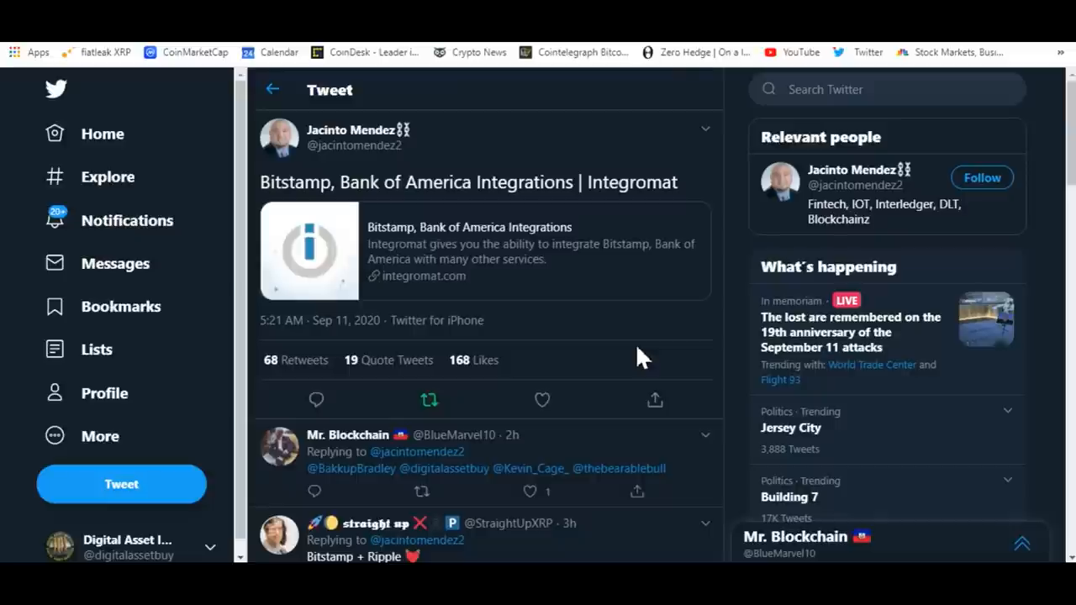
{"action": "mouse_move", "coordinate": [664, 333]}
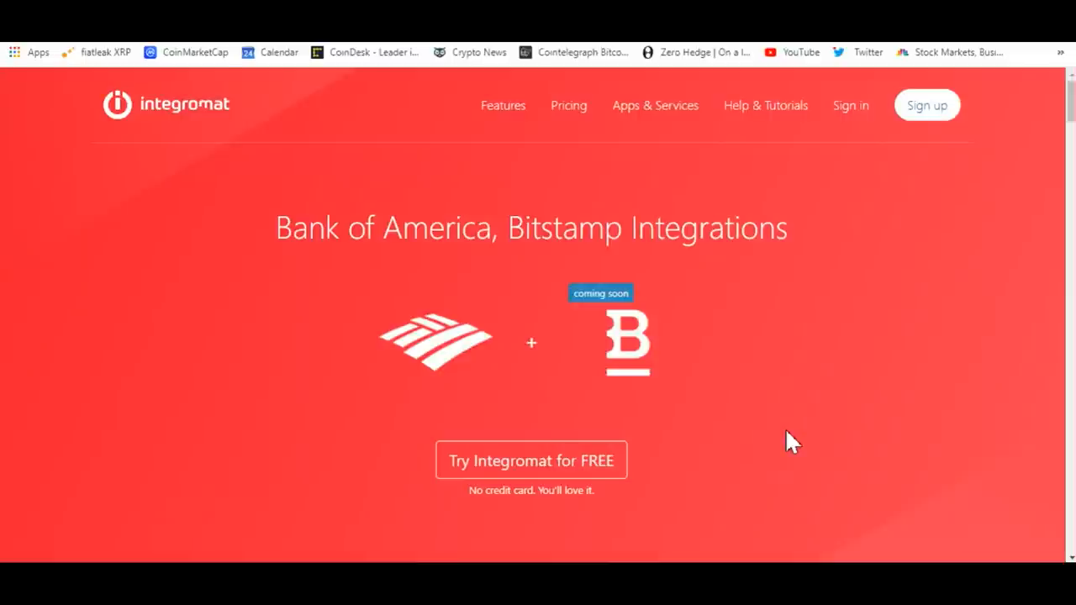
Scroll the integrations page past the 'What is Integromat?' illustration to the Transformers section
{"action": "scroll", "scroll_direction": "down", "scroll_amount": 3}
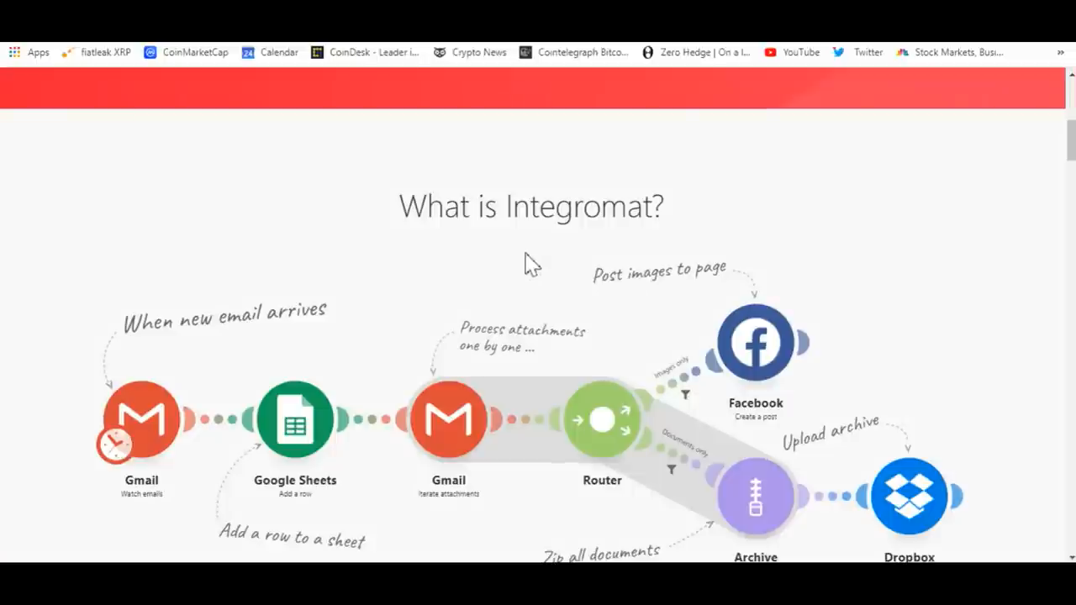
{"action": "mouse_move", "coordinate": [575, 535]}
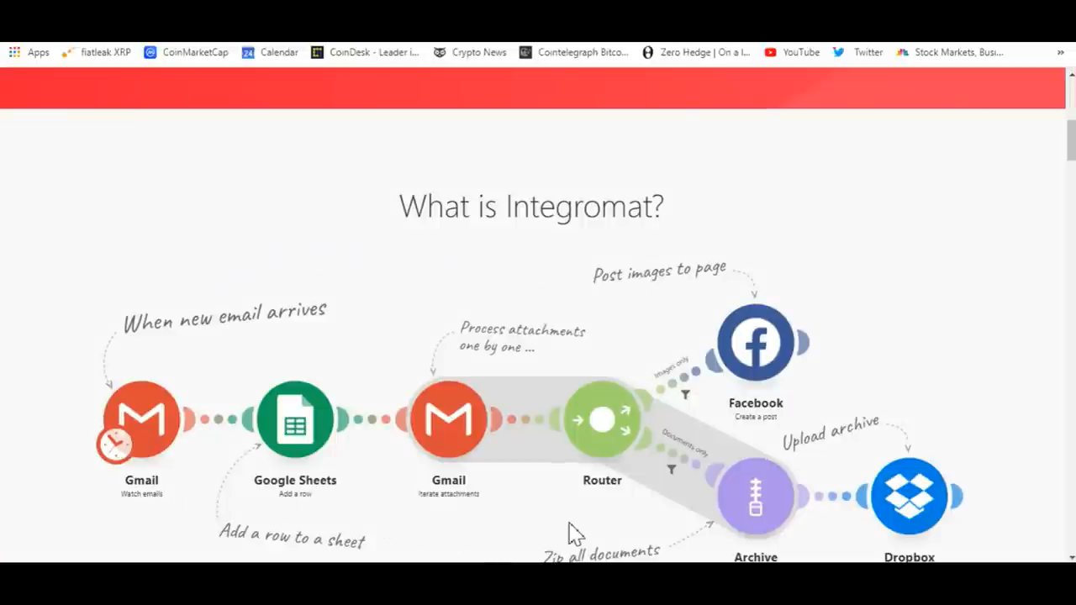
{"action": "scroll", "scroll_direction": "down", "scroll_amount": 3}
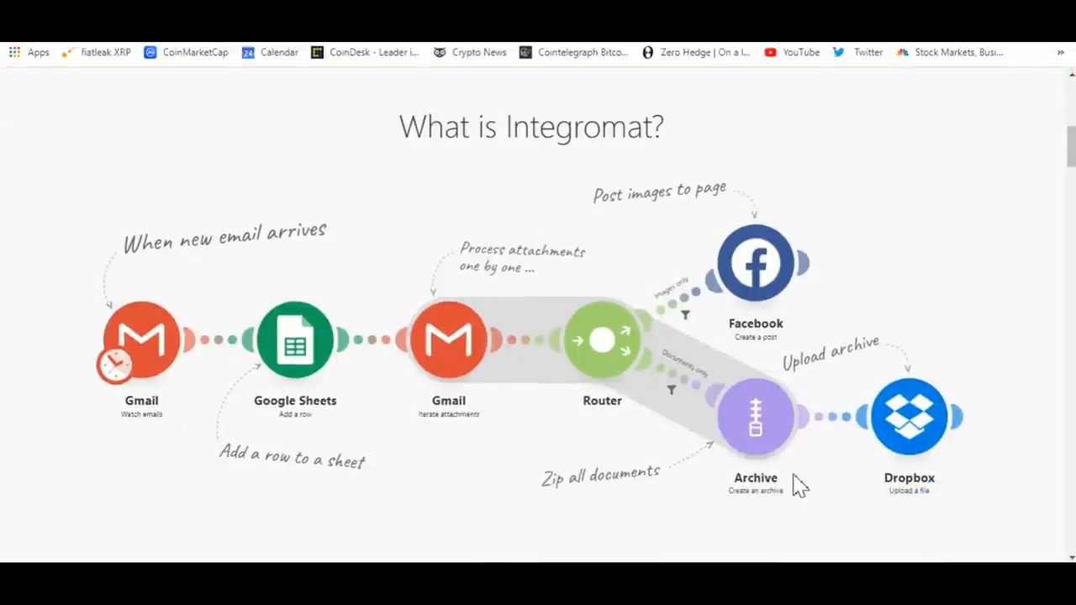
{"action": "scroll", "scroll_direction": "down", "scroll_amount": 3}
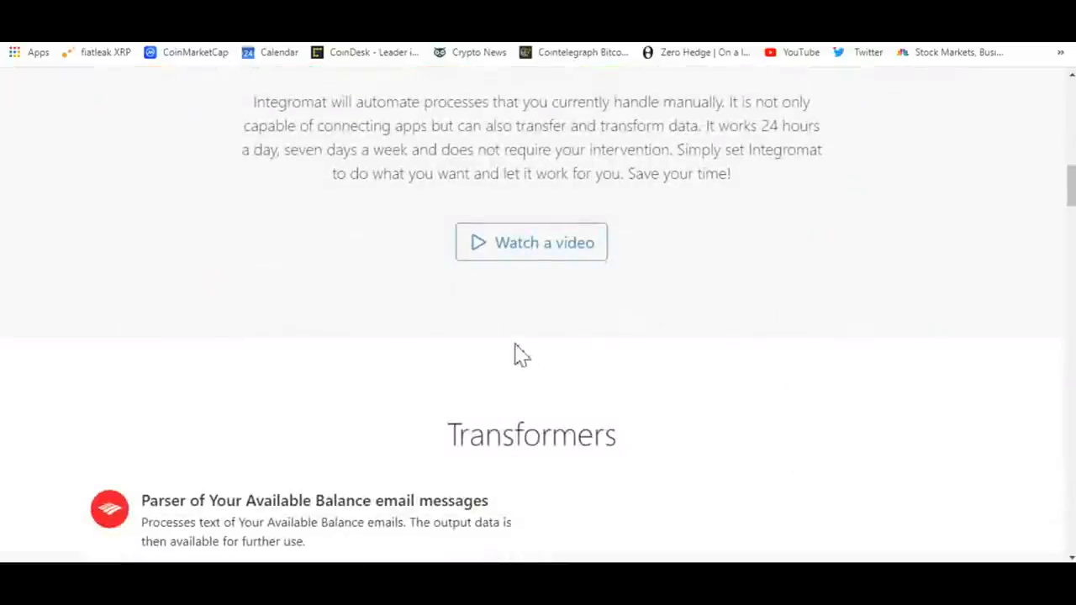
{"action": "mouse_move", "coordinate": [597, 300]}
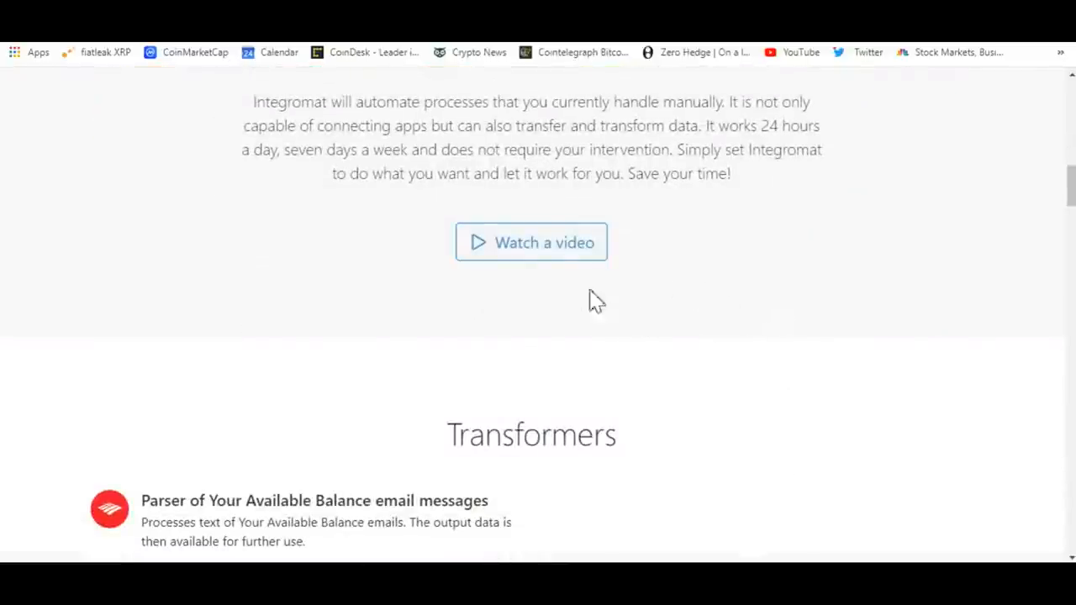
Play the 'What is Integromat?' YouTube video and pause it at about 0:50
{"action": "left_click", "coordinate": [531, 242]}
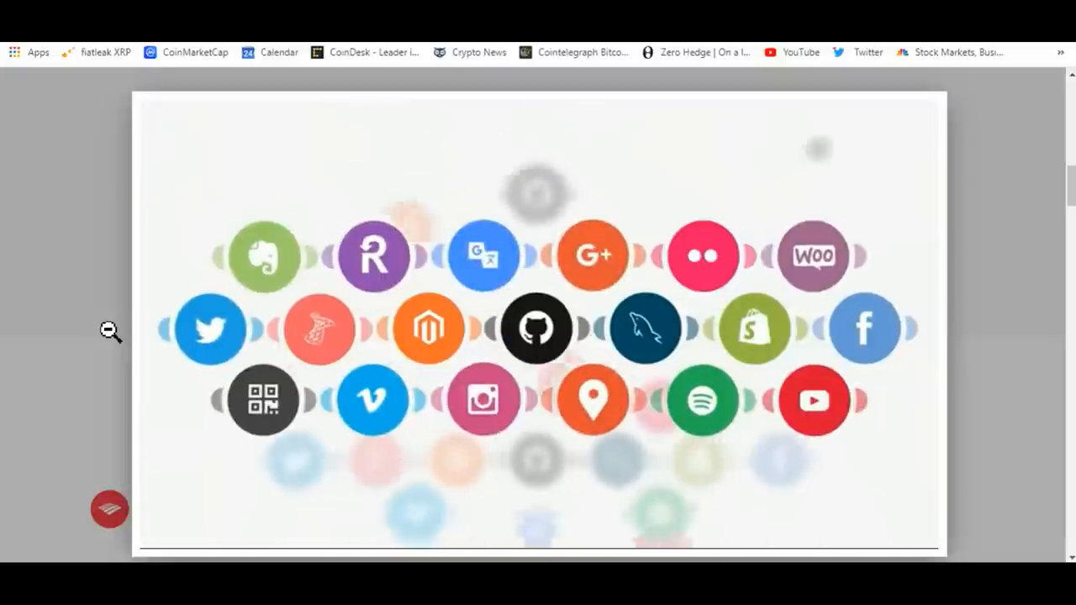
{"action": "left_click", "coordinate": [537, 328]}
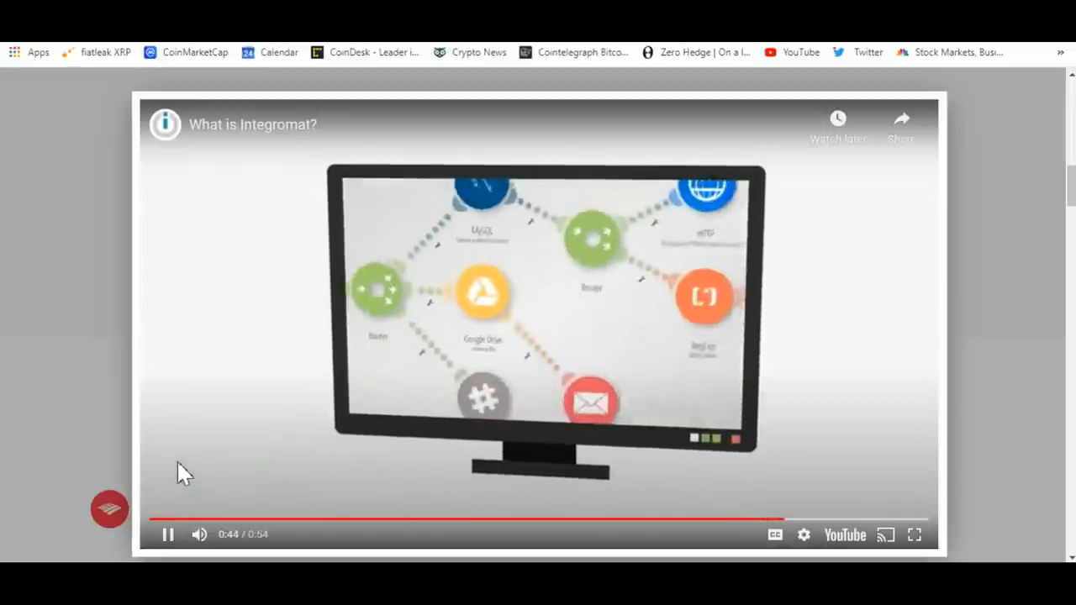
{"action": "mouse_move", "coordinate": [168, 534]}
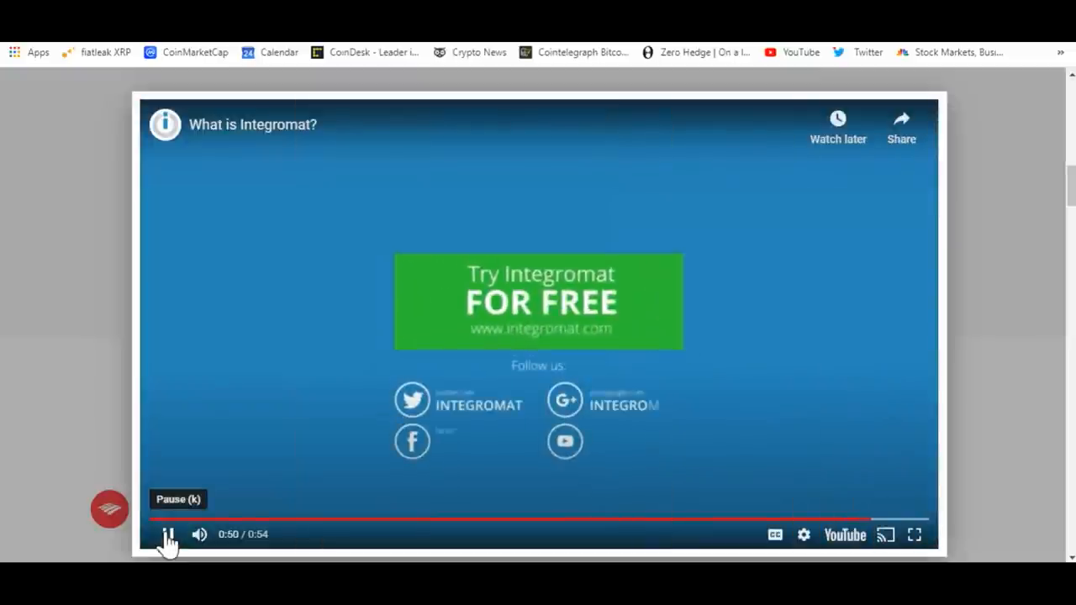
{"action": "left_click", "coordinate": [168, 534]}
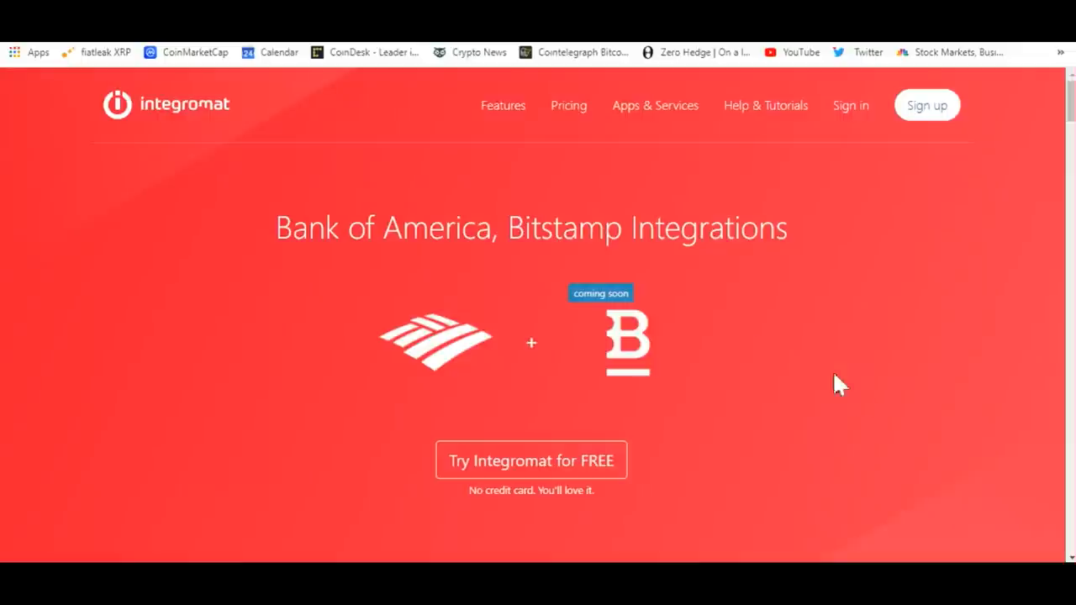
{"action": "mouse_move", "coordinate": [904, 410]}
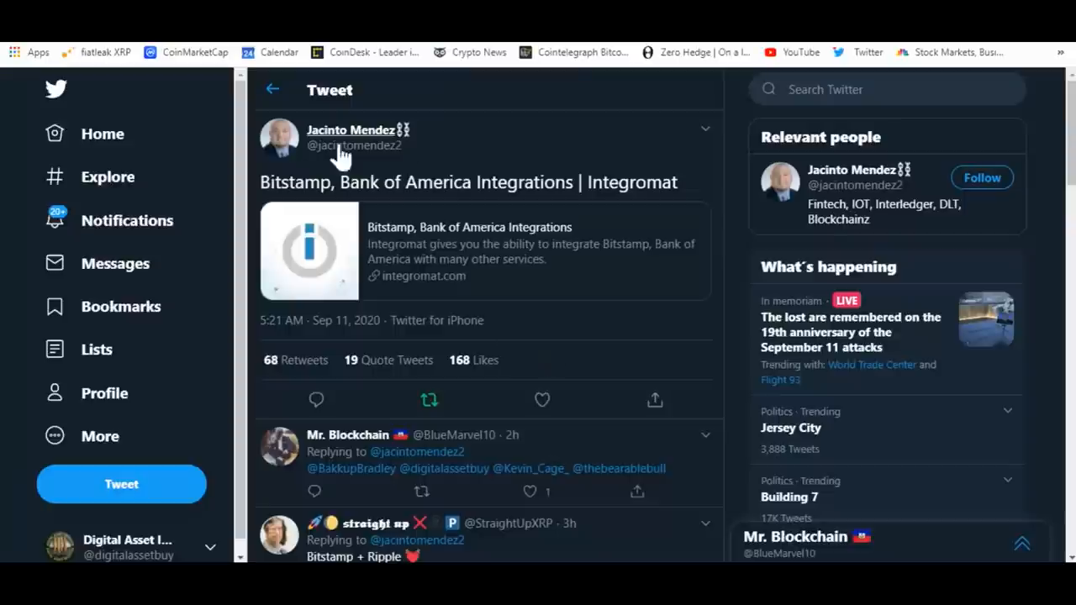
{"action": "mouse_move", "coordinate": [501, 155]}
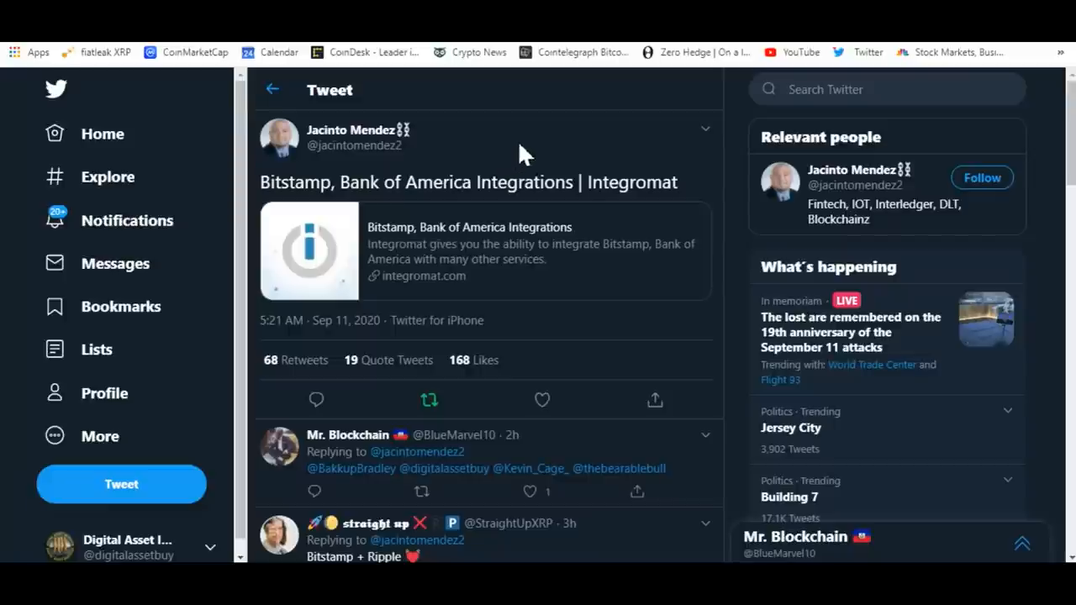
{"action": "mouse_move", "coordinate": [958, 248]}
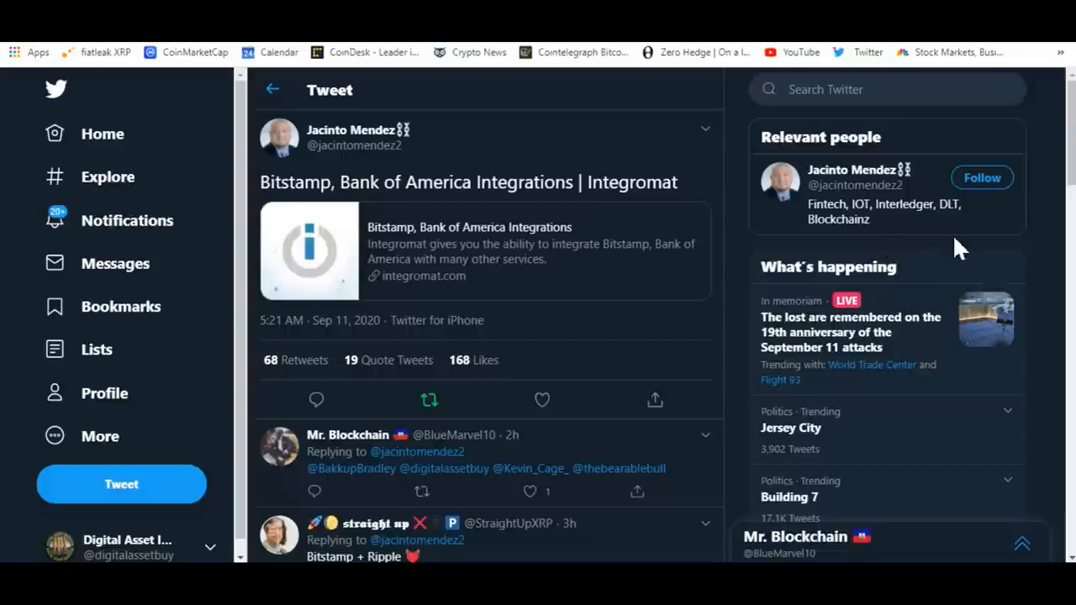
{"action": "mouse_move", "coordinate": [362, 403]}
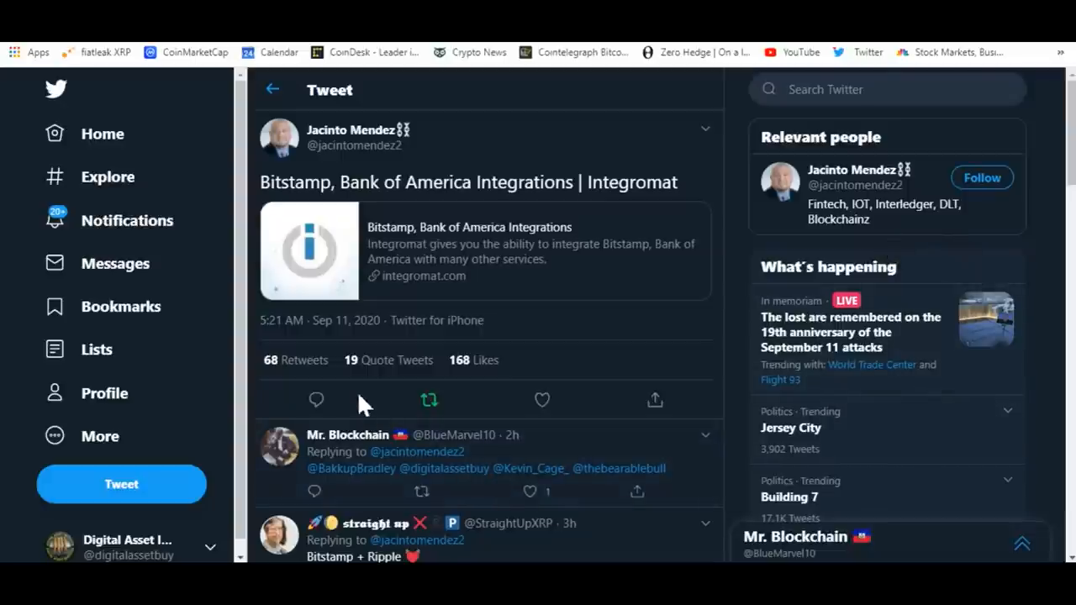
{"action": "mouse_move", "coordinate": [714, 378]}
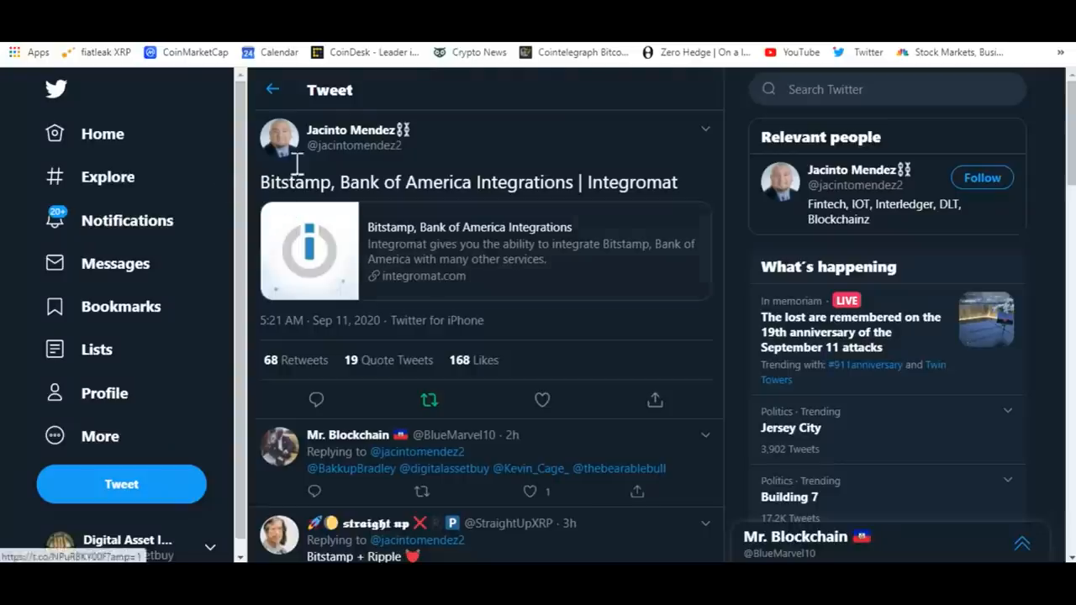
{"action": "mouse_move", "coordinate": [350, 132]}
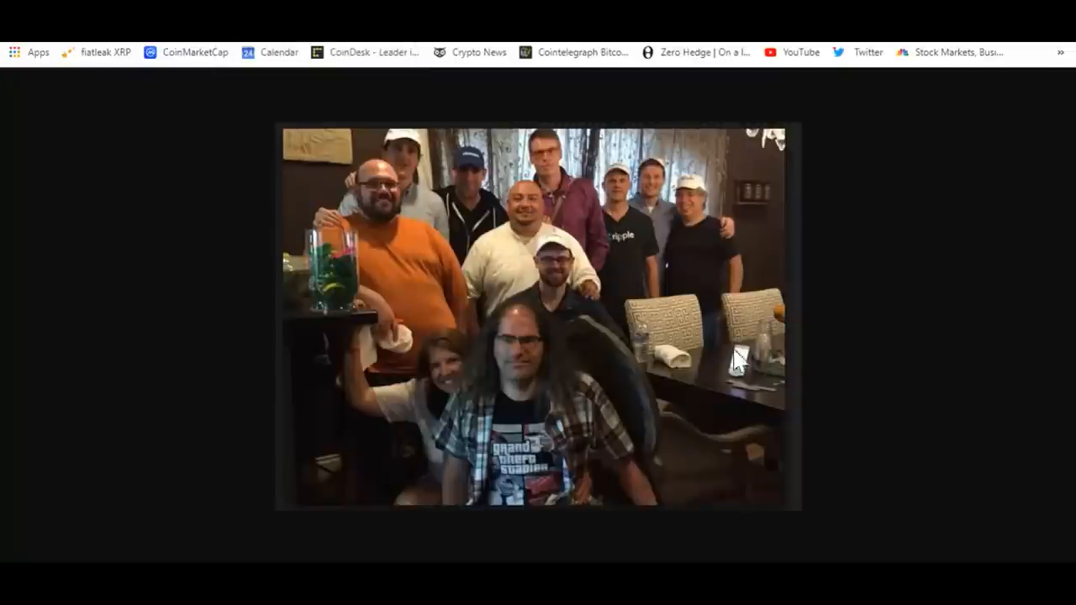
{"action": "mouse_move", "coordinate": [701, 292]}
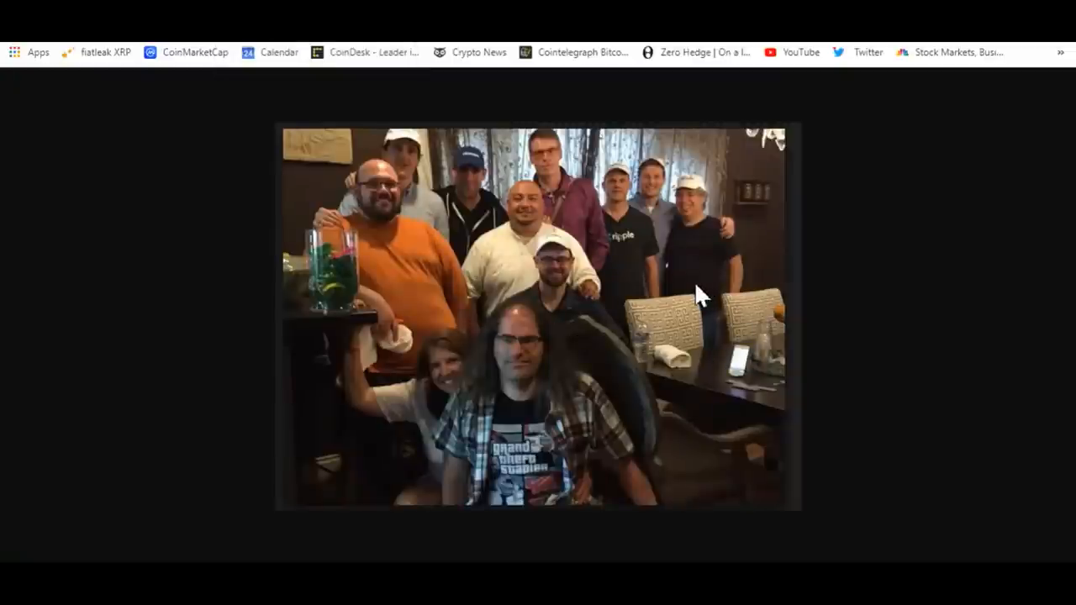
{"action": "mouse_move", "coordinate": [585, 185]}
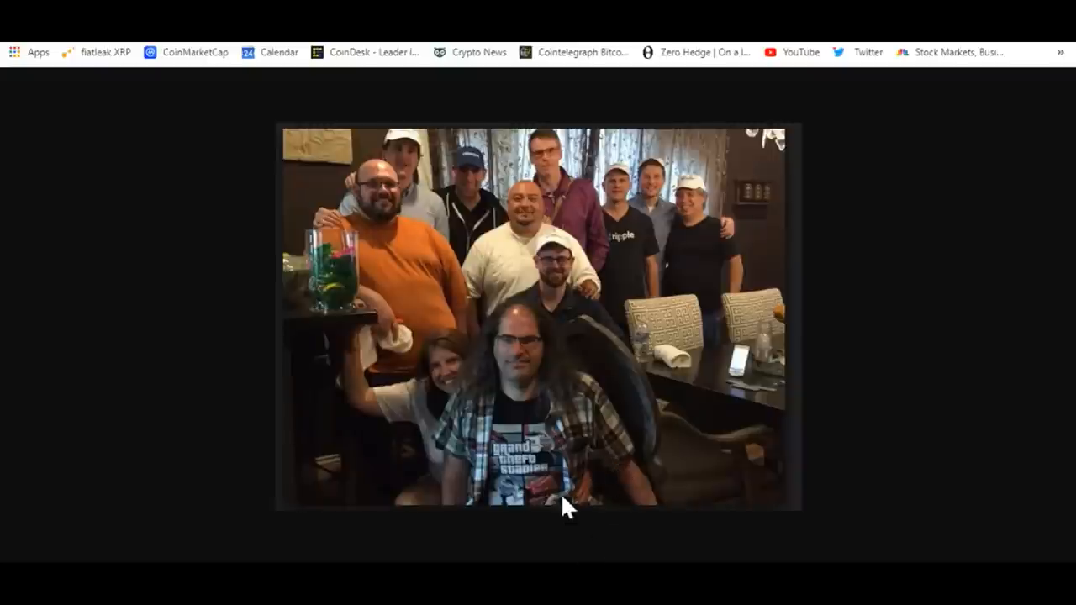
{"action": "mouse_move", "coordinate": [385, 260]}
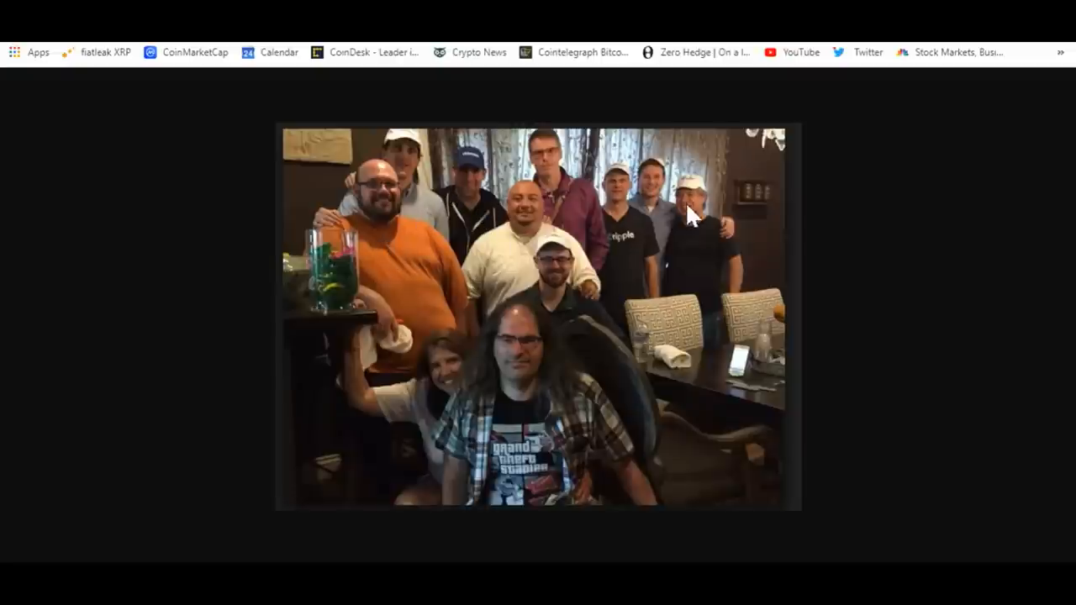
{"action": "mouse_move", "coordinate": [675, 356]}
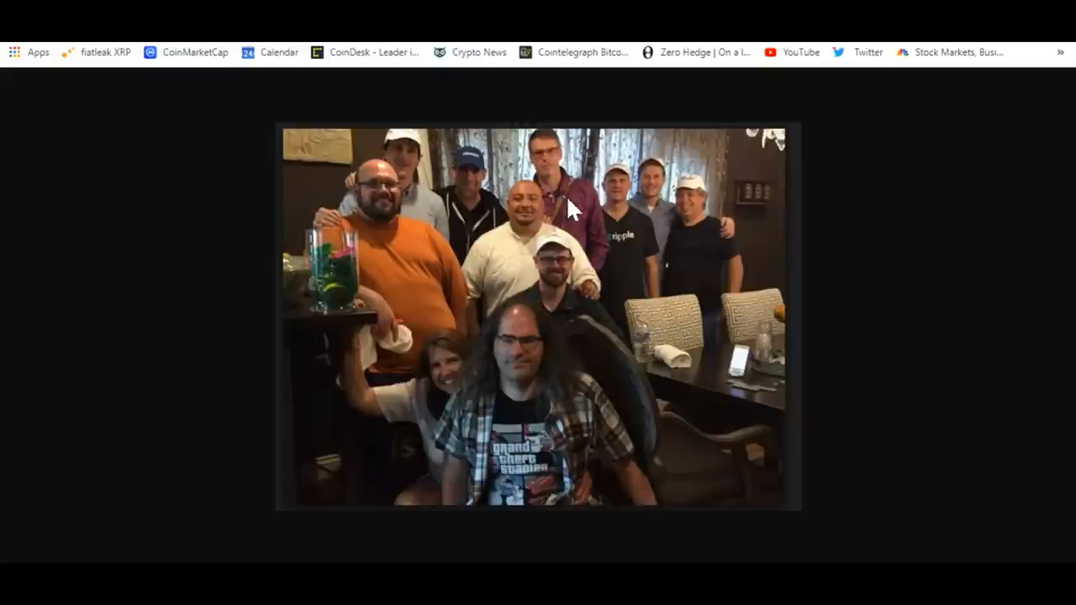
{"action": "mouse_move", "coordinate": [832, 244]}
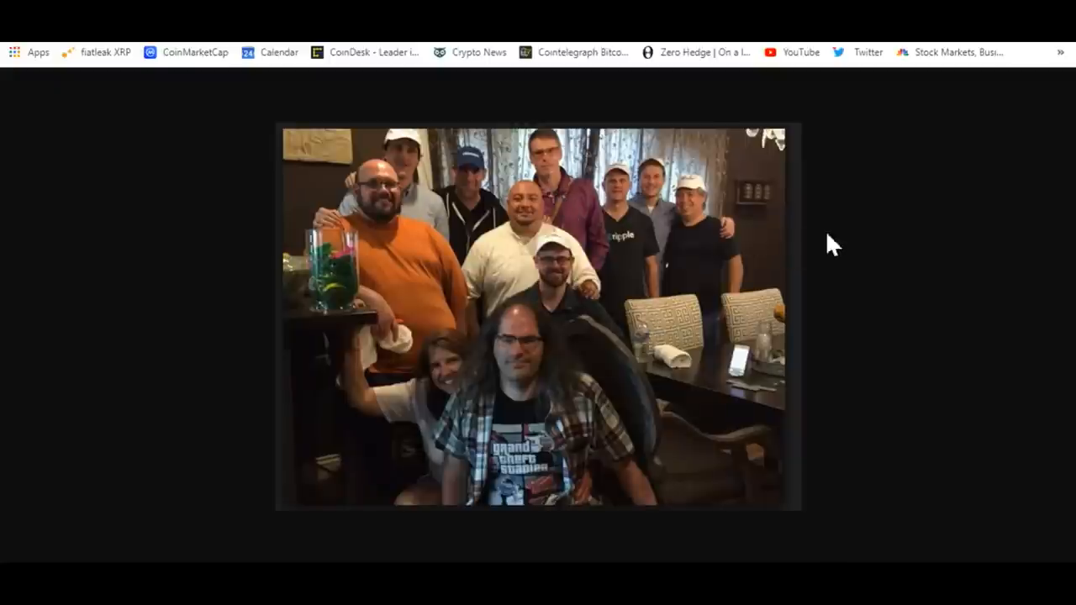
{"action": "mouse_move", "coordinate": [760, 198]}
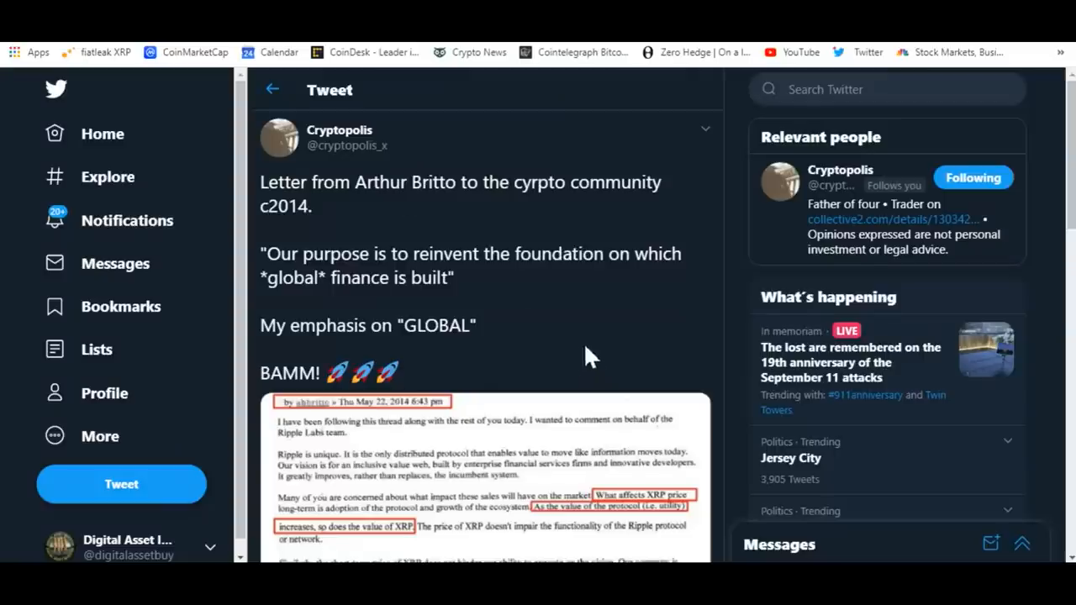
{"action": "mouse_move", "coordinate": [642, 373]}
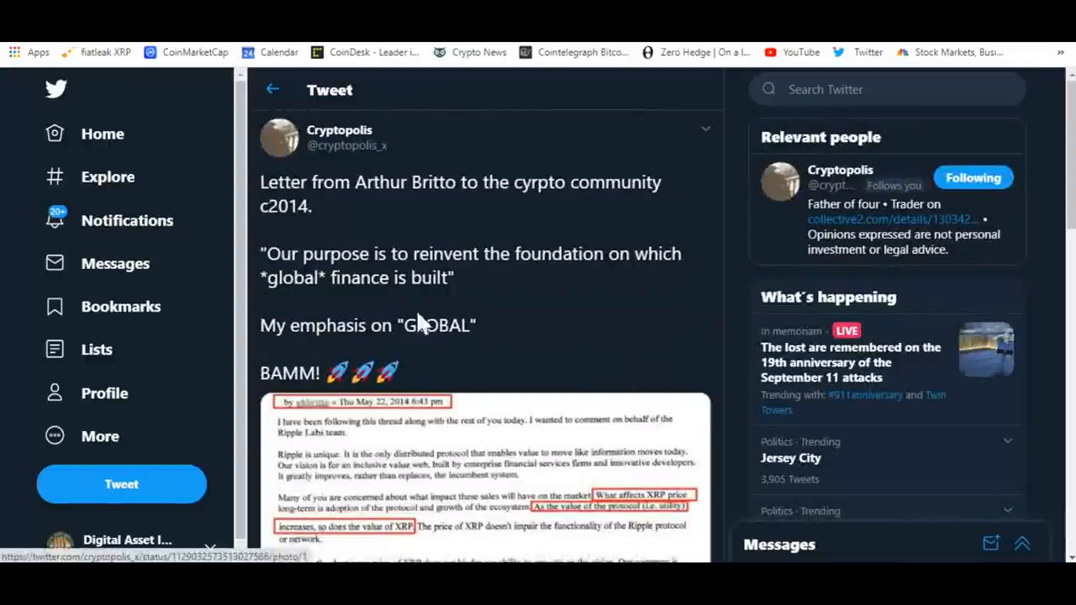
{"action": "mouse_move", "coordinate": [541, 216]}
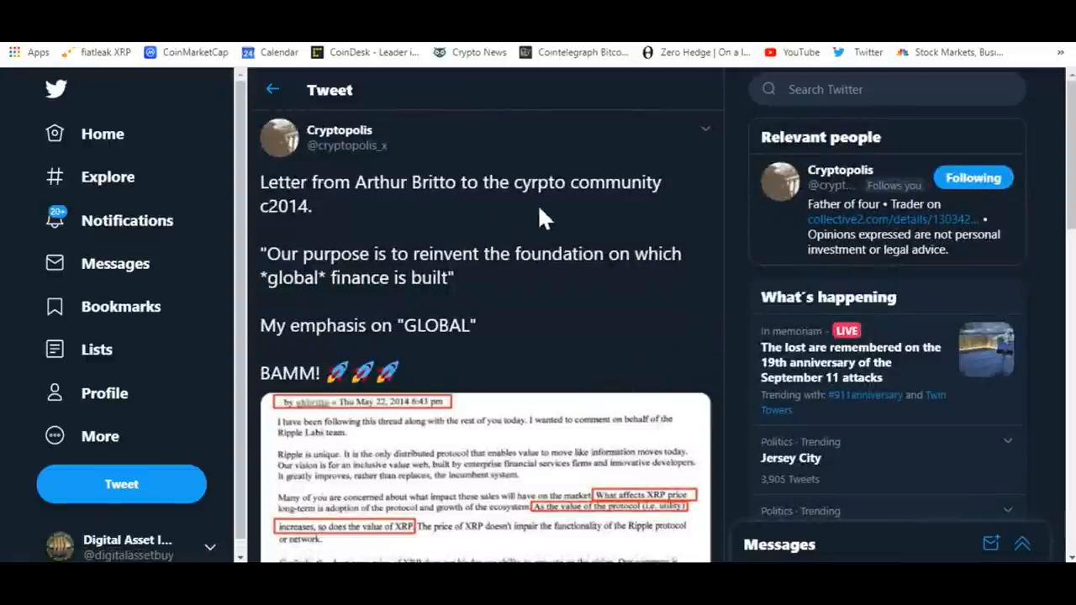
{"action": "mouse_move", "coordinate": [612, 342]}
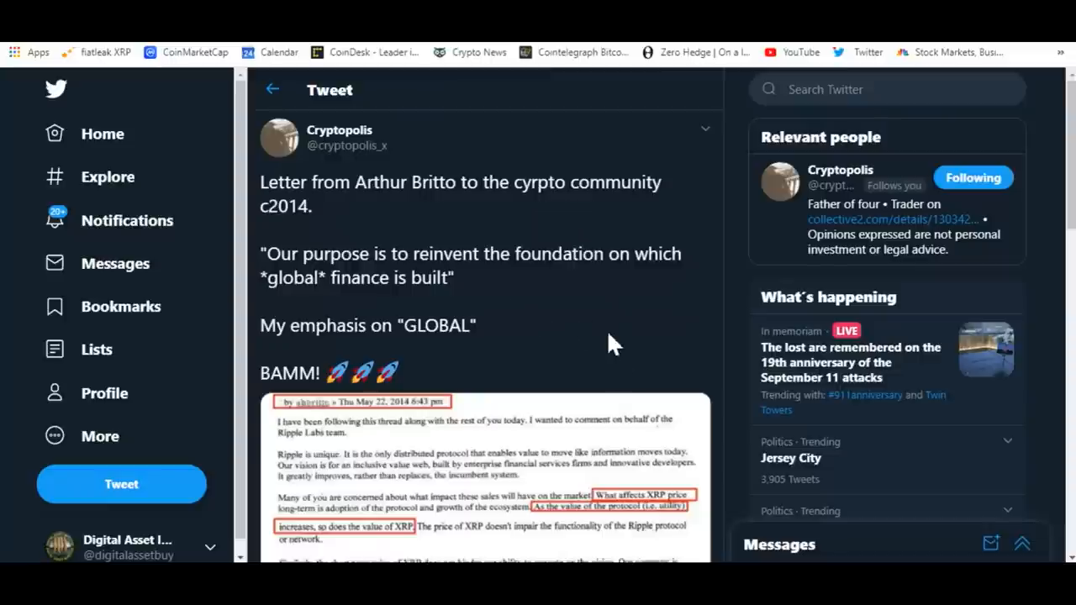
{"action": "mouse_move", "coordinate": [613, 333]}
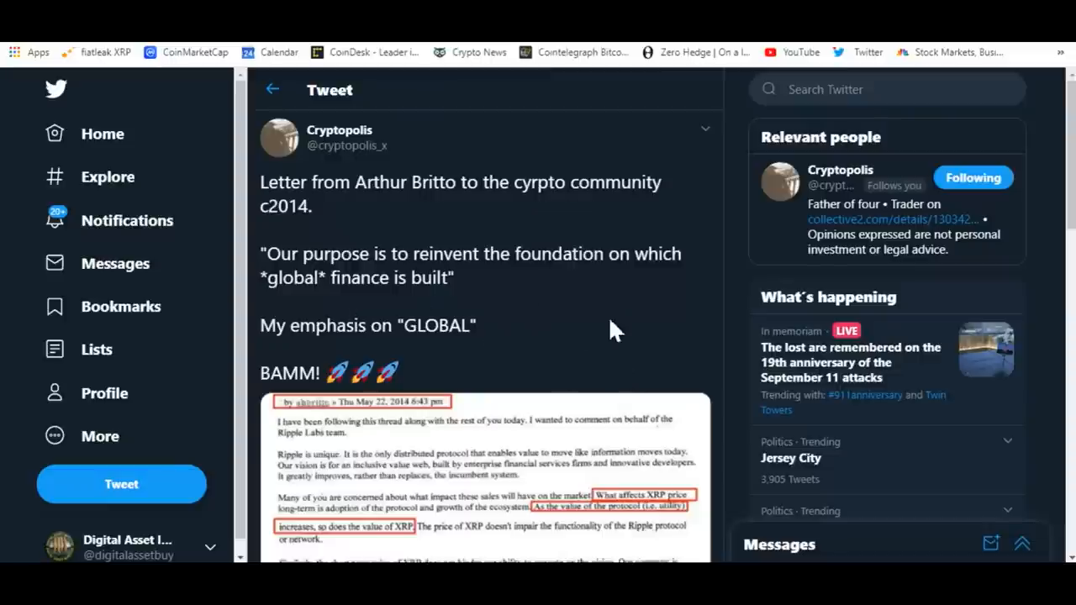
{"action": "mouse_move", "coordinate": [649, 389]}
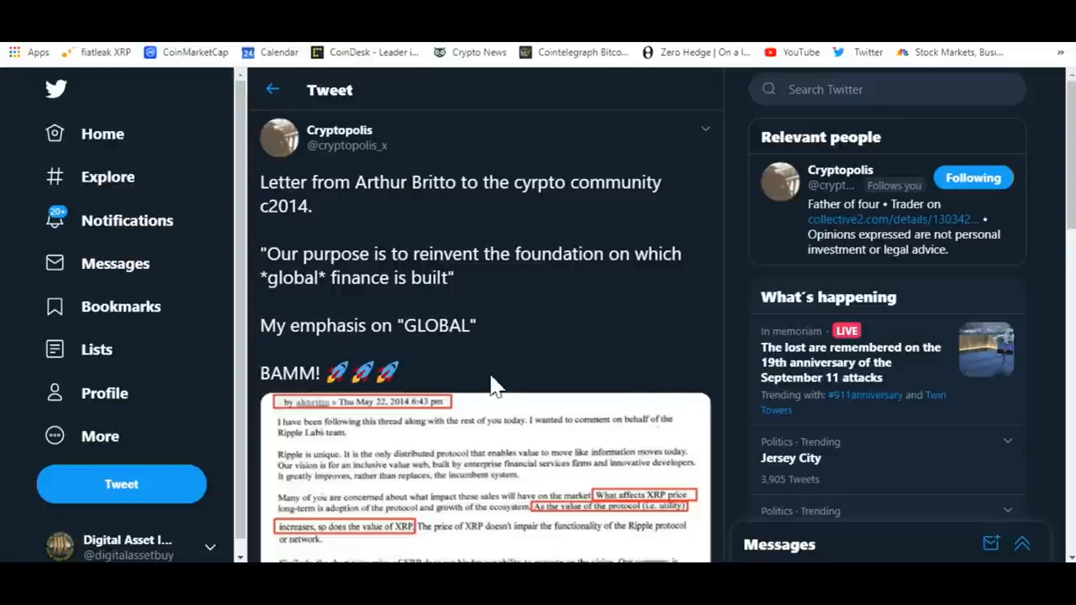
Scroll down to Arthur Britto's letter image with its red-boxed XRP passages
{"action": "scroll", "scroll_direction": "down", "scroll_amount": 3}
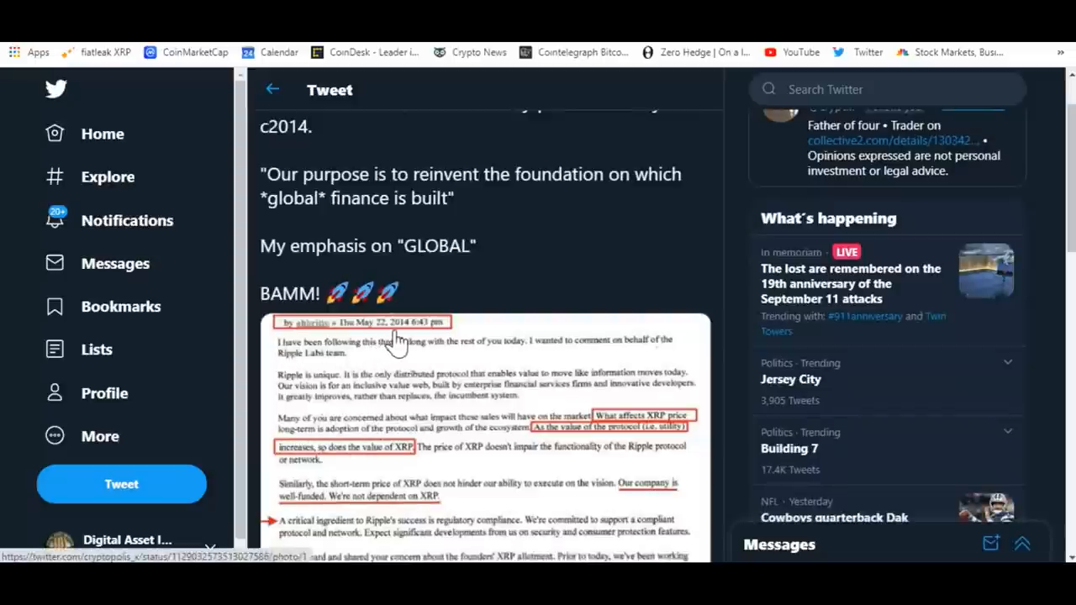
{"action": "mouse_move", "coordinate": [558, 429]}
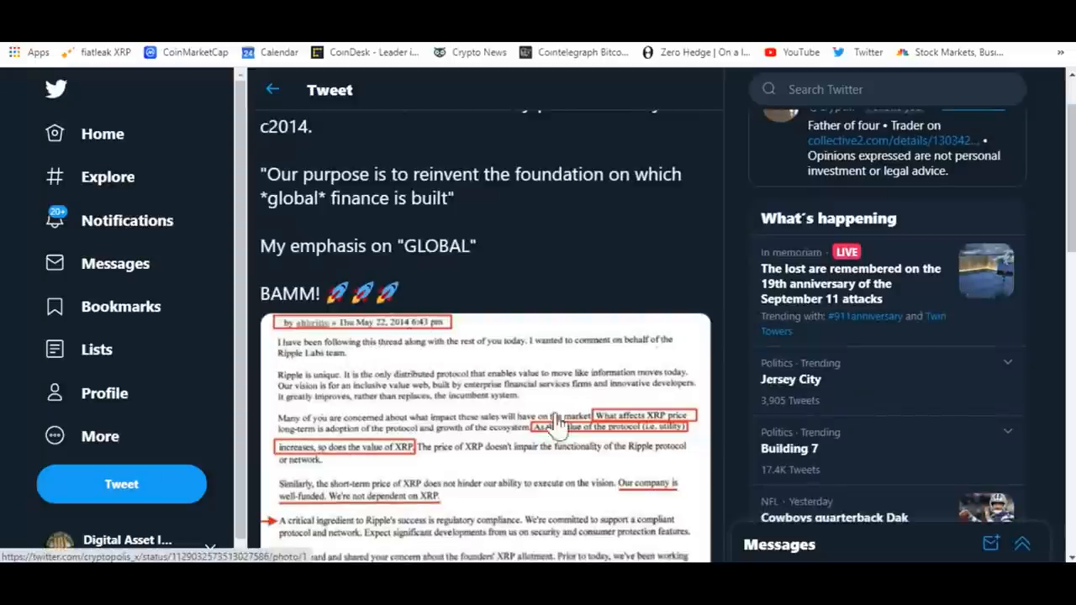
{"action": "scroll", "scroll_direction": "down", "scroll_amount": 3}
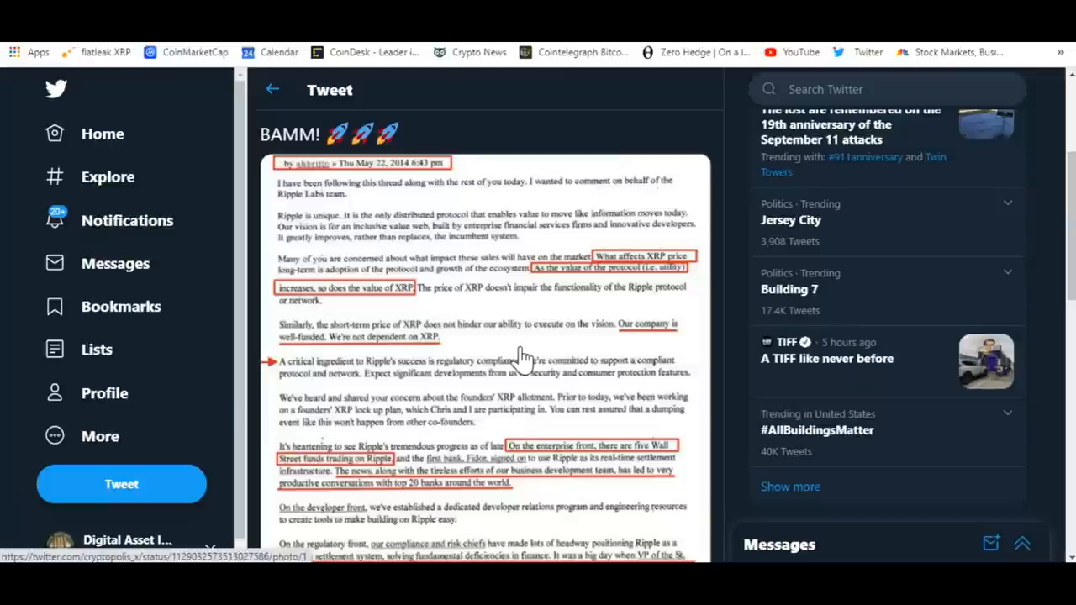
{"action": "mouse_move", "coordinate": [511, 306]}
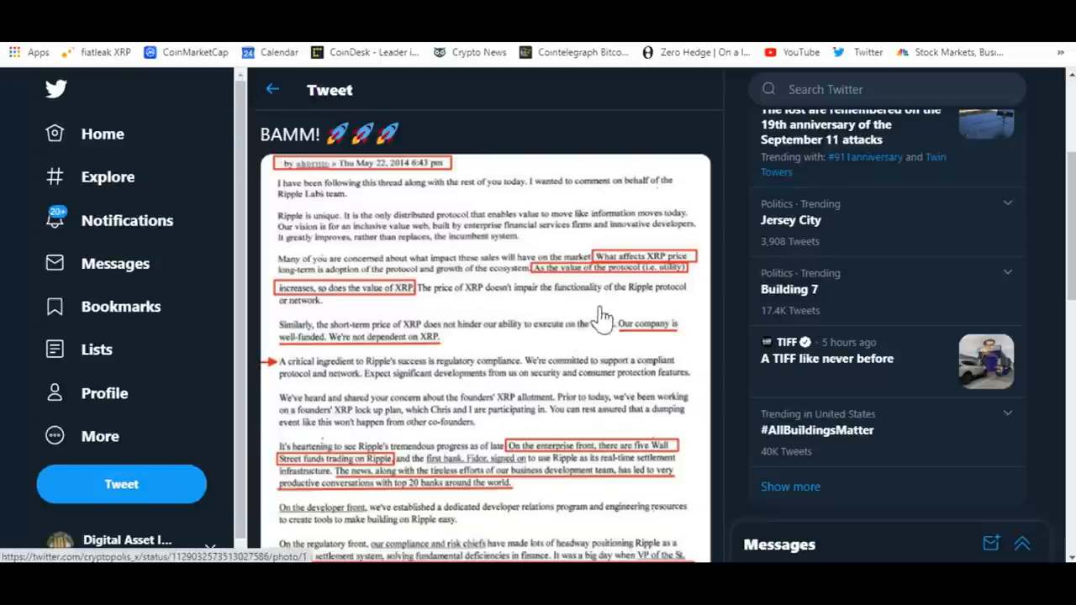
{"action": "mouse_move", "coordinate": [327, 317]}
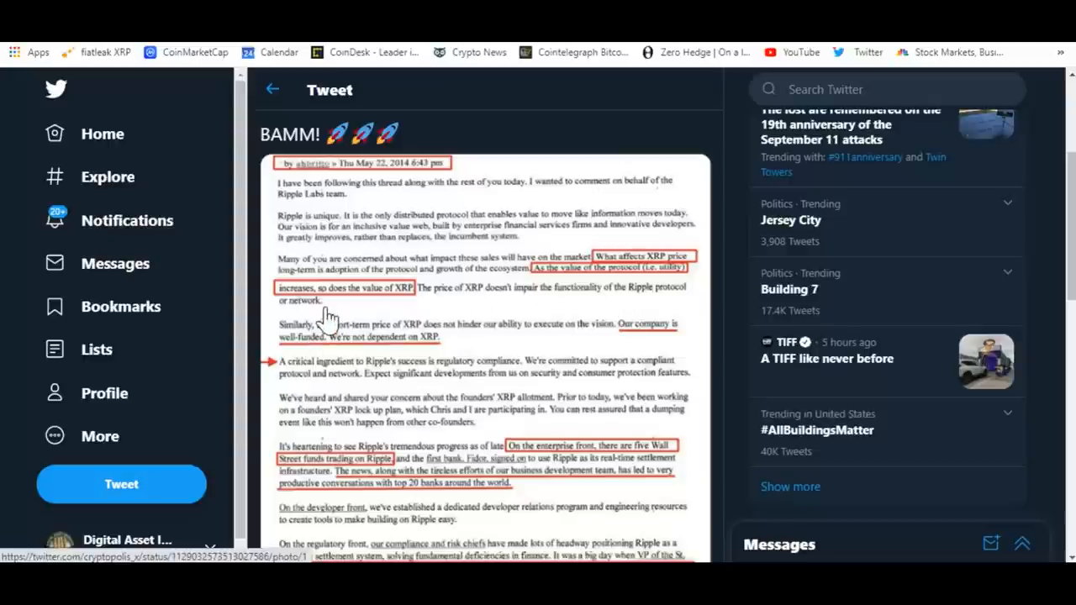
{"action": "mouse_move", "coordinate": [513, 320]}
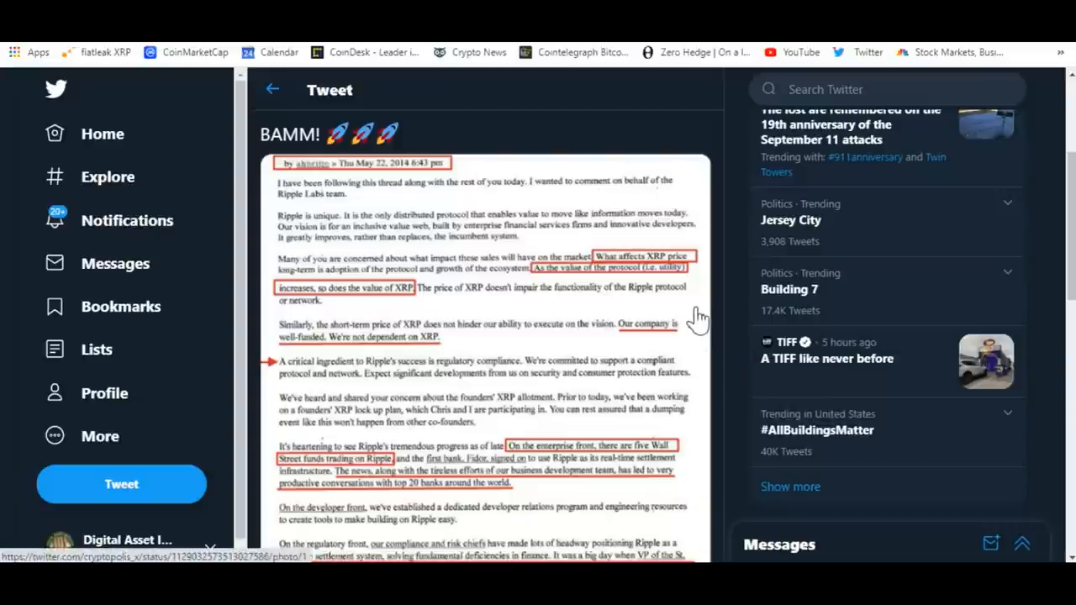
{"action": "scroll", "scroll_direction": "down", "scroll_amount": 3}
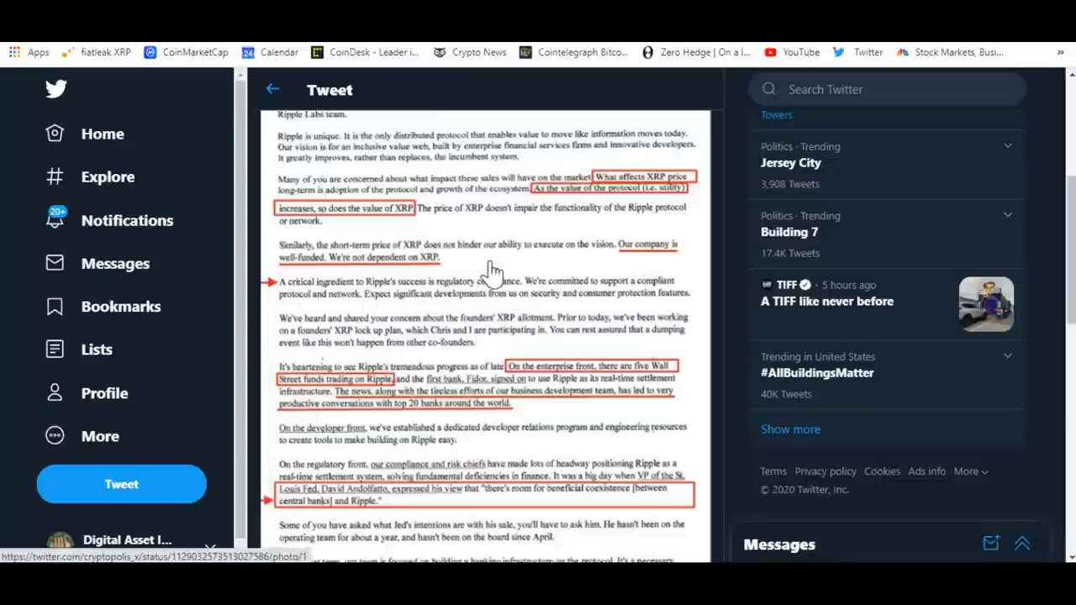
{"action": "mouse_move", "coordinate": [705, 306]}
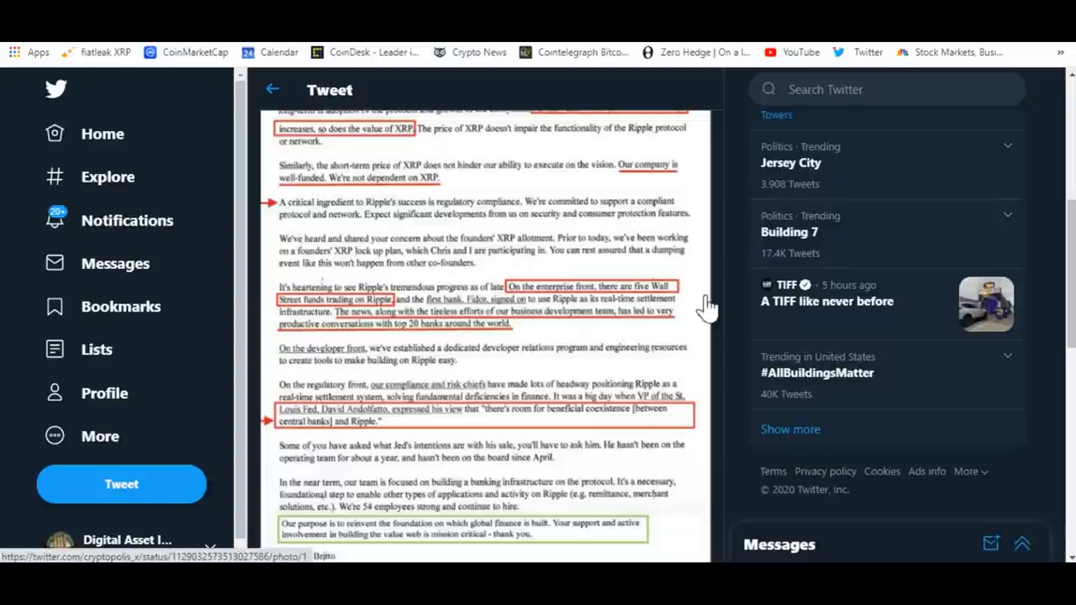
{"action": "mouse_move", "coordinate": [705, 373]}
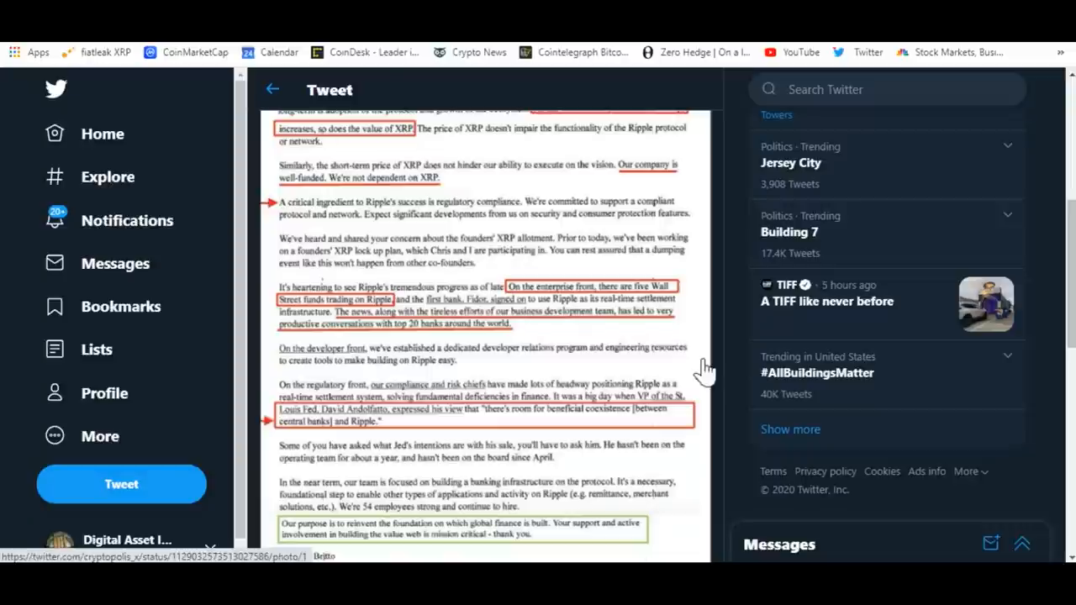
{"action": "mouse_move", "coordinate": [692, 363]}
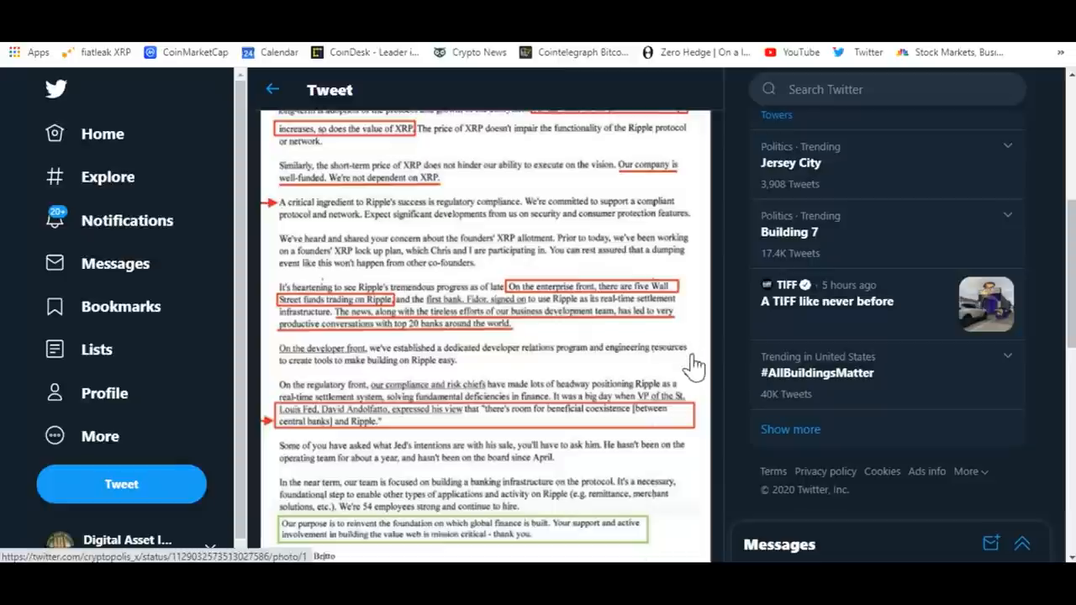
{"action": "mouse_move", "coordinate": [696, 347]}
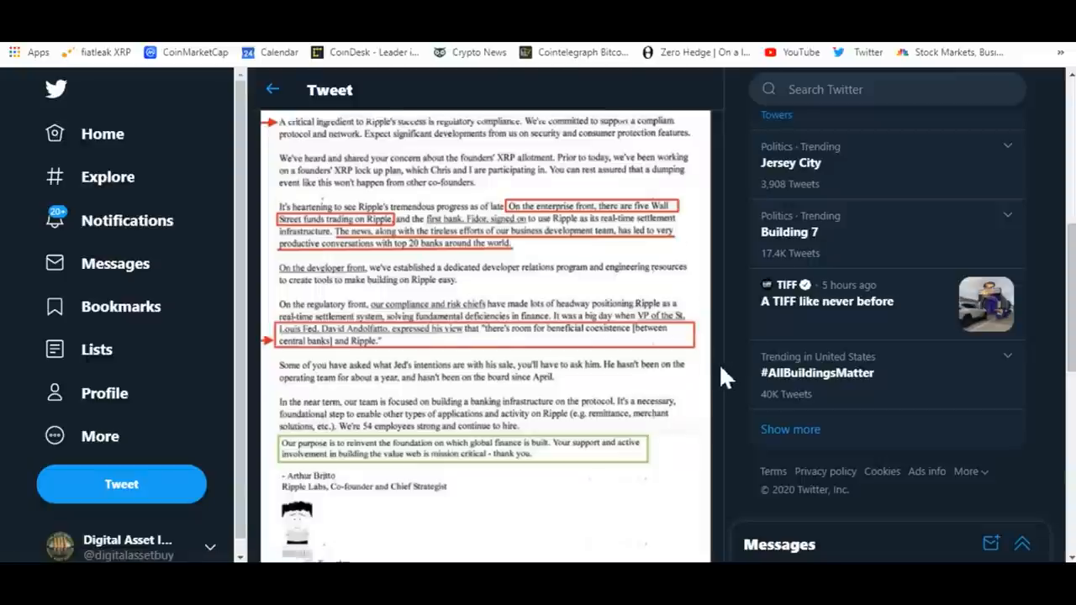
{"action": "scroll", "scroll_direction": "down", "scroll_amount": 3}
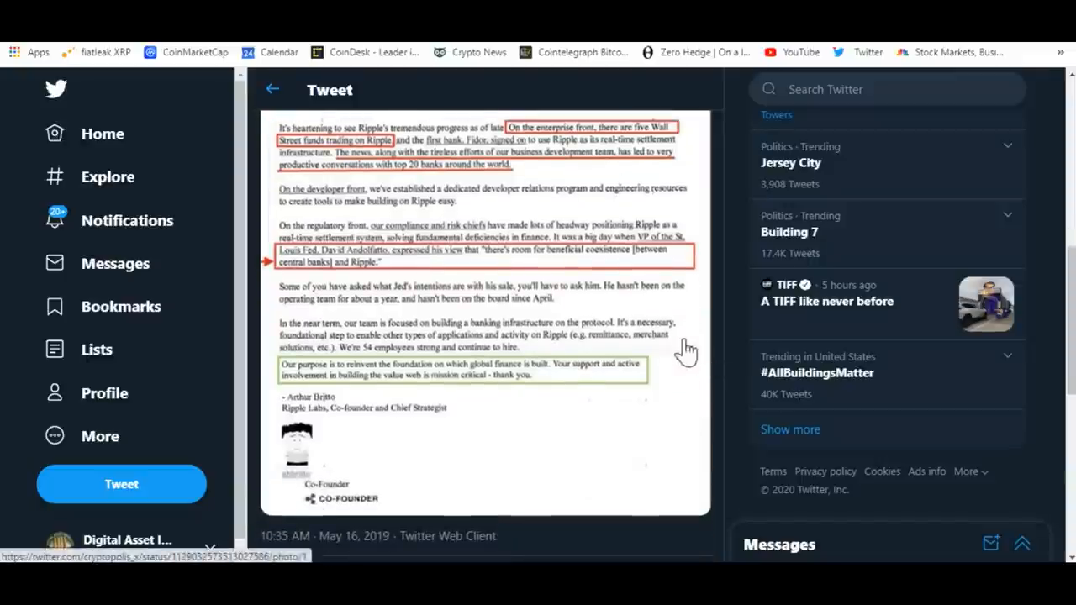
{"action": "mouse_move", "coordinate": [501, 249]}
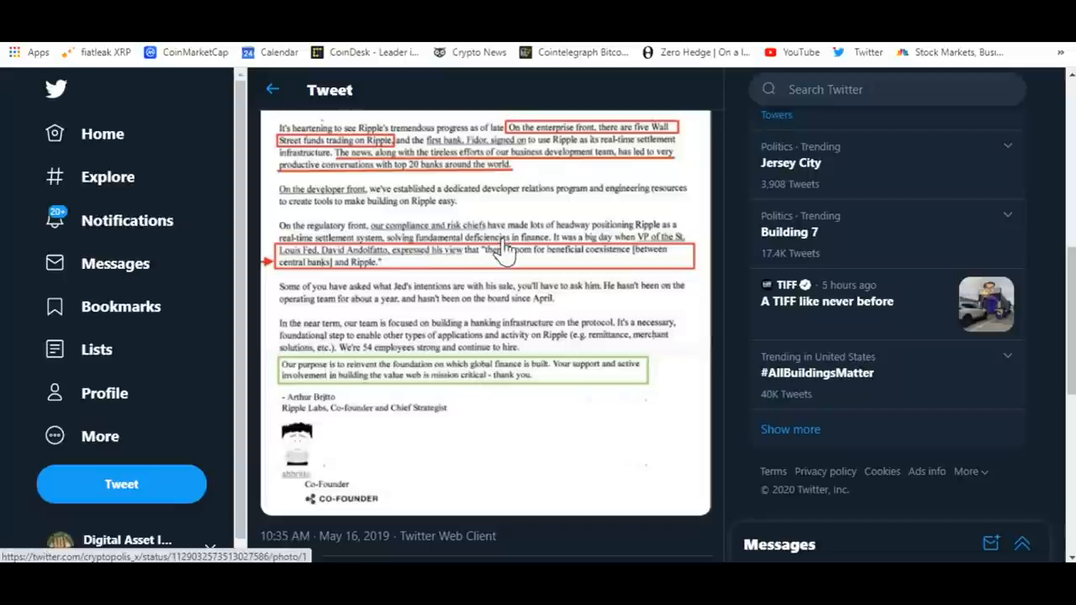
{"action": "mouse_move", "coordinate": [709, 336]}
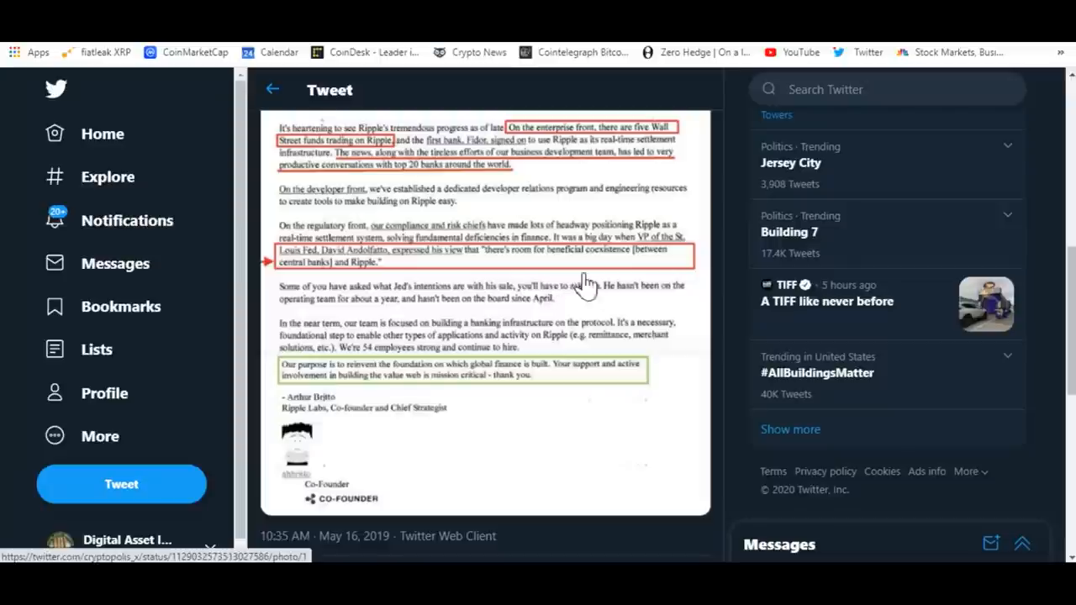
{"action": "mouse_move", "coordinate": [337, 289]}
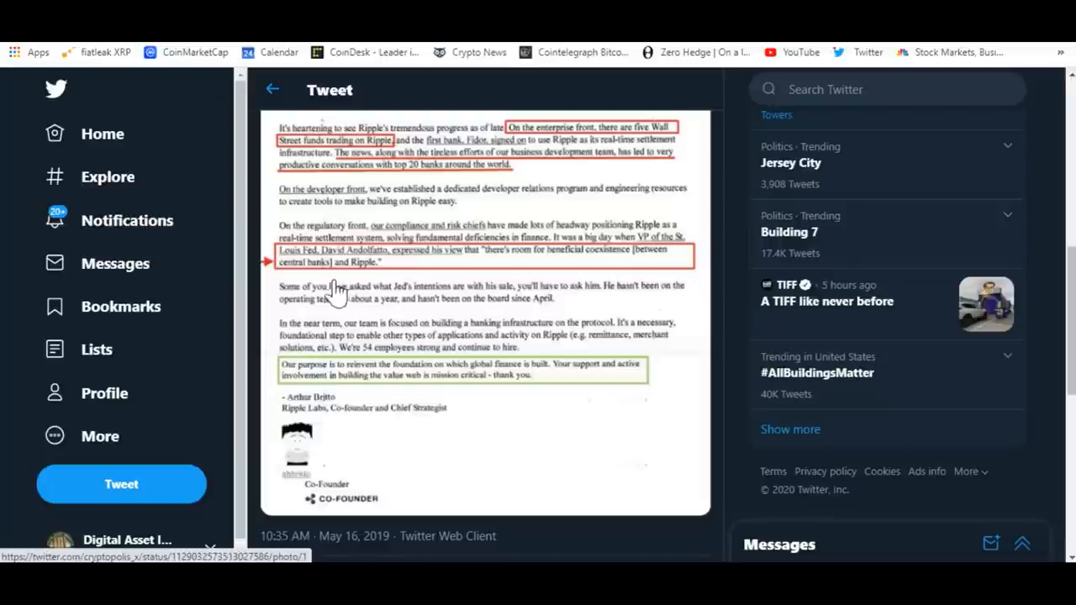
{"action": "mouse_move", "coordinate": [350, 282]}
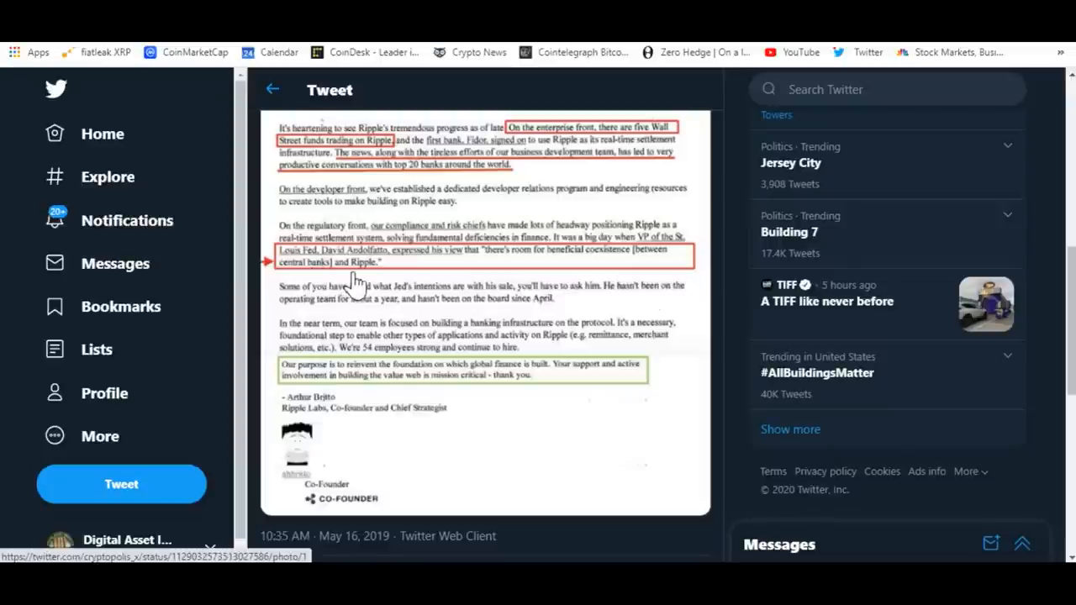
{"action": "mouse_move", "coordinate": [664, 340]}
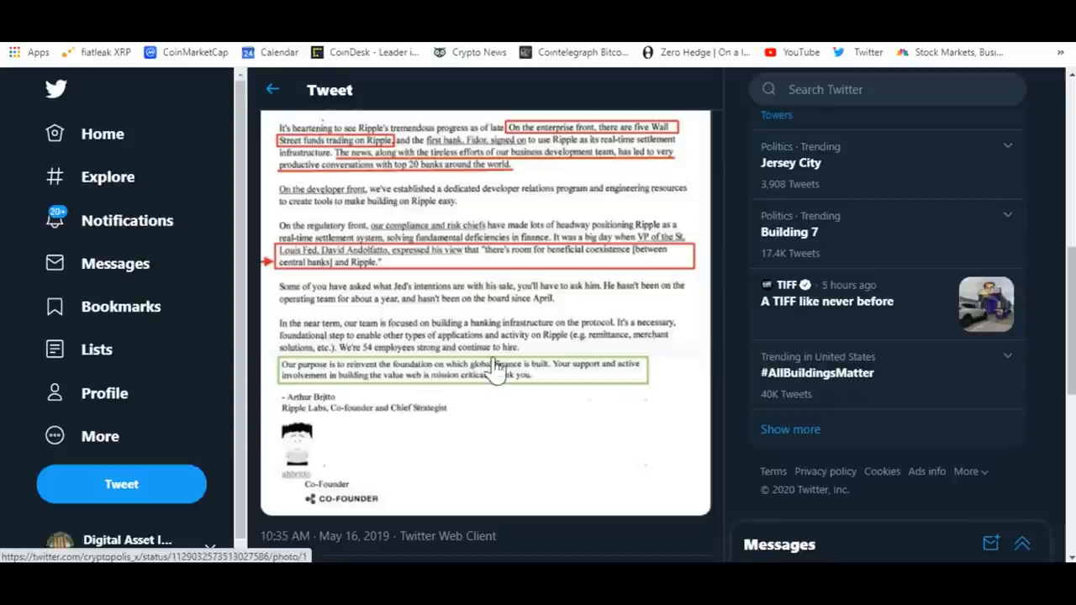
{"action": "mouse_move", "coordinate": [499, 430]}
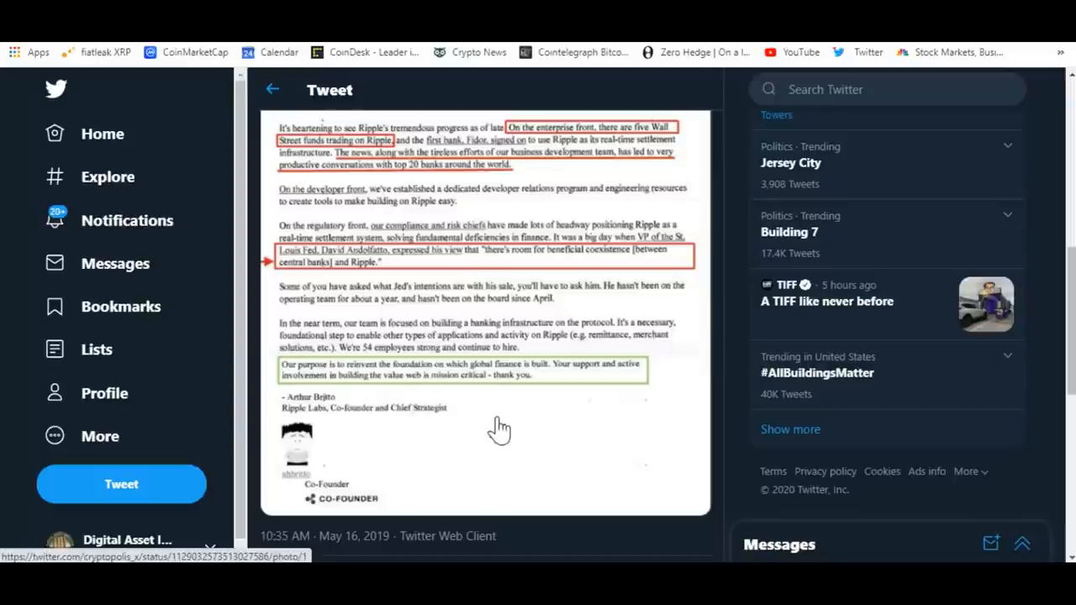
{"action": "mouse_move", "coordinate": [555, 437]}
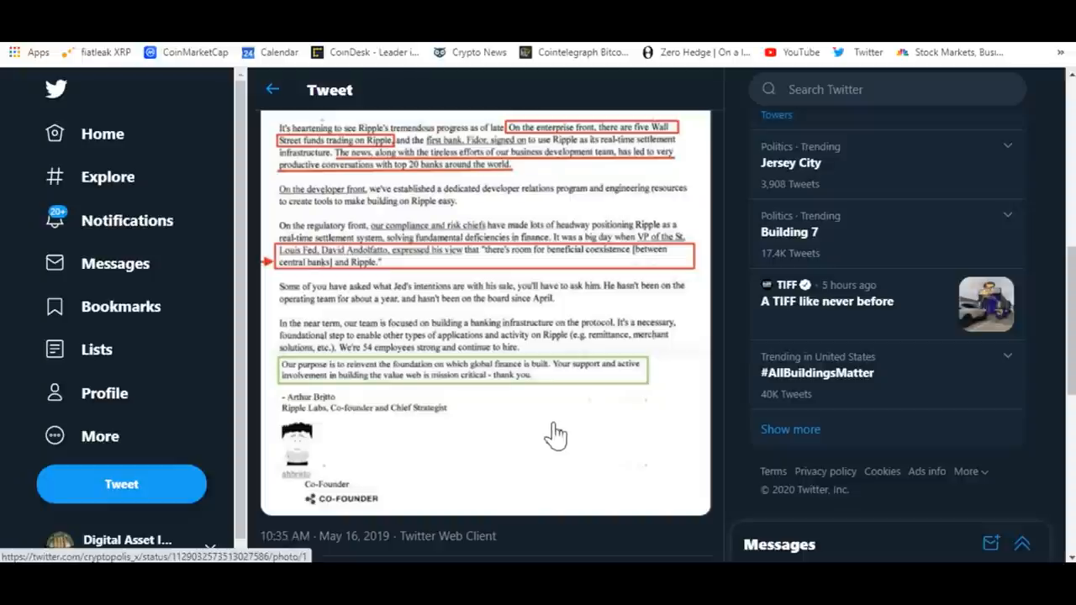
{"action": "mouse_move", "coordinate": [511, 423]}
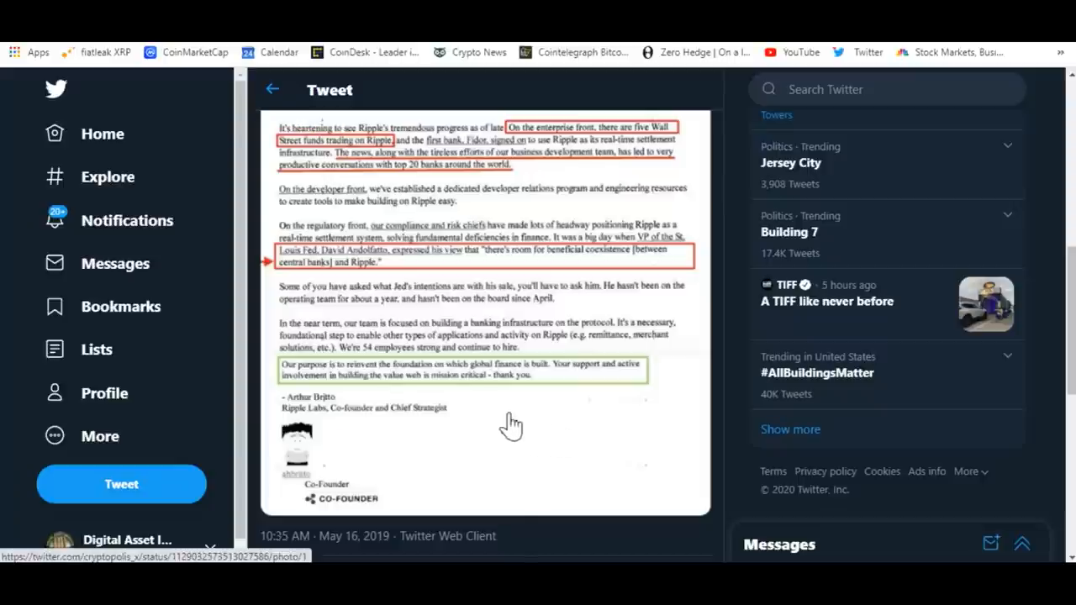
{"action": "mouse_move", "coordinate": [513, 416]}
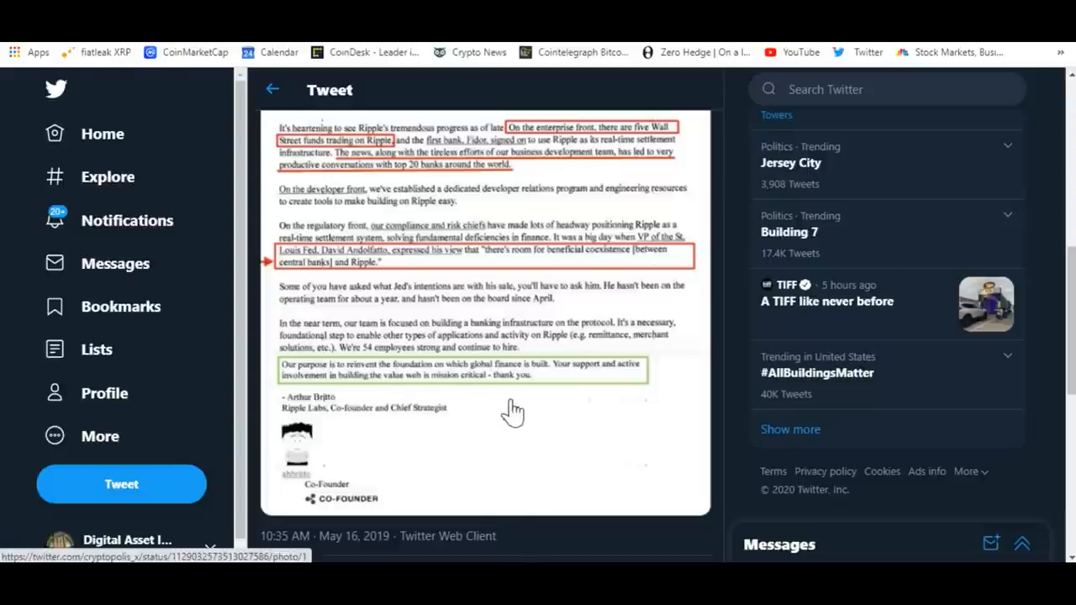
{"action": "mouse_move", "coordinate": [575, 491]}
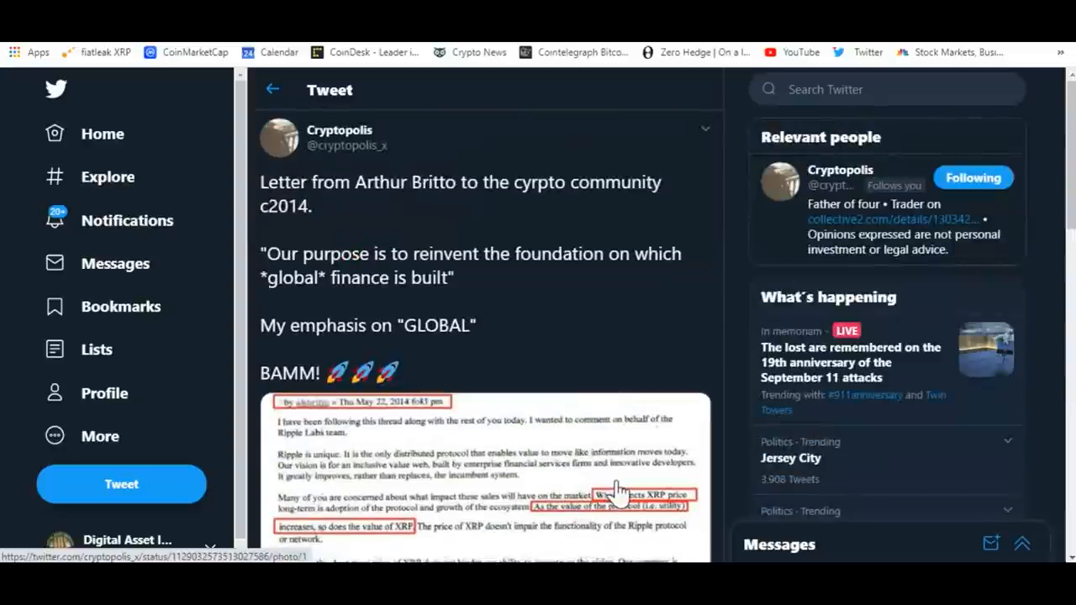
{"action": "scroll", "scroll_direction": "down", "scroll_amount": 3}
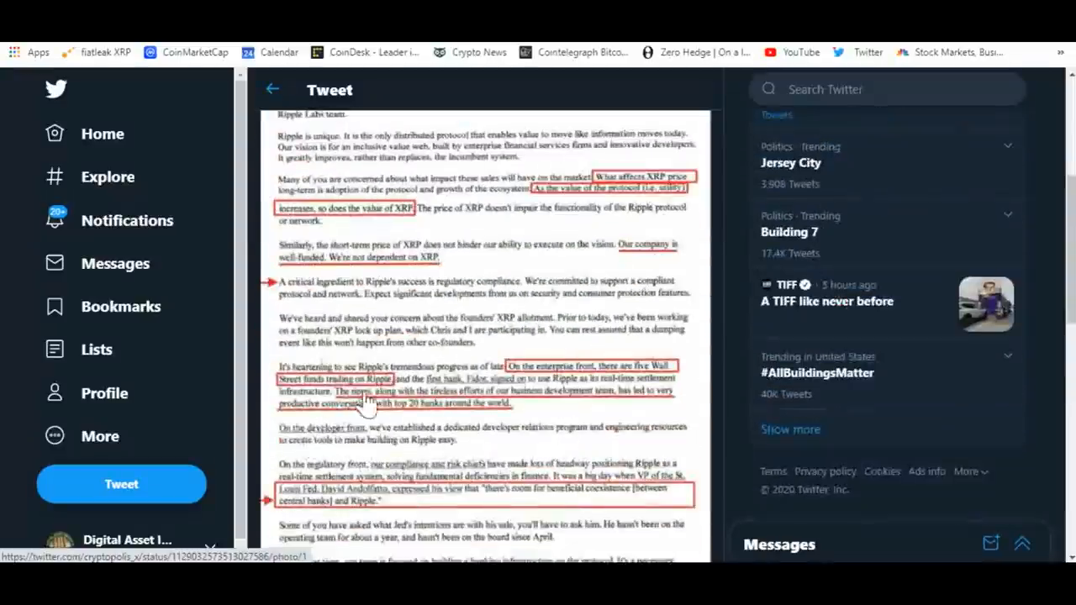
{"action": "scroll", "scroll_direction": "down", "scroll_amount": 3}
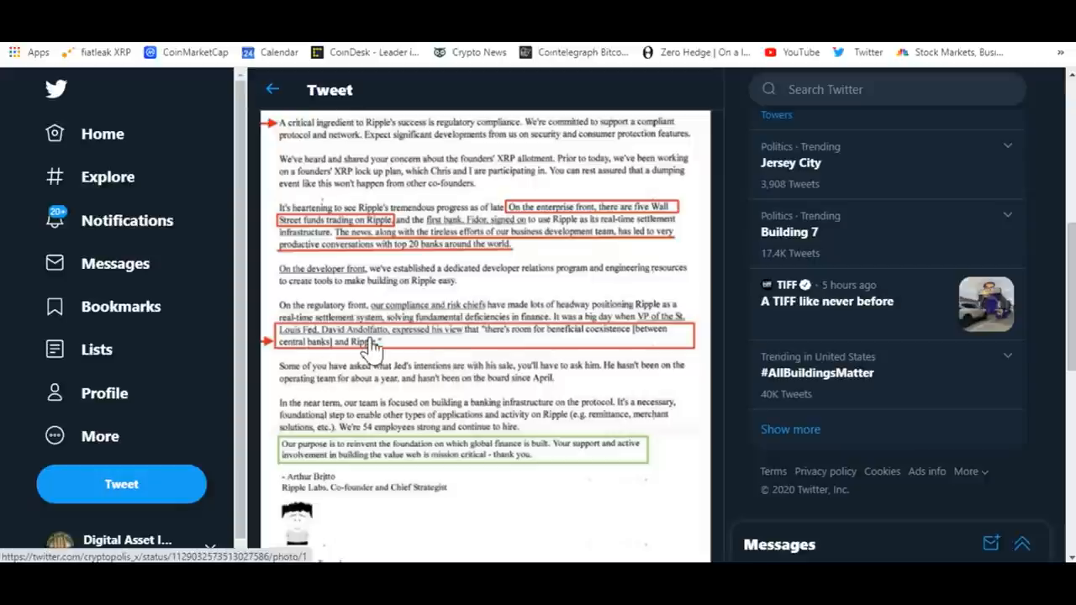
{"action": "mouse_move", "coordinate": [467, 348]}
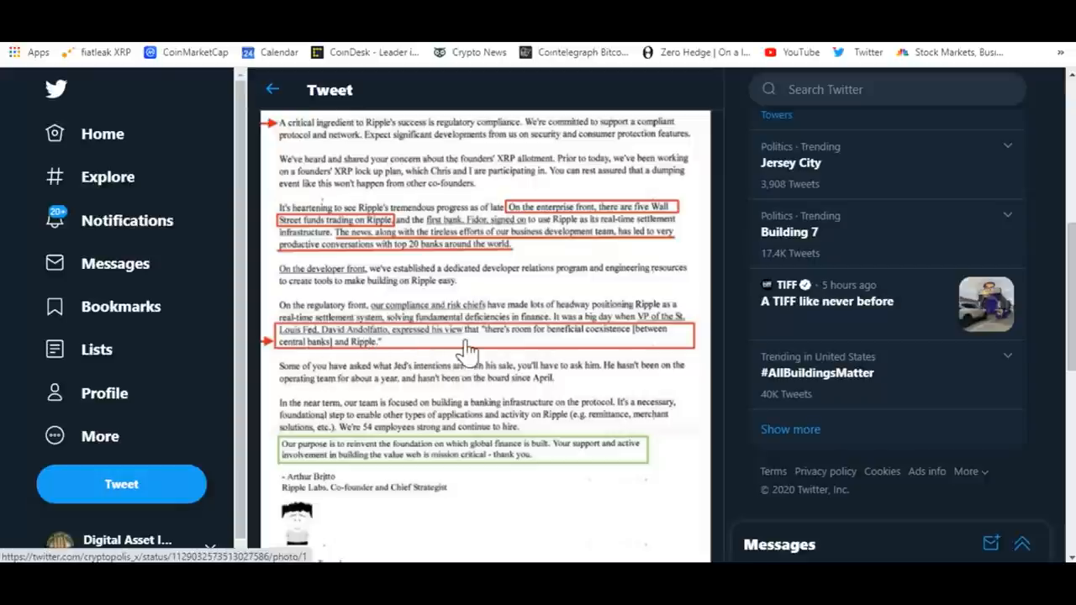
{"action": "mouse_move", "coordinate": [484, 390]}
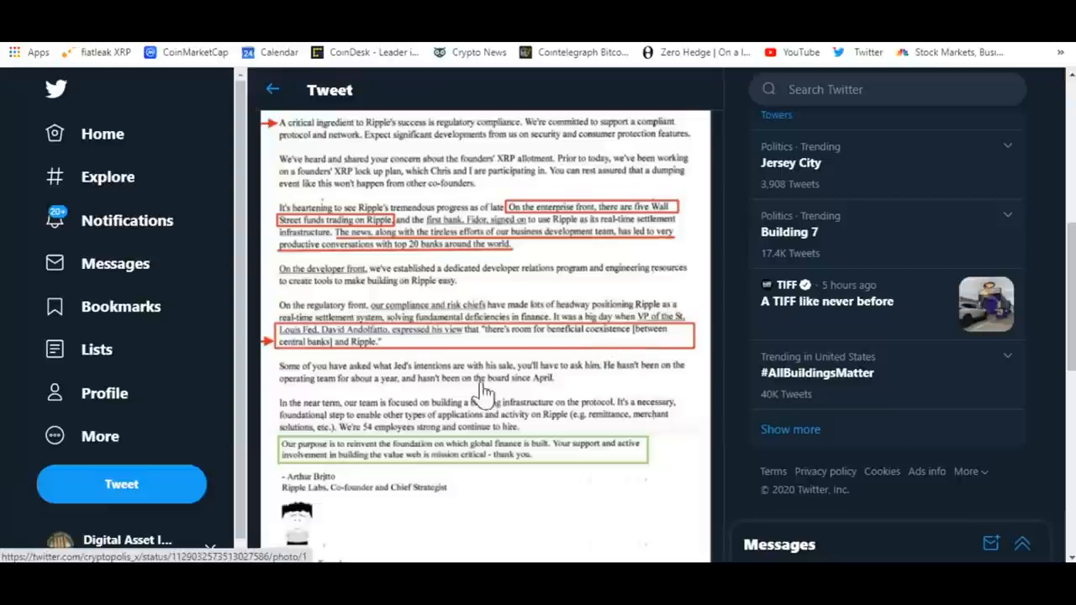
{"action": "mouse_move", "coordinate": [412, 361]}
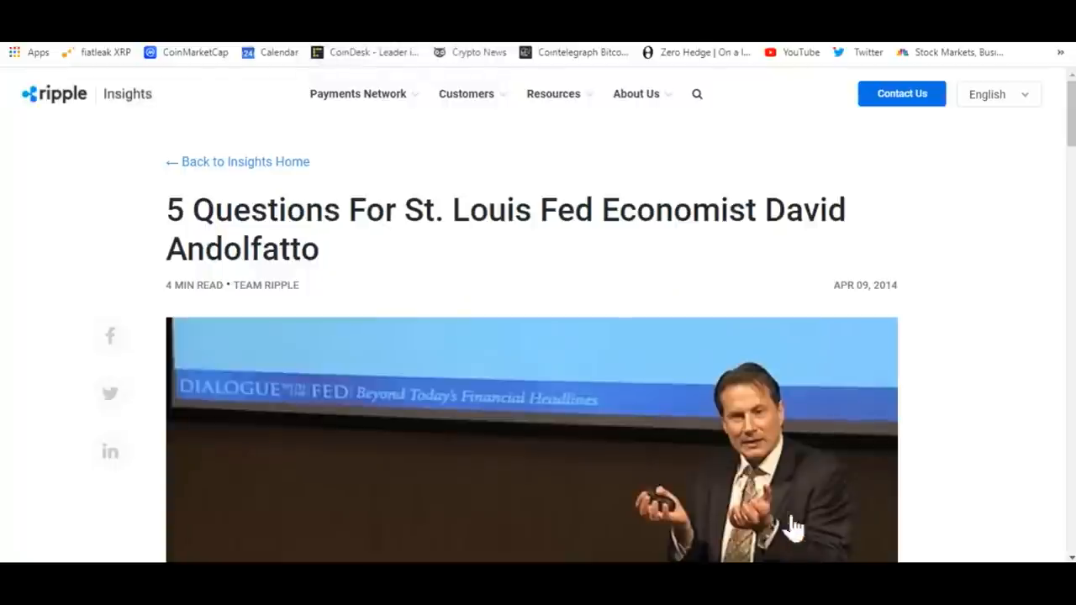
{"action": "mouse_move", "coordinate": [975, 443]}
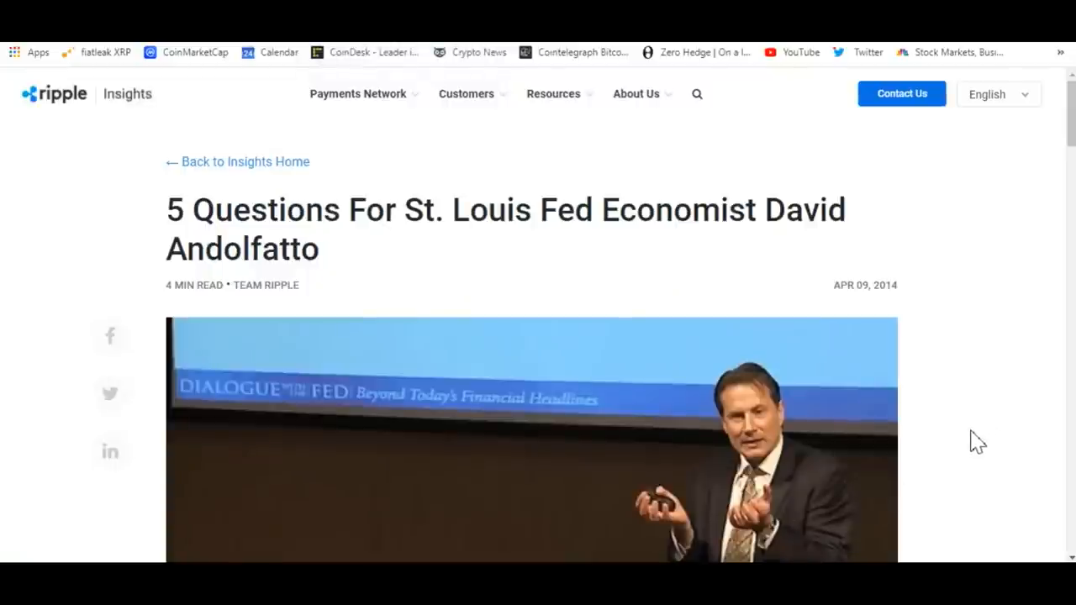
{"action": "mouse_move", "coordinate": [380, 314]}
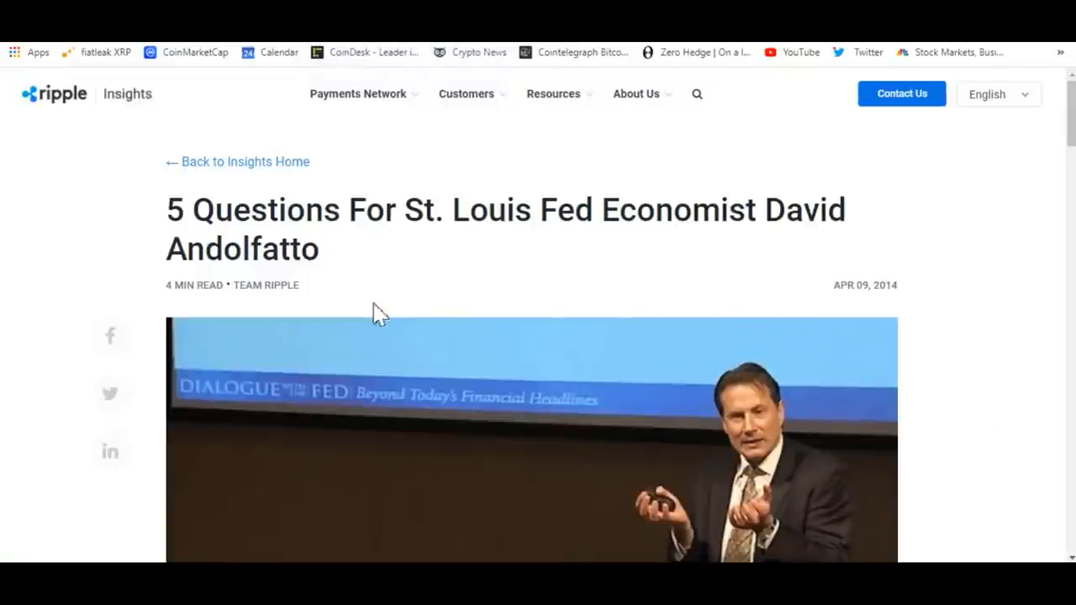
{"action": "mouse_move", "coordinate": [938, 373]}
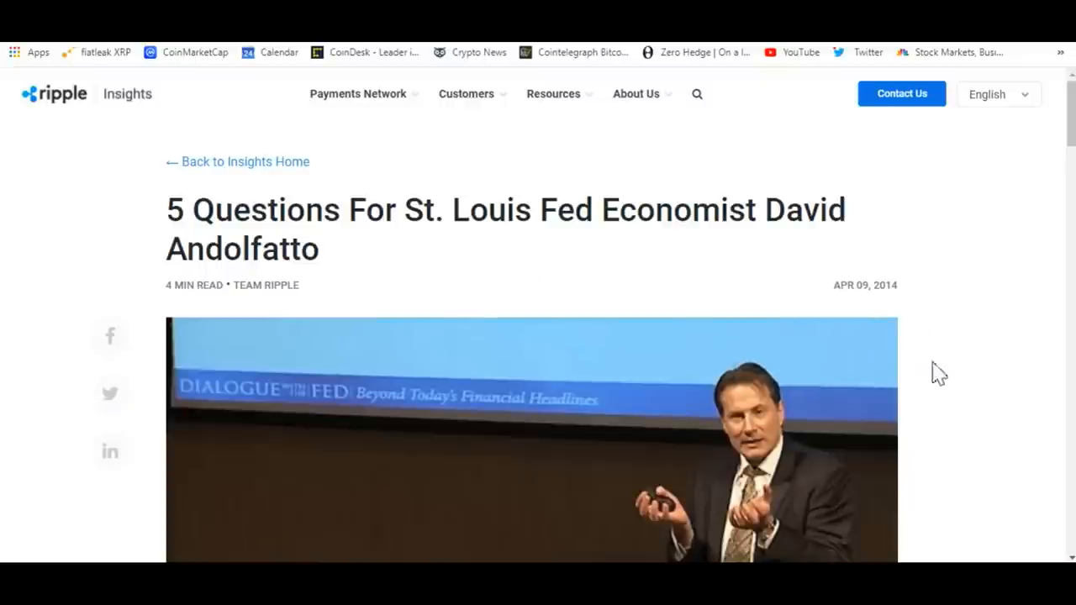
Scroll down the Ripple Insights article toward the section on the Fed and the US dollar
{"action": "scroll", "scroll_direction": "down", "scroll_amount": 3}
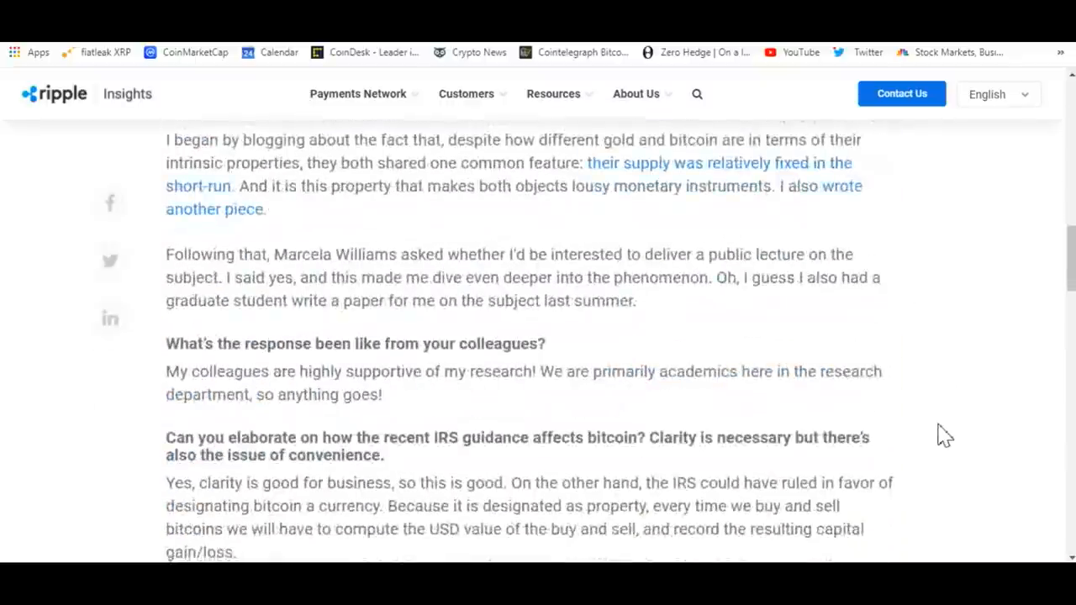
{"action": "scroll", "scroll_direction": "down", "scroll_amount": 3}
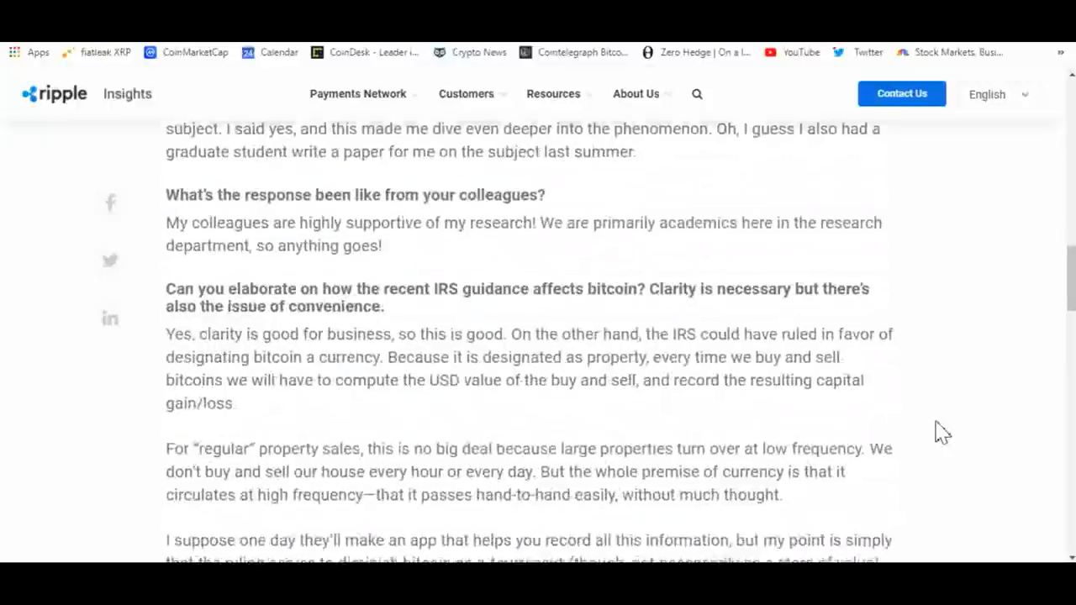
{"action": "scroll", "scroll_direction": "down", "scroll_amount": 3}
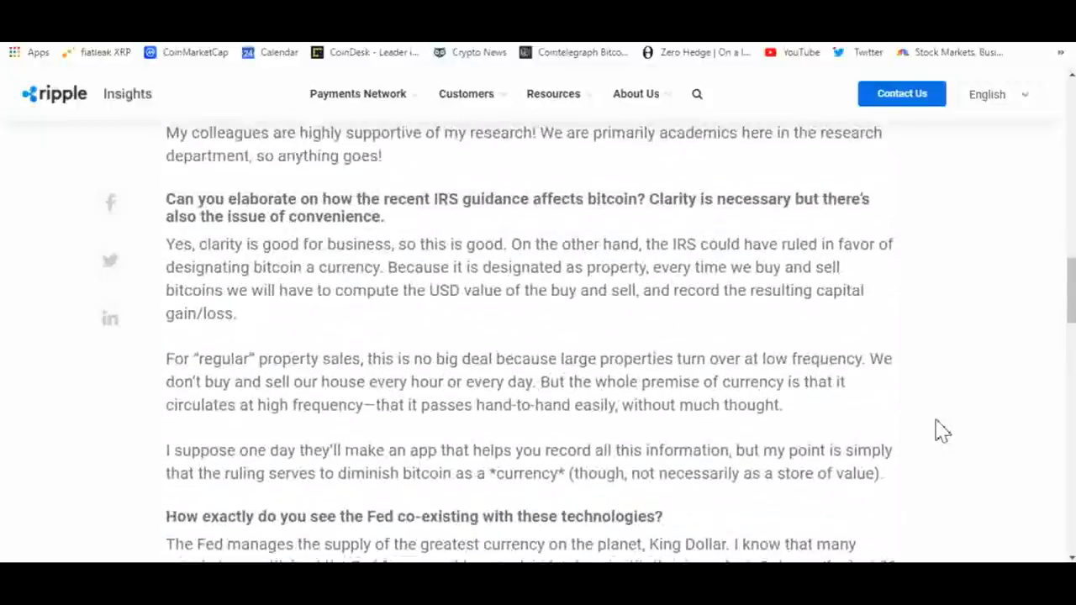
{"action": "scroll", "scroll_direction": "down", "scroll_amount": 3}
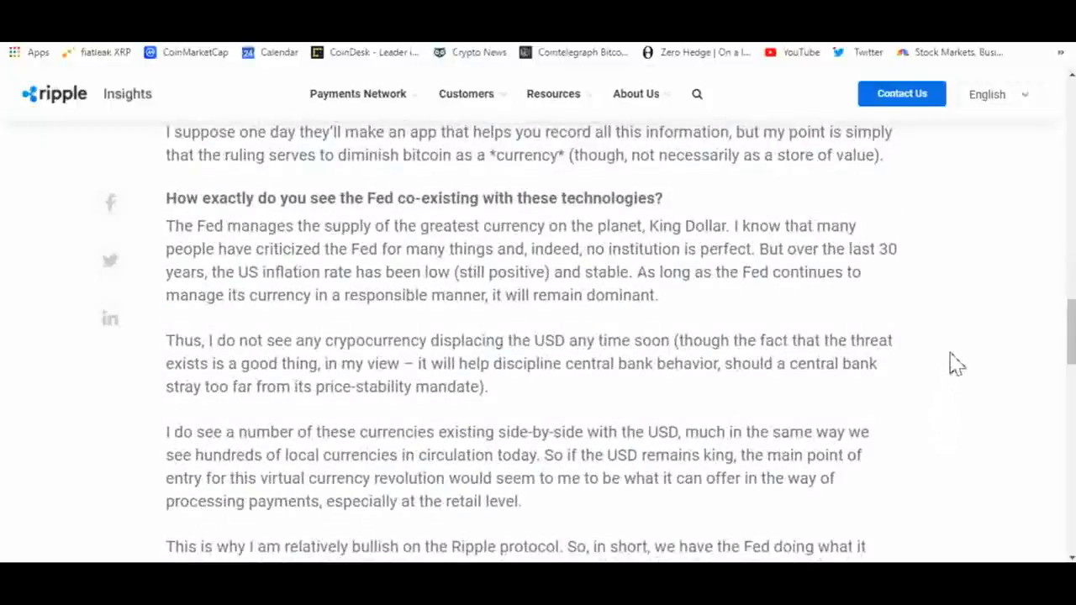
{"action": "scroll", "scroll_direction": "down", "scroll_amount": 3}
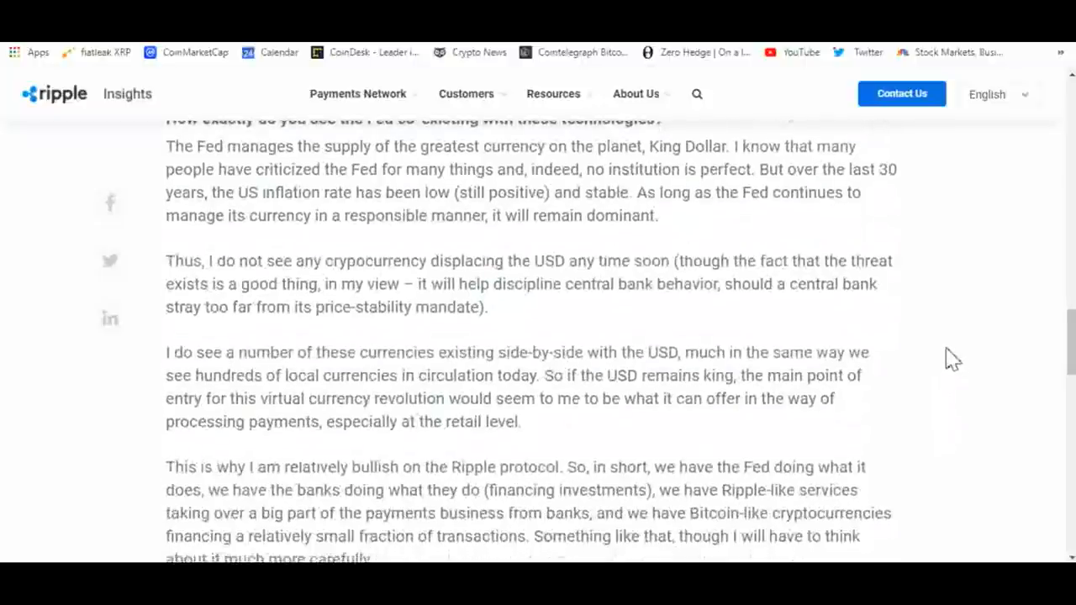
{"action": "scroll", "scroll_direction": "up", "scroll_amount": 3}
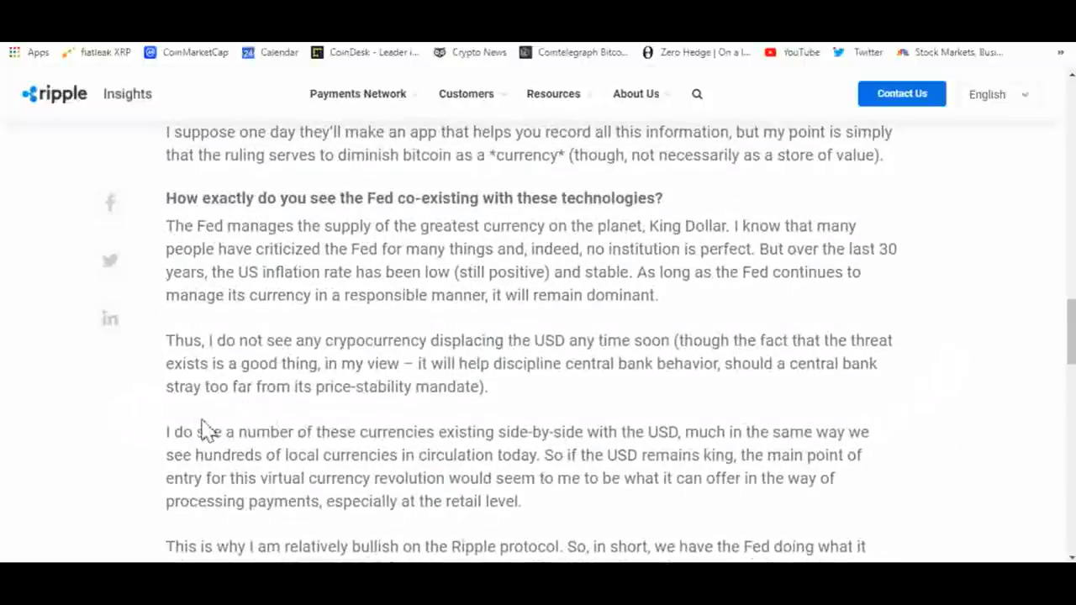
{"action": "mouse_move", "coordinate": [121, 454]}
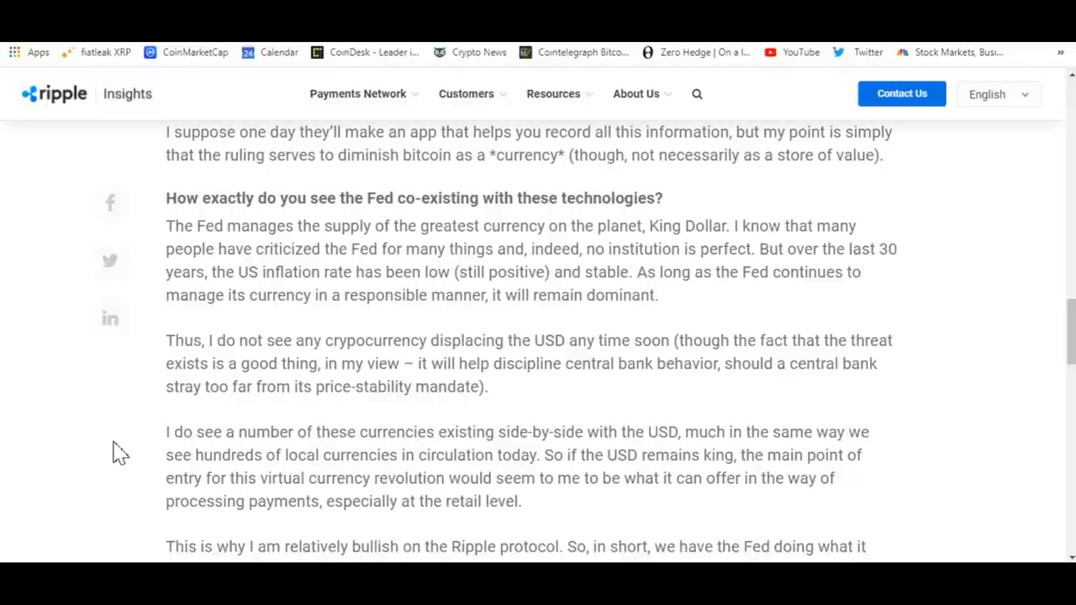
{"action": "mouse_move", "coordinate": [975, 445]}
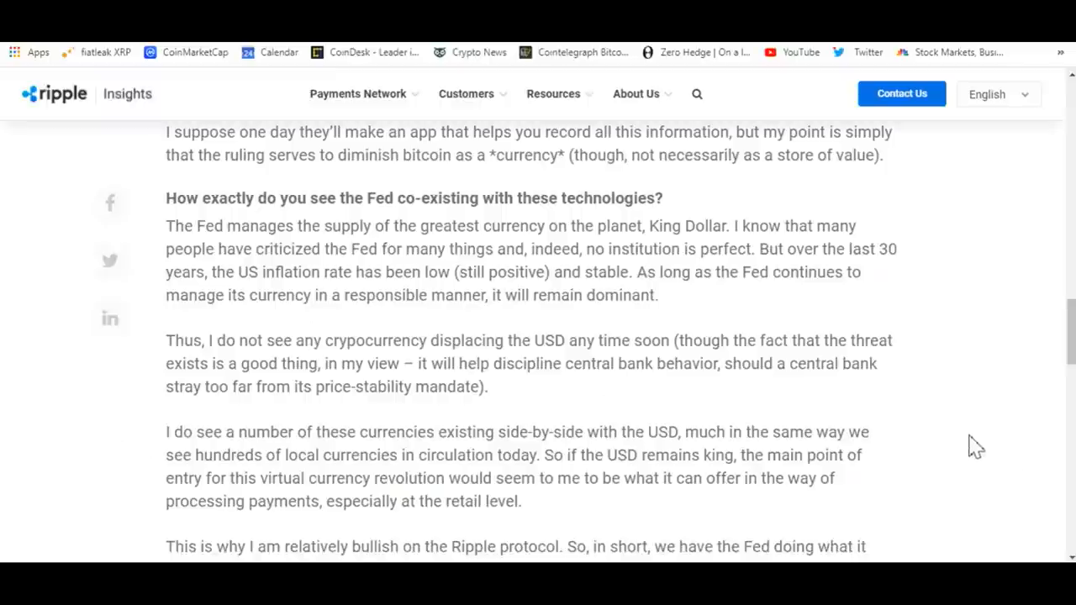
{"action": "mouse_move", "coordinate": [931, 423]}
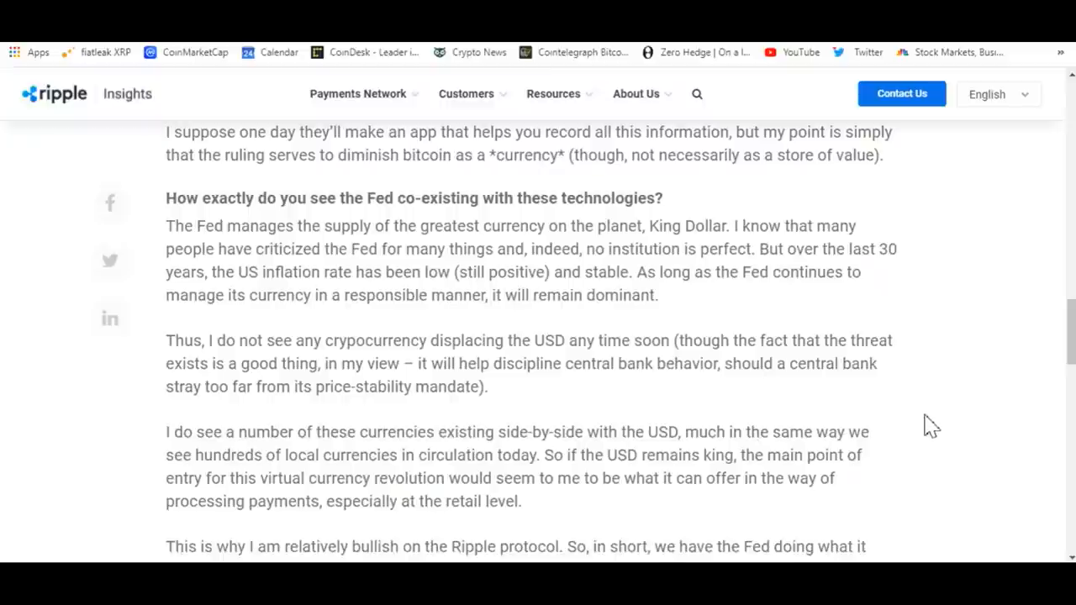
{"action": "mouse_move", "coordinate": [928, 423]}
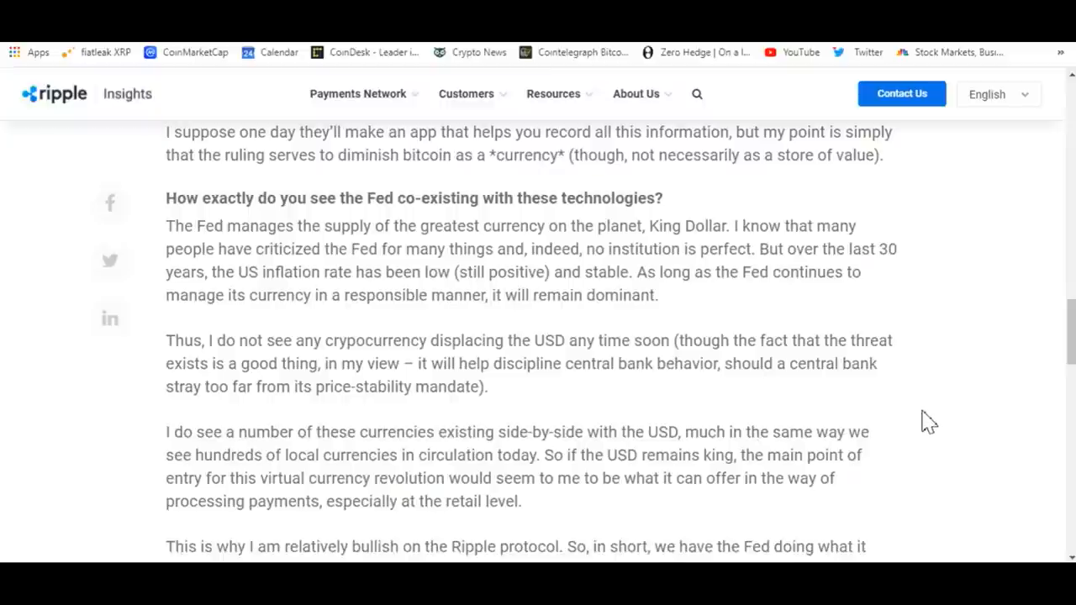
{"action": "mouse_move", "coordinate": [696, 309]}
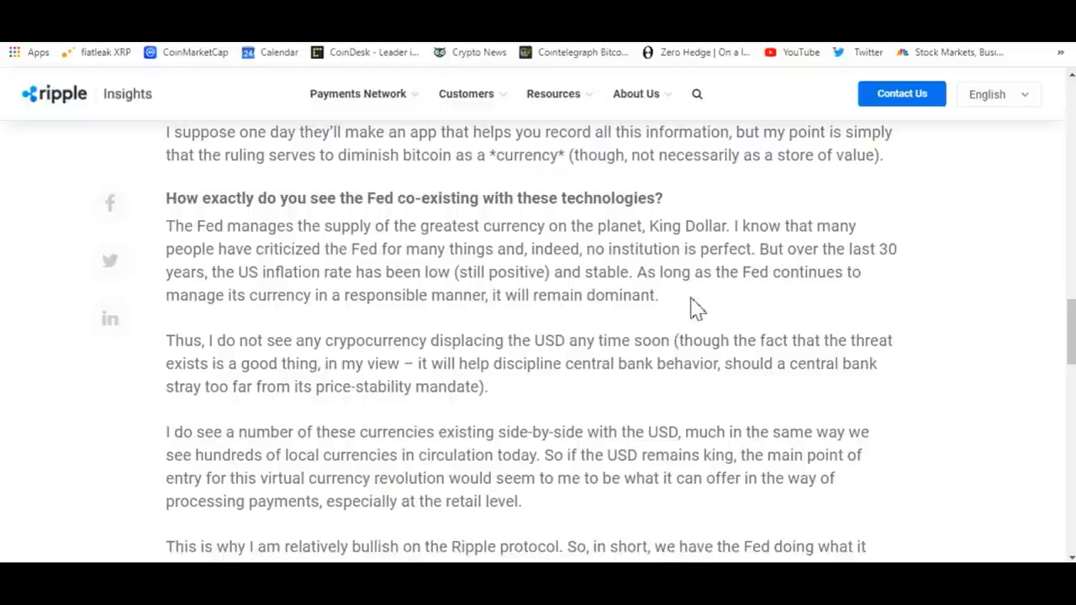
{"action": "mouse_move", "coordinate": [958, 470]}
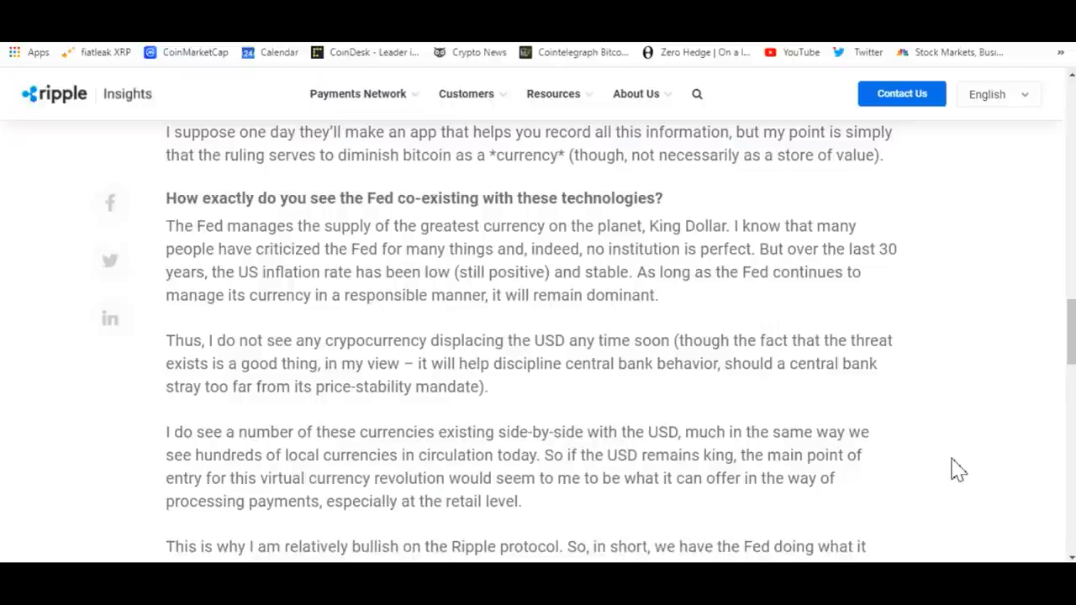
{"action": "mouse_move", "coordinate": [948, 458]}
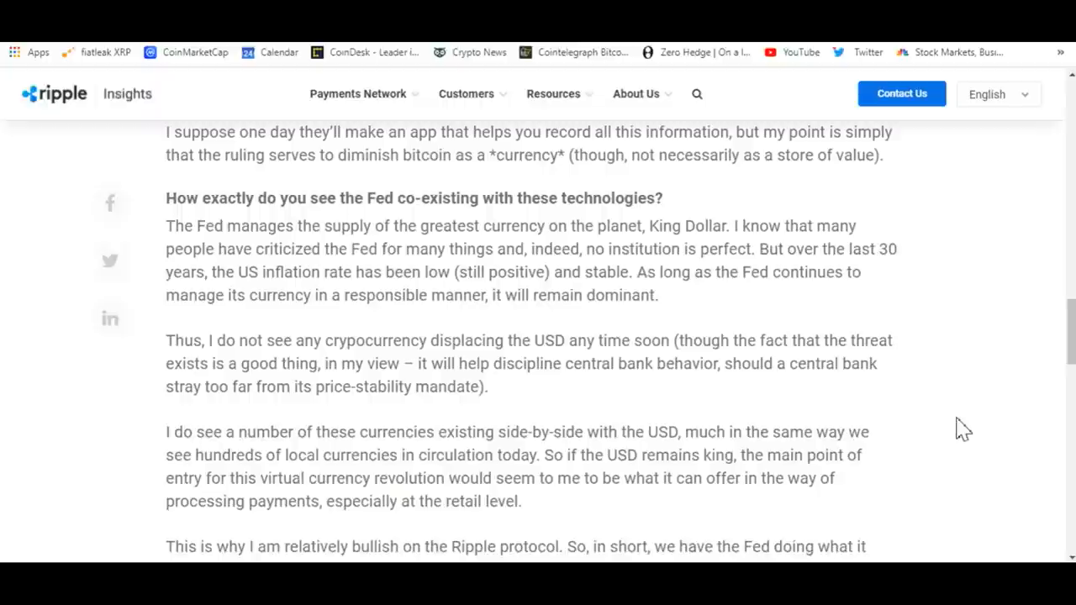
Read Andolfatto's answers on the Fed coexisting with crypto and his bullishness on Ripple
{"action": "scroll", "scroll_direction": "down", "scroll_amount": 3}
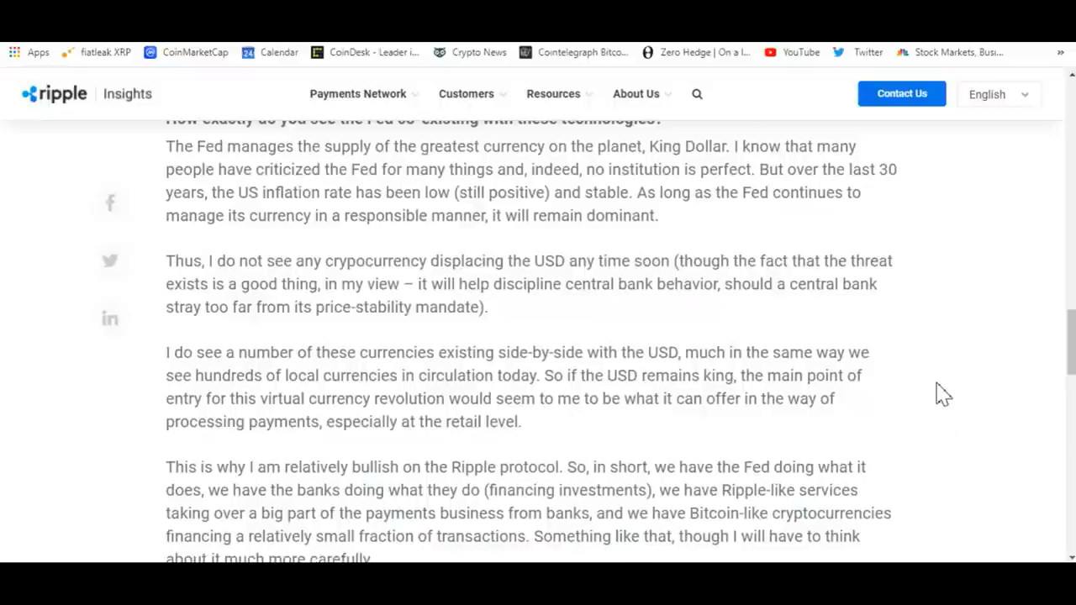
{"action": "mouse_move", "coordinate": [921, 321]}
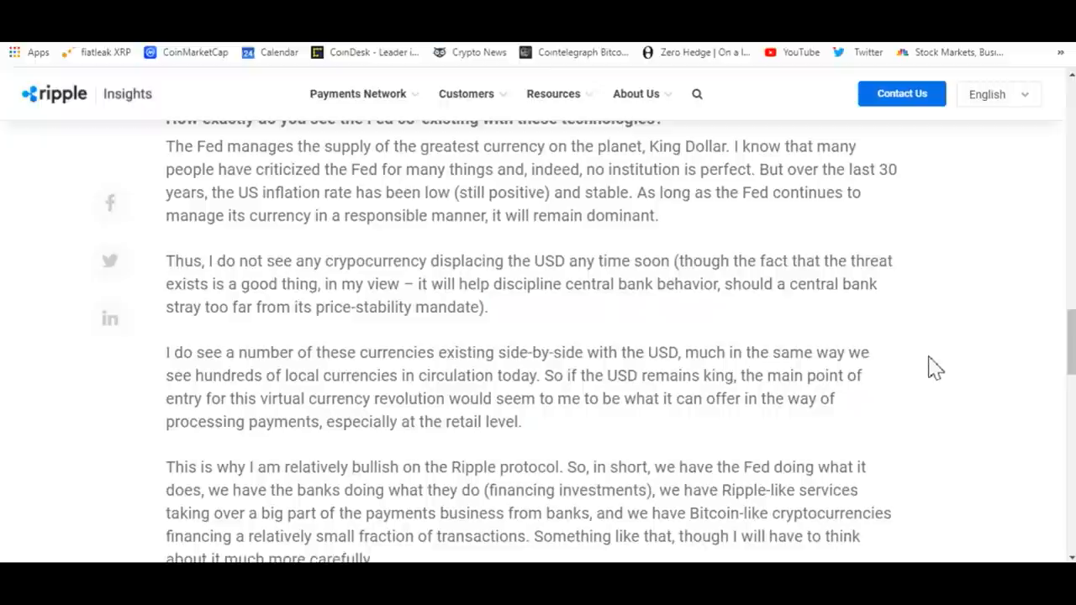
{"action": "mouse_move", "coordinate": [736, 306]}
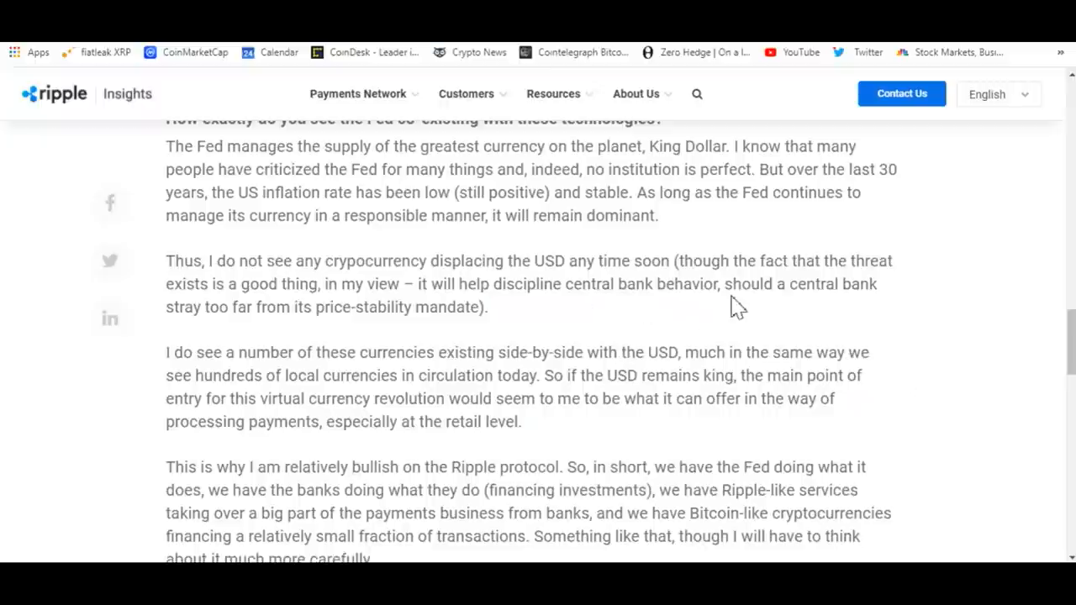
{"action": "mouse_move", "coordinate": [859, 314]}
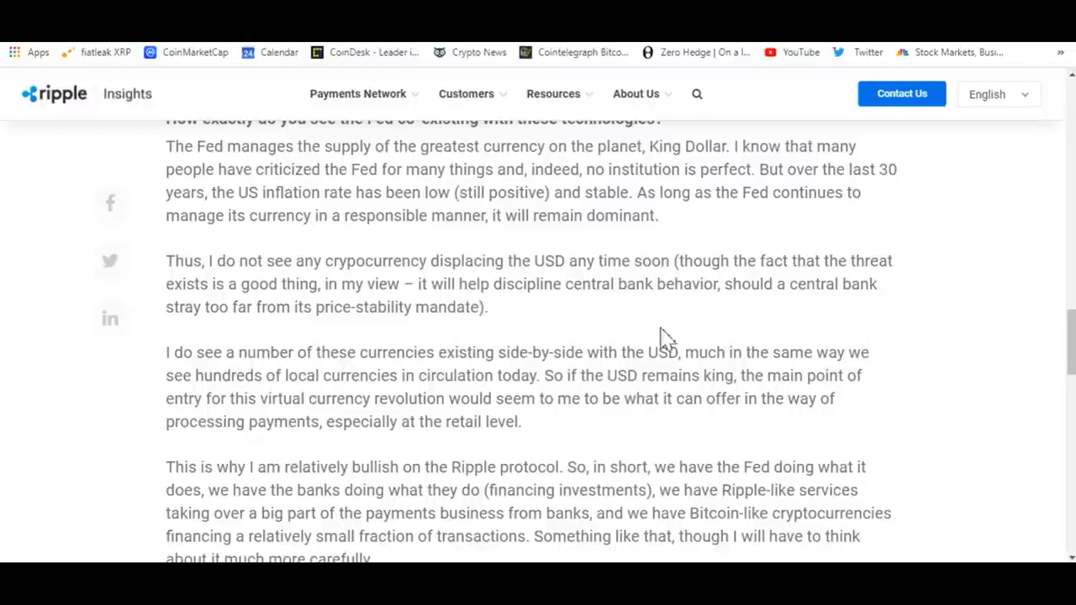
{"action": "scroll", "scroll_direction": "down", "scroll_amount": 3}
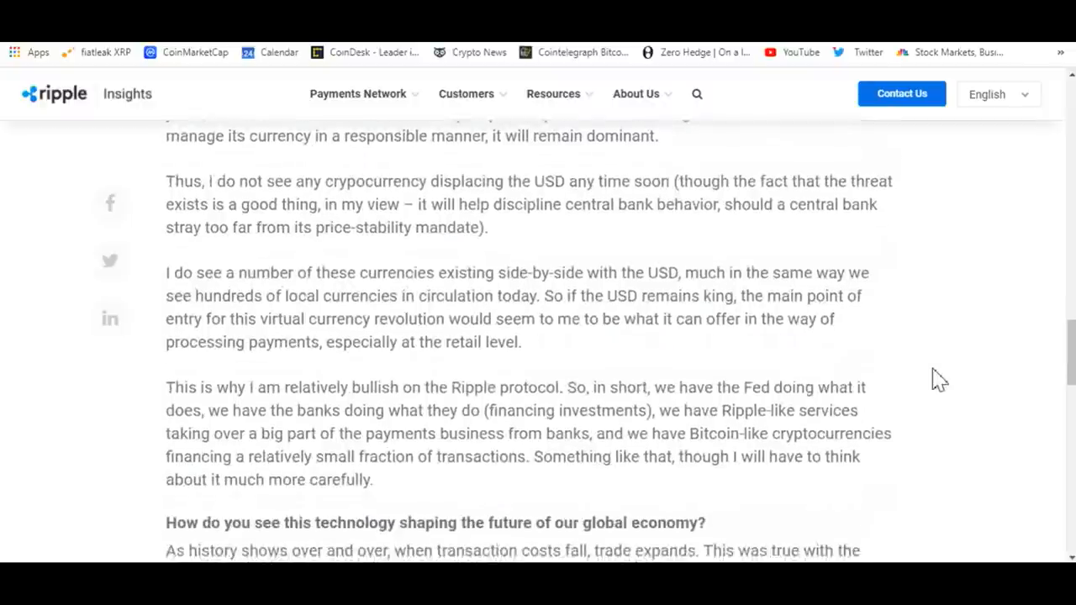
{"action": "scroll", "scroll_direction": "down", "scroll_amount": 3}
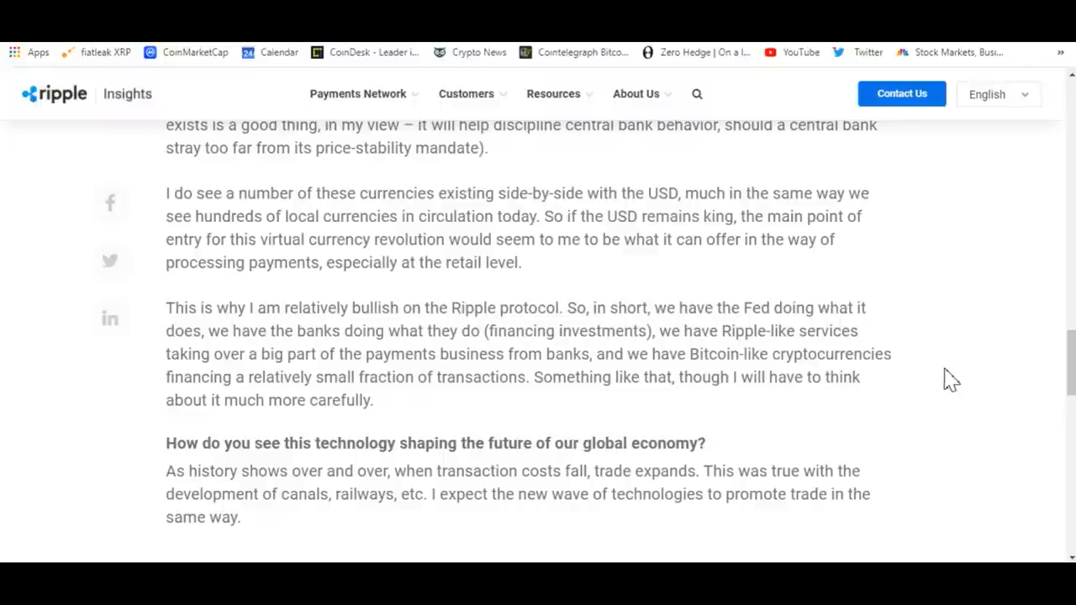
{"action": "mouse_move", "coordinate": [760, 423]}
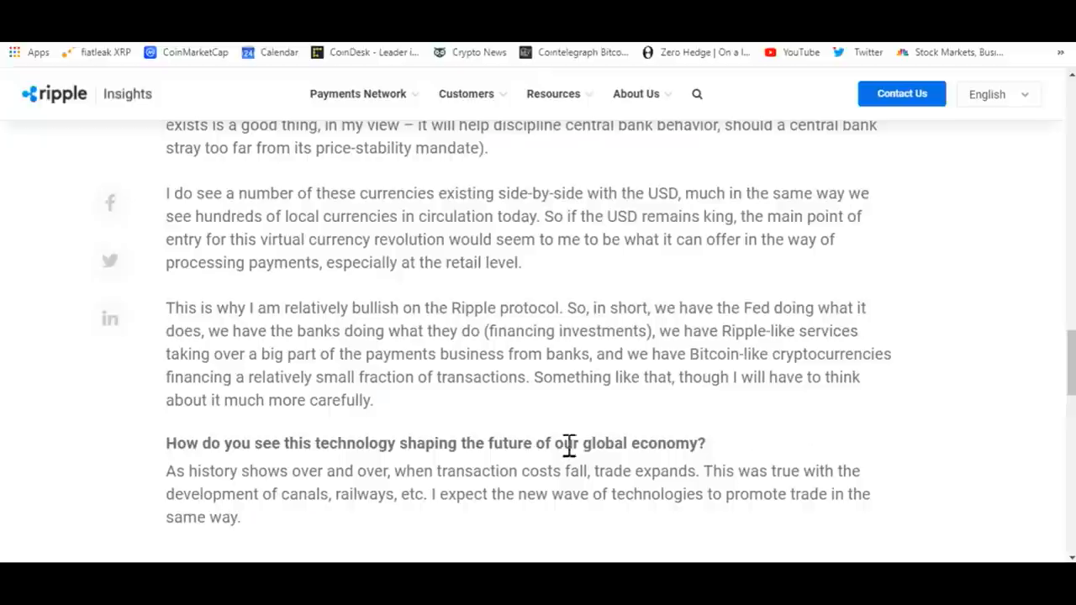
{"action": "mouse_move", "coordinate": [474, 416]}
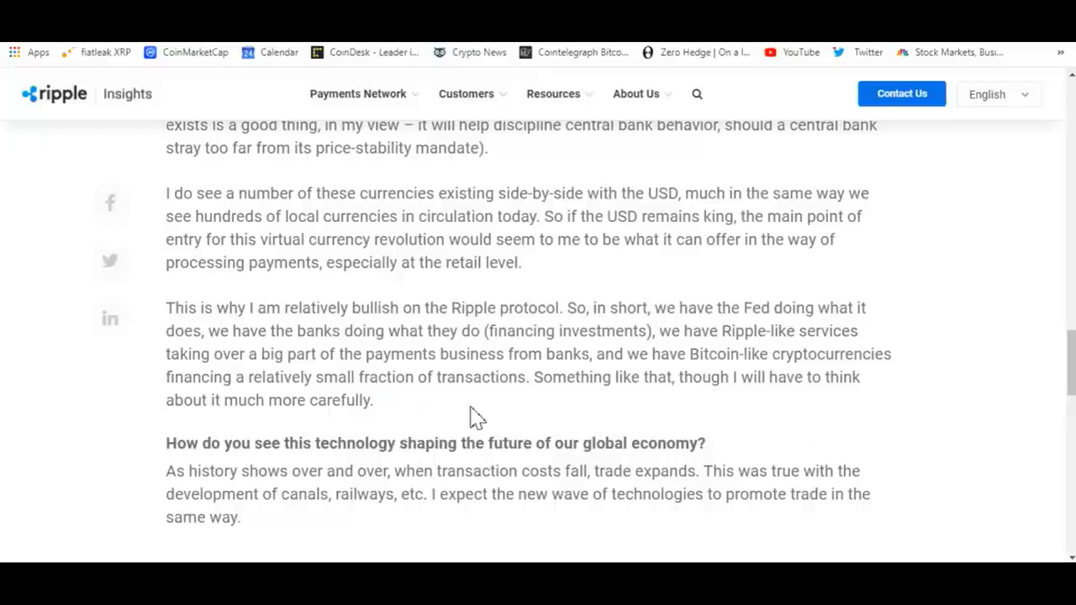
{"action": "mouse_move", "coordinate": [664, 423]}
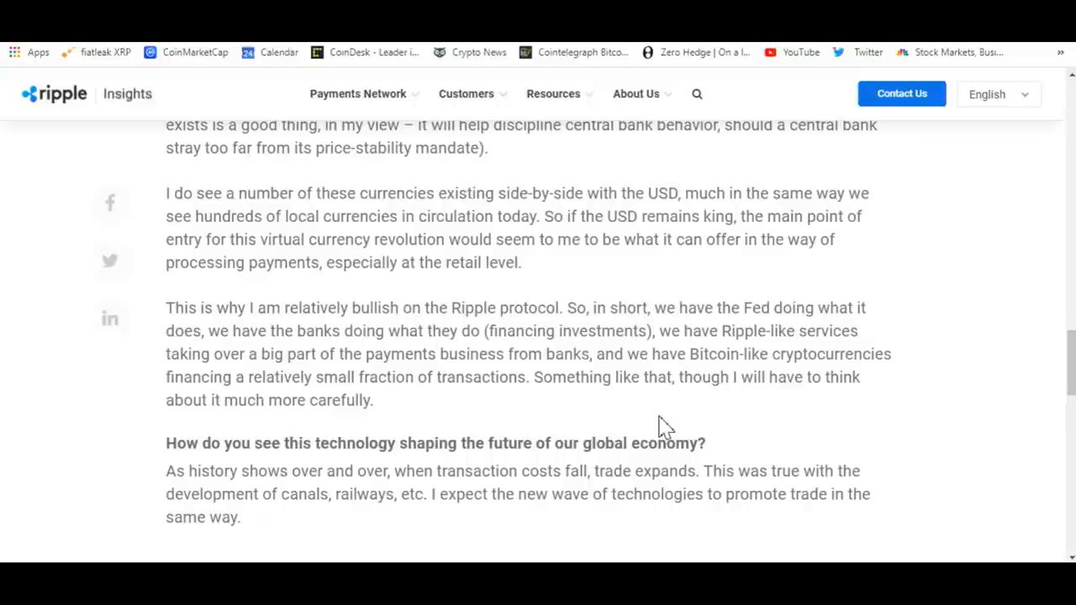
{"action": "mouse_move", "coordinate": [412, 428]}
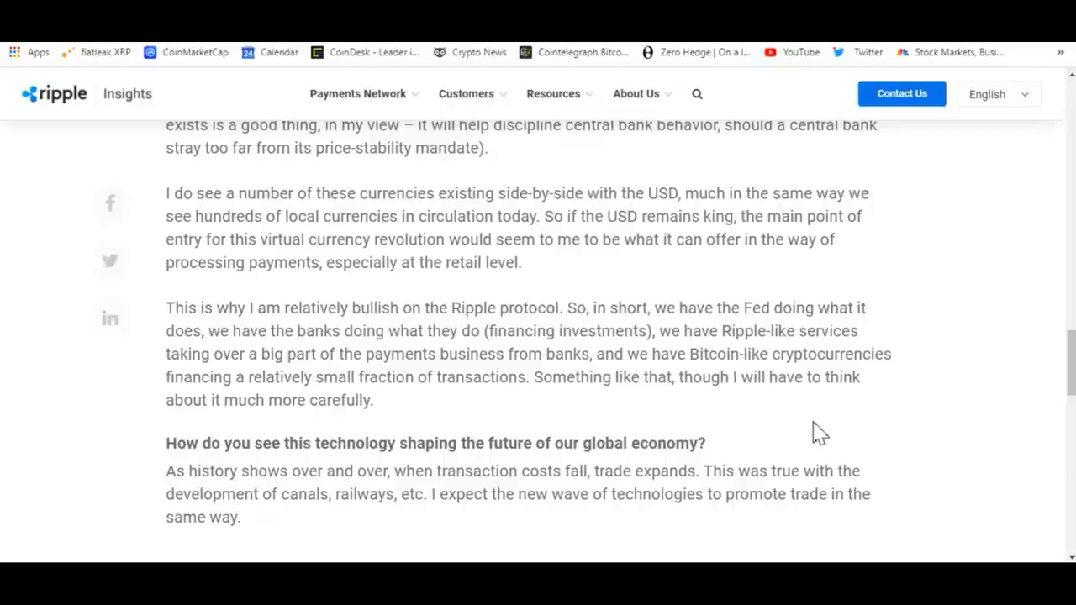
{"action": "mouse_move", "coordinate": [424, 424]}
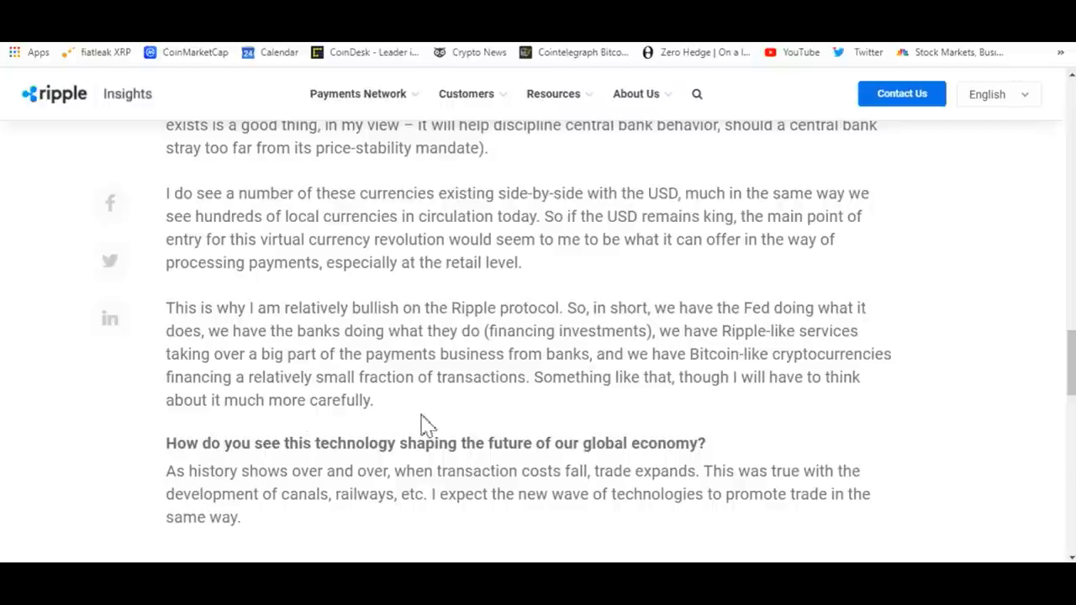
{"action": "mouse_move", "coordinate": [529, 412]}
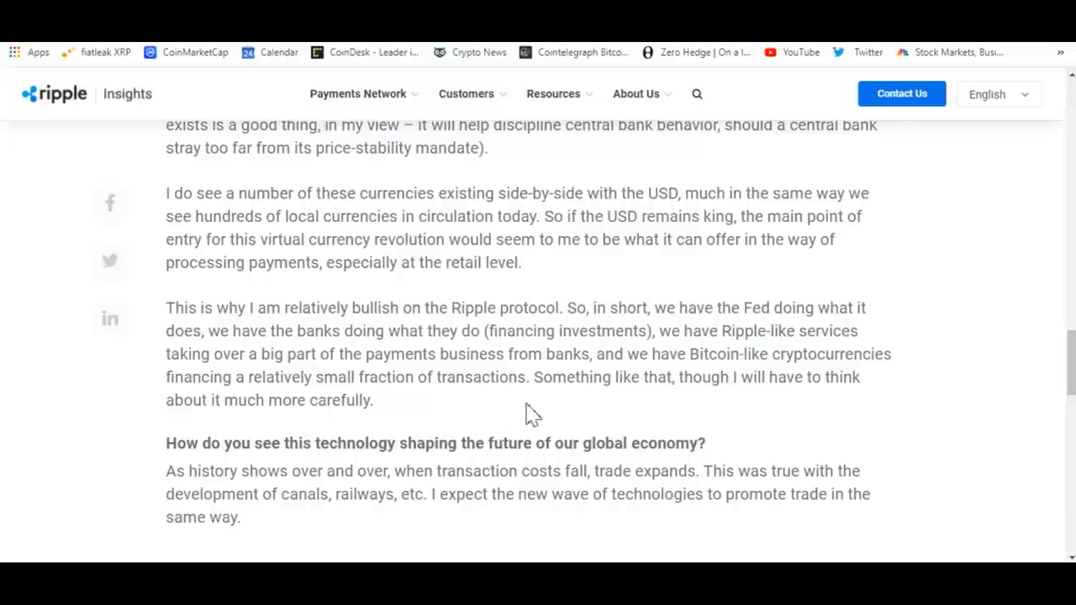
{"action": "mouse_move", "coordinate": [815, 433]}
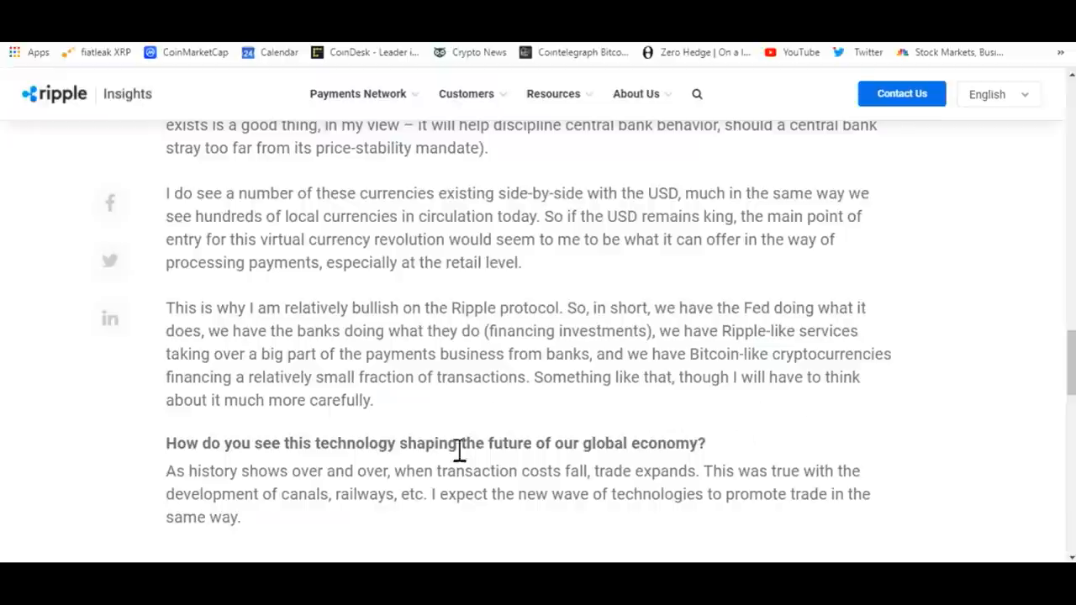
{"action": "mouse_move", "coordinate": [958, 353]}
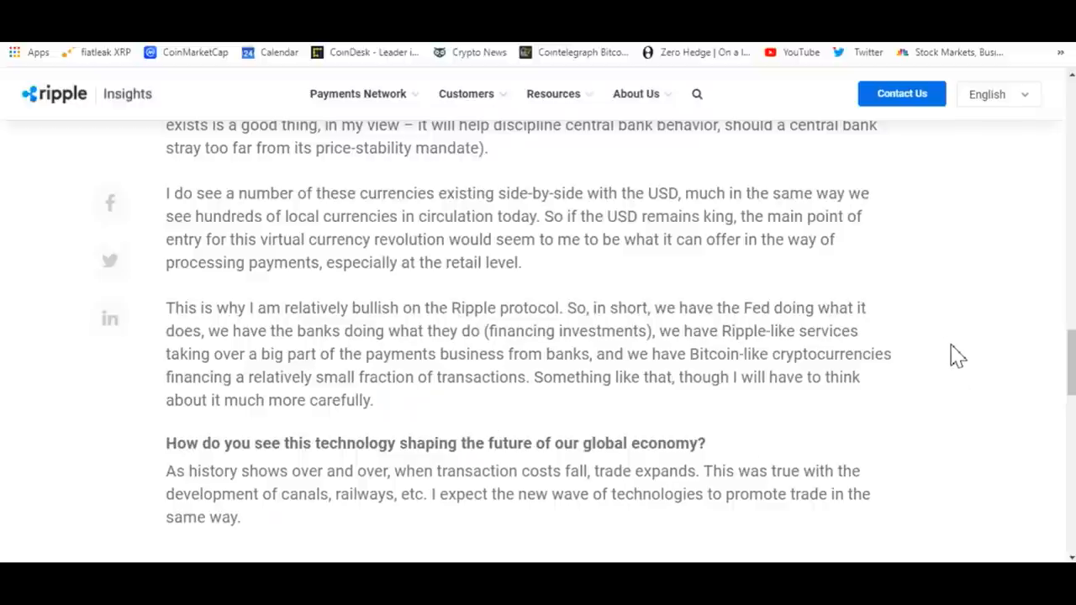
{"action": "scroll", "scroll_direction": "up", "scroll_amount": 3}
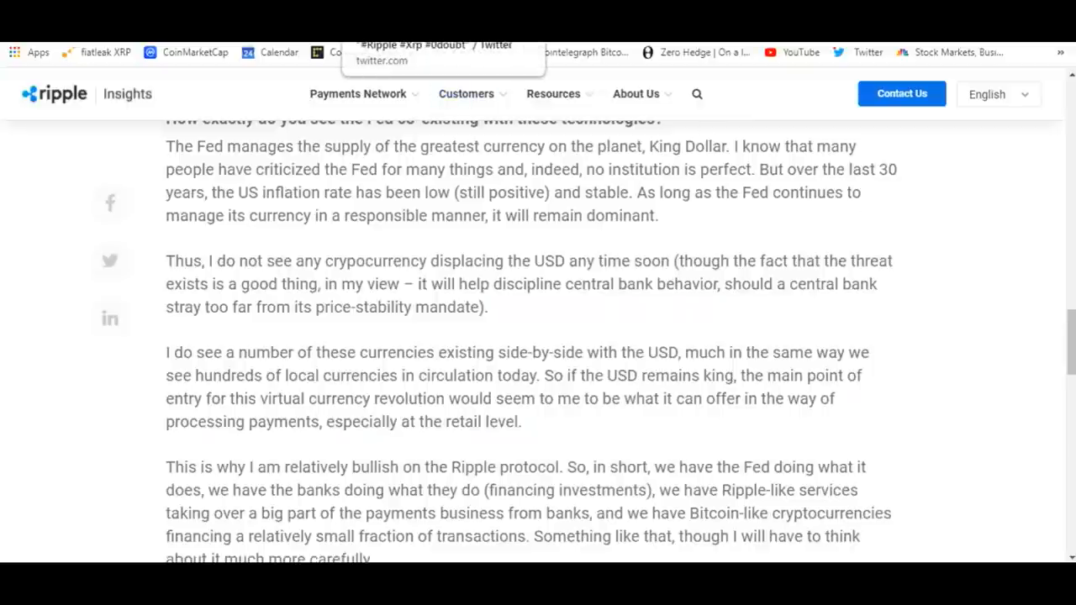
{"action": "left_click", "coordinate": [429, 47]}
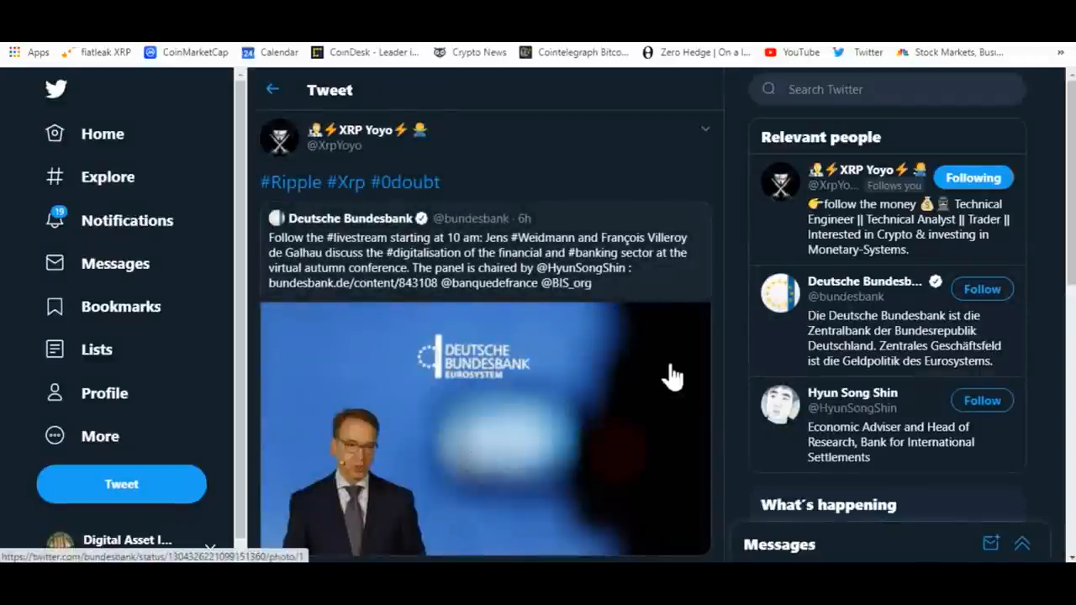
{"action": "mouse_move", "coordinate": [378, 322]}
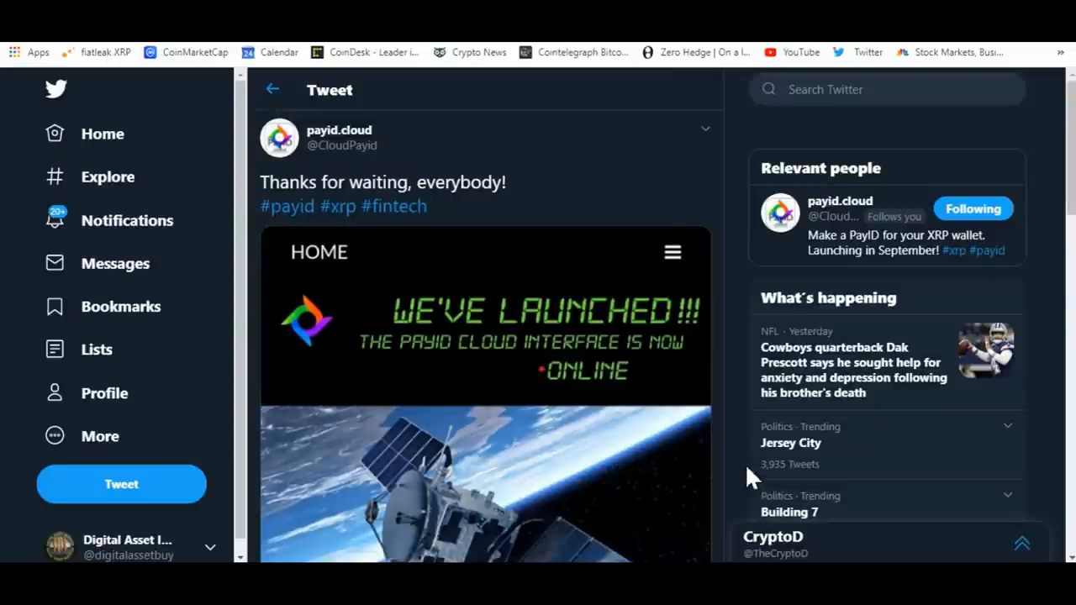
{"action": "mouse_move", "coordinate": [737, 292]}
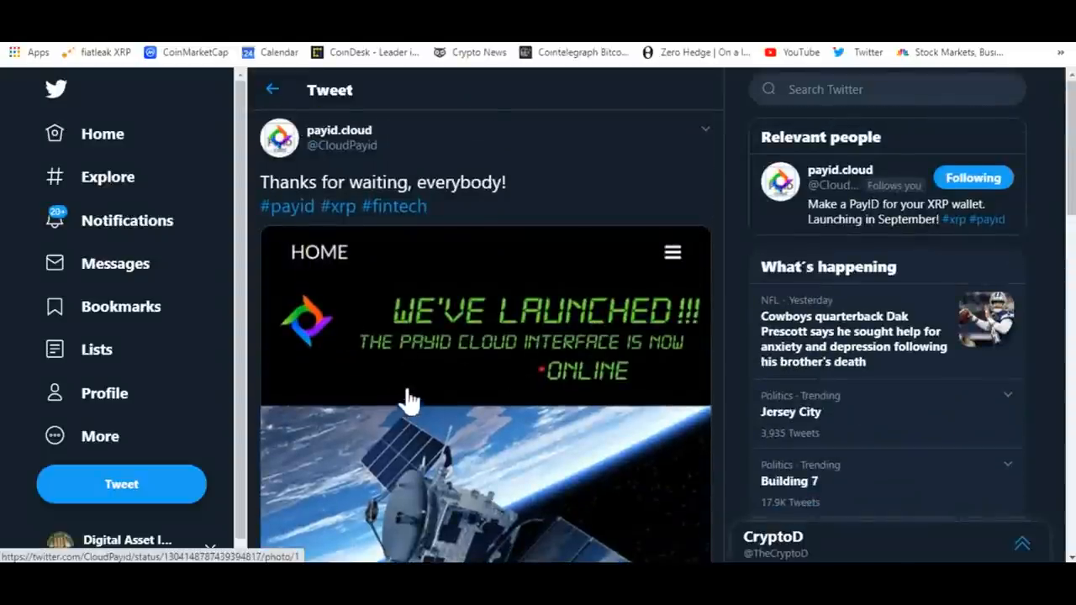
Scroll the payid.cloud 'Thanks for waiting' tweet to bring its PayID Cloud launch image into view
{"action": "scroll", "scroll_direction": "down", "scroll_amount": 3}
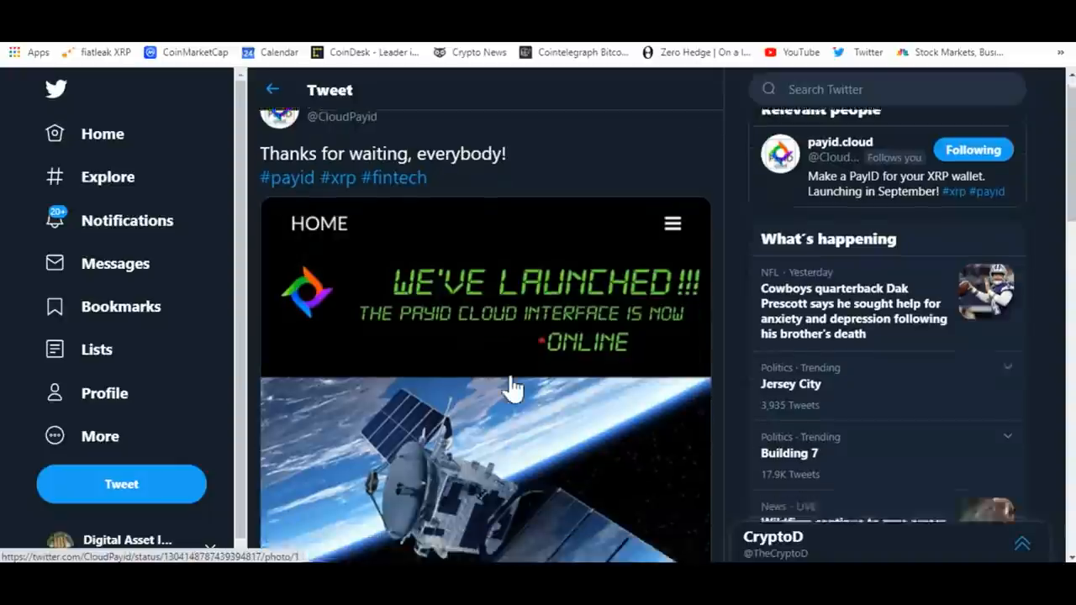
{"action": "scroll", "scroll_direction": "down", "scroll_amount": 3}
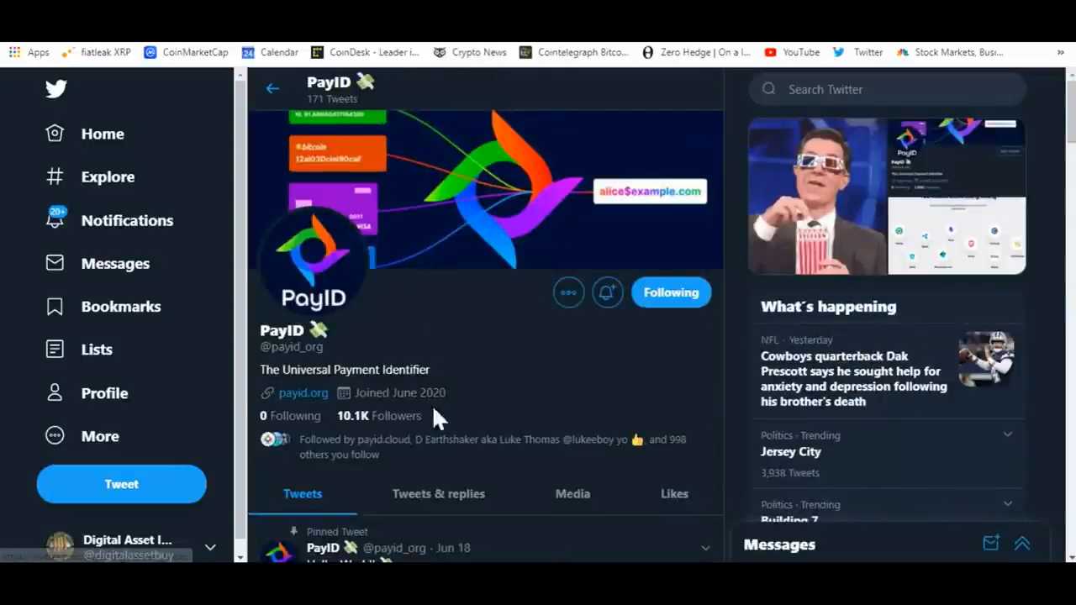
{"action": "mouse_move", "coordinate": [373, 348]}
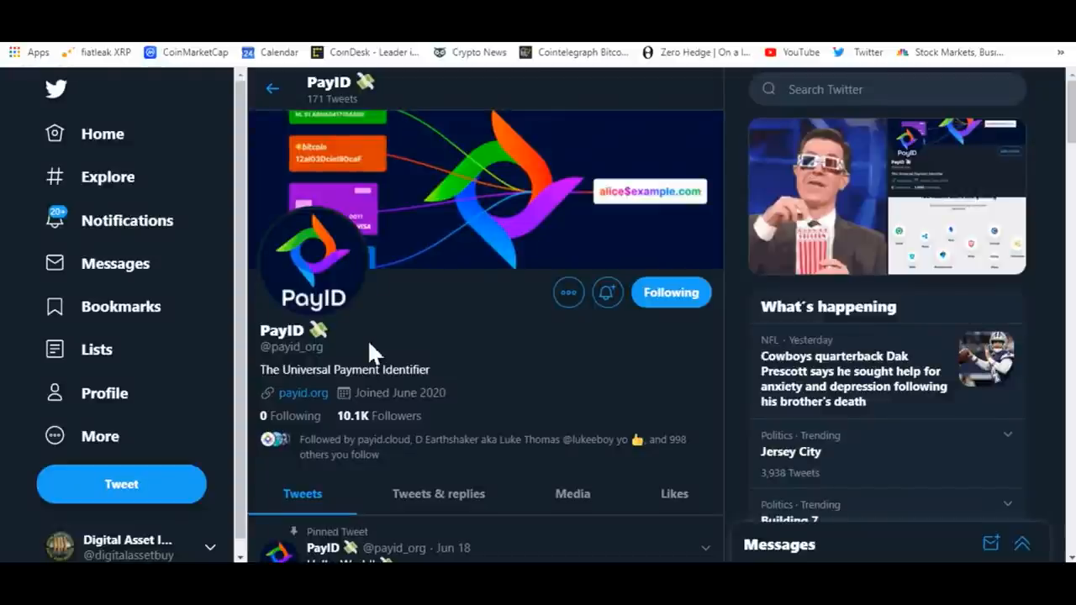
{"action": "mouse_move", "coordinate": [496, 285]}
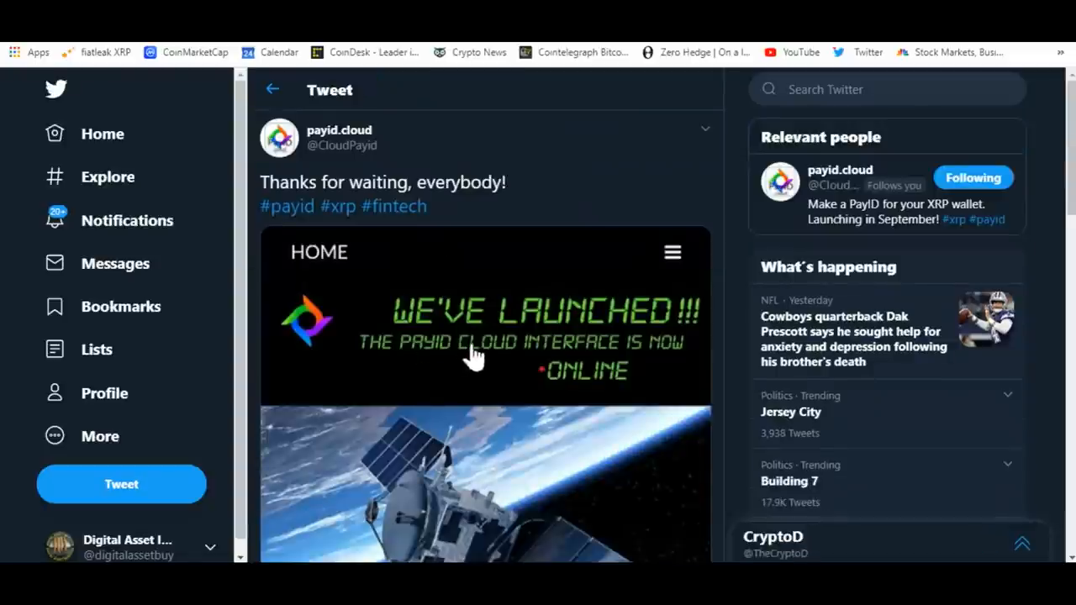
{"action": "scroll", "scroll_direction": "down", "scroll_amount": 3}
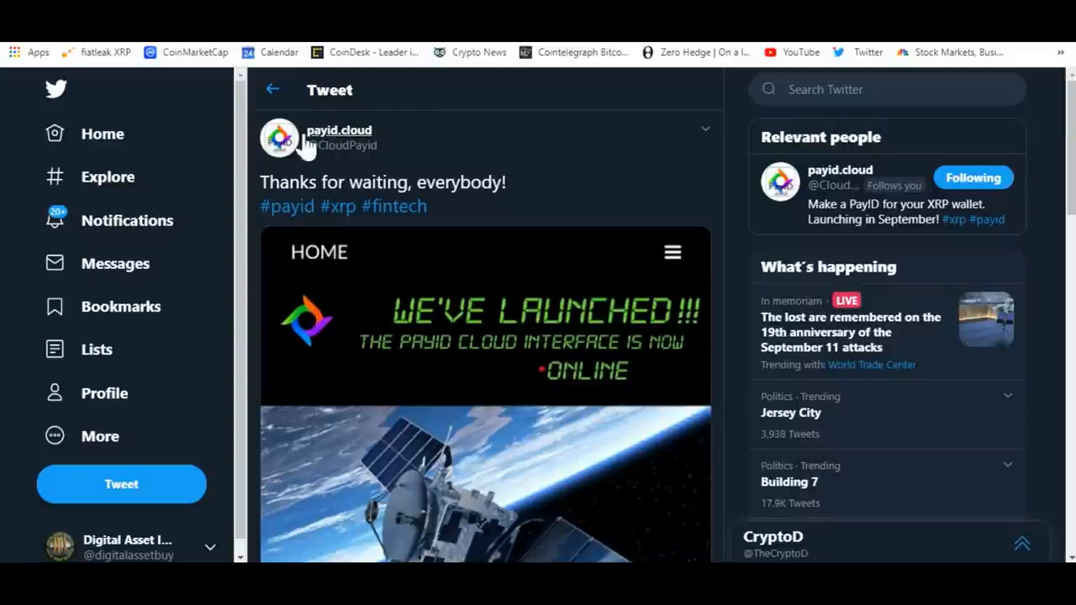
{"action": "mouse_move", "coordinate": [652, 384]}
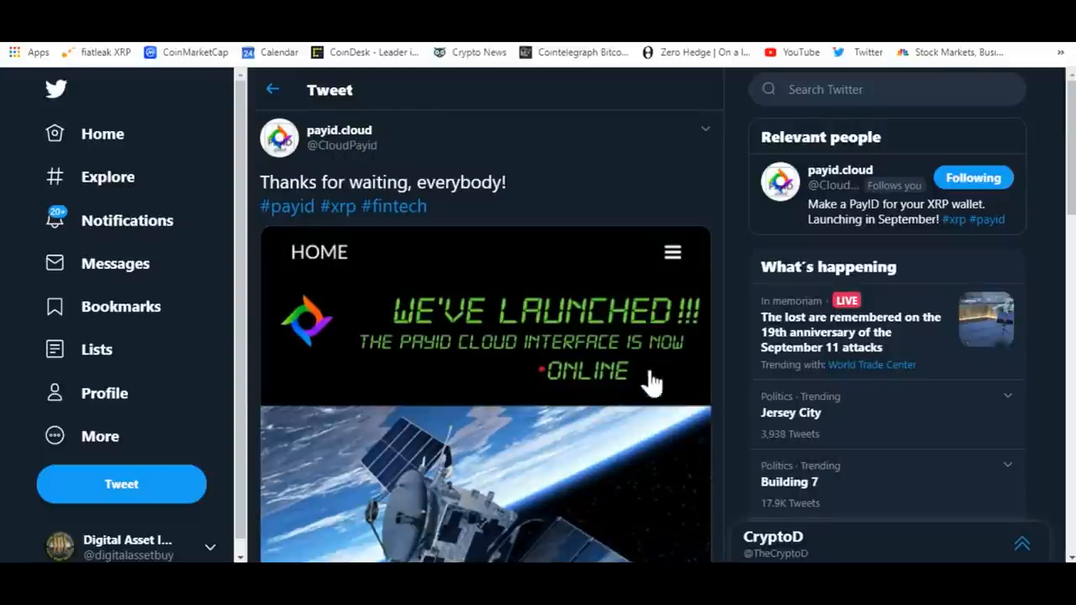
{"action": "mouse_move", "coordinate": [584, 205]}
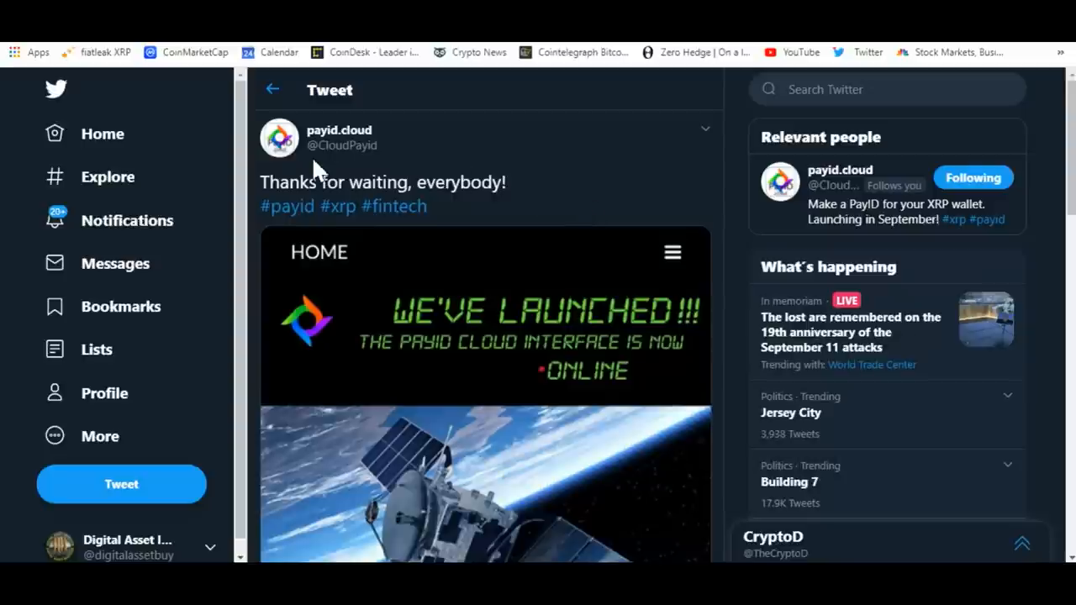
{"action": "mouse_move", "coordinate": [360, 168]}
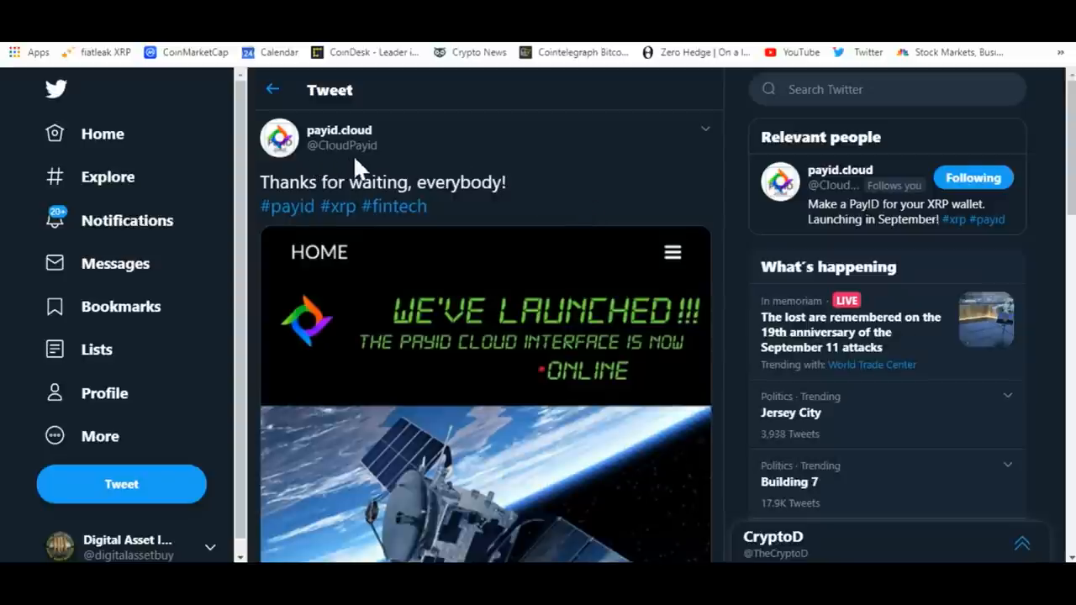
{"action": "mouse_move", "coordinate": [613, 457]}
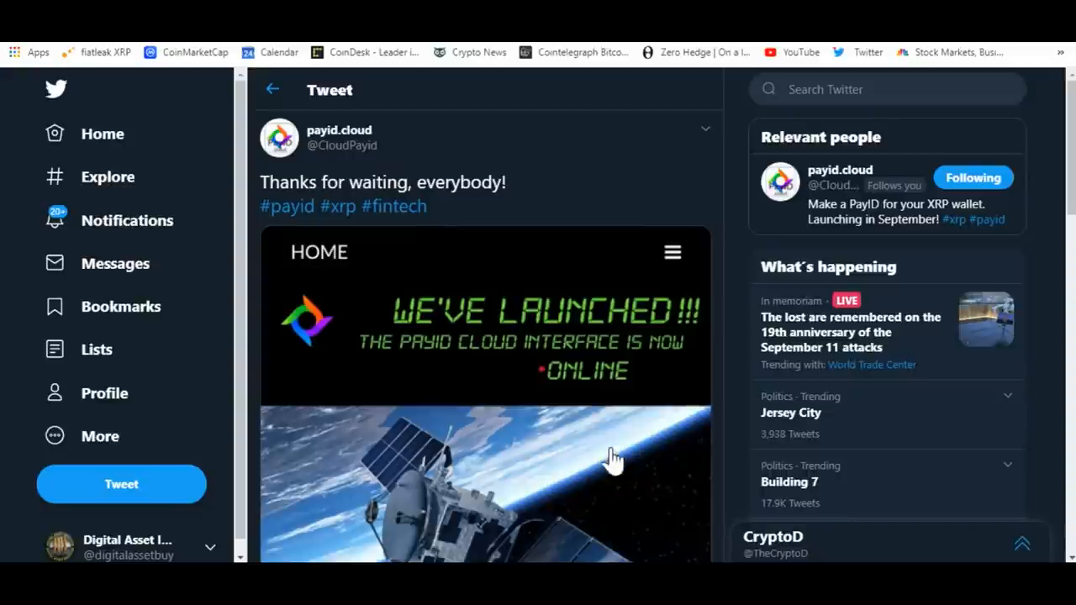
{"action": "scroll", "scroll_direction": "down", "scroll_amount": 3}
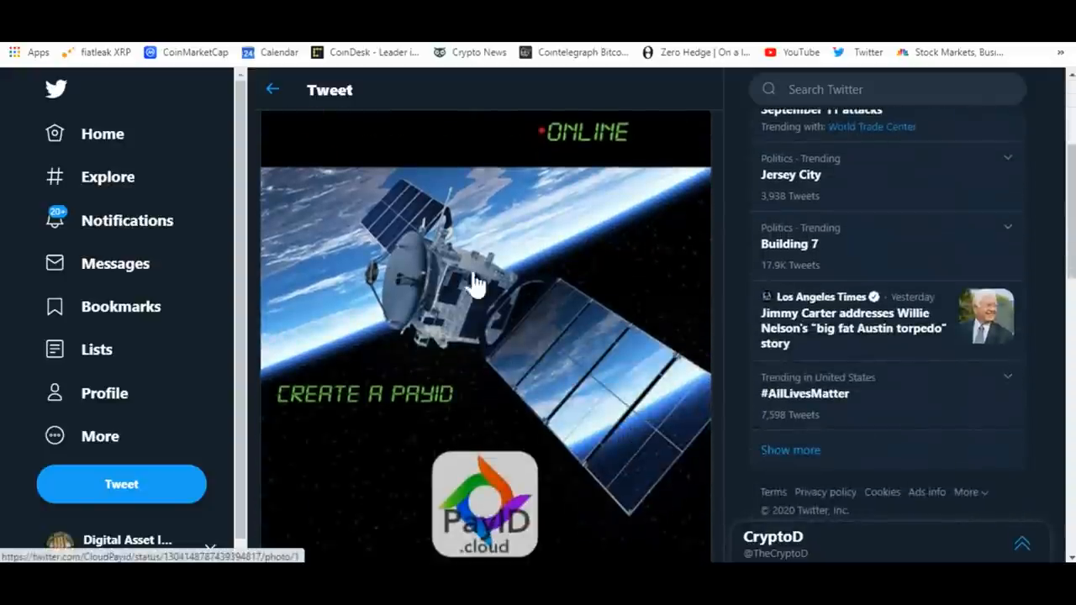
{"action": "mouse_move", "coordinate": [457, 293]}
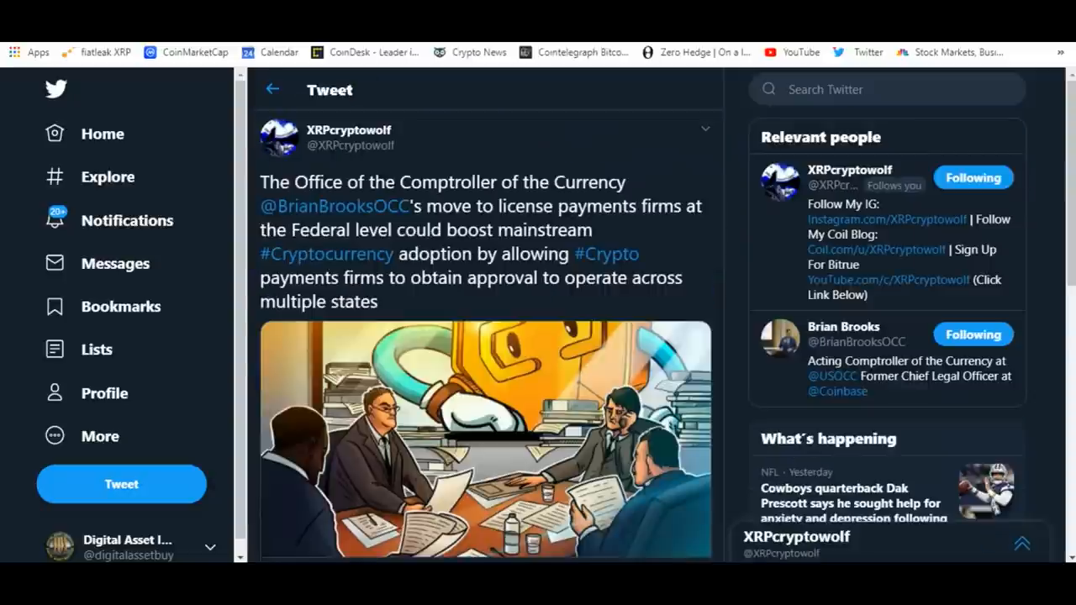
{"action": "mouse_move", "coordinate": [753, 356]}
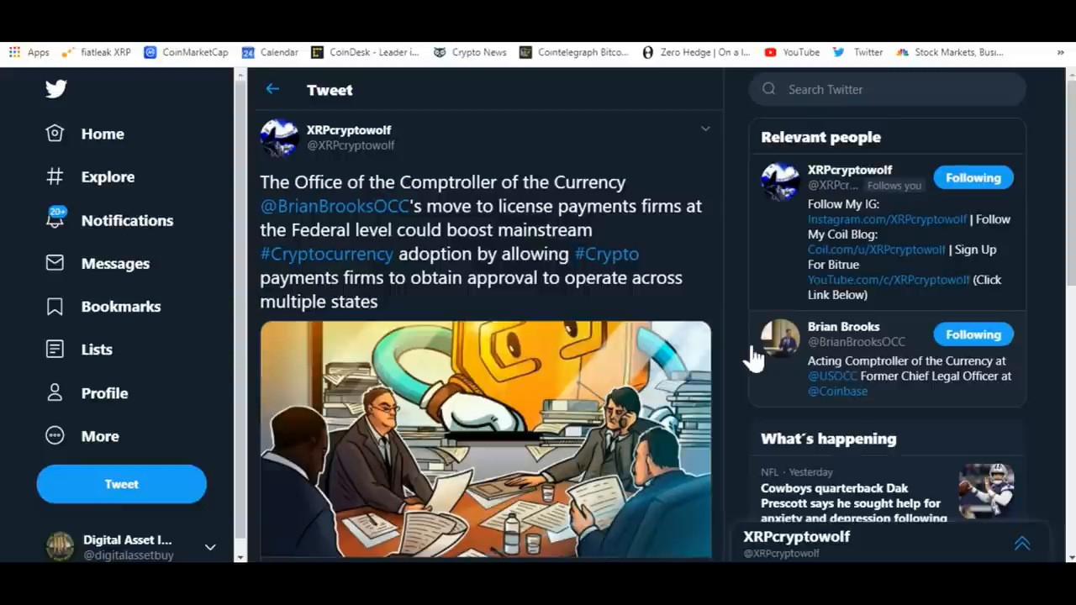
{"action": "mouse_move", "coordinate": [569, 104]}
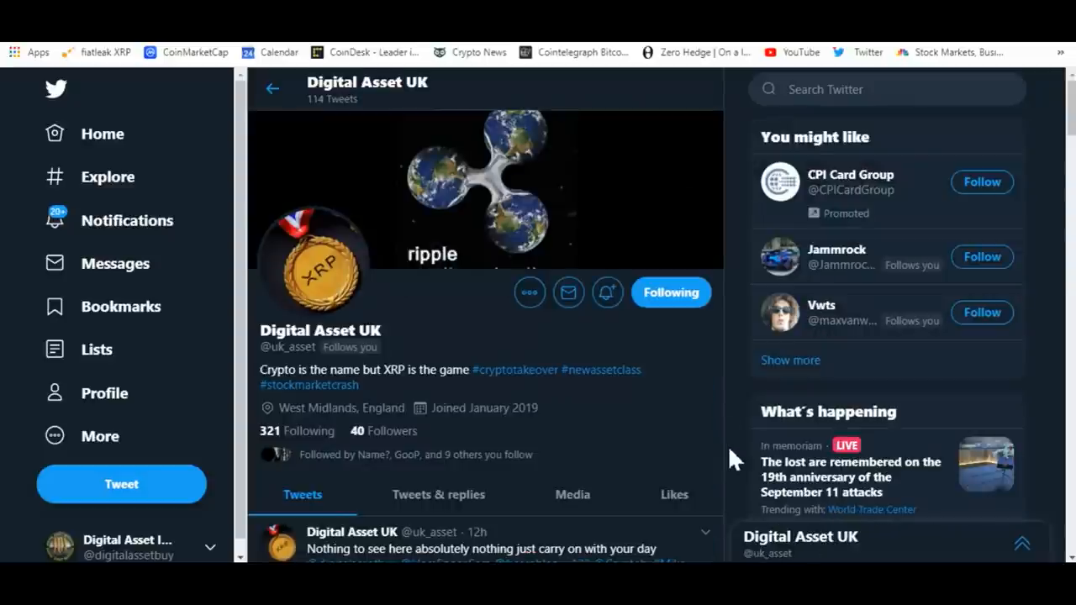
{"action": "mouse_move", "coordinate": [719, 462]}
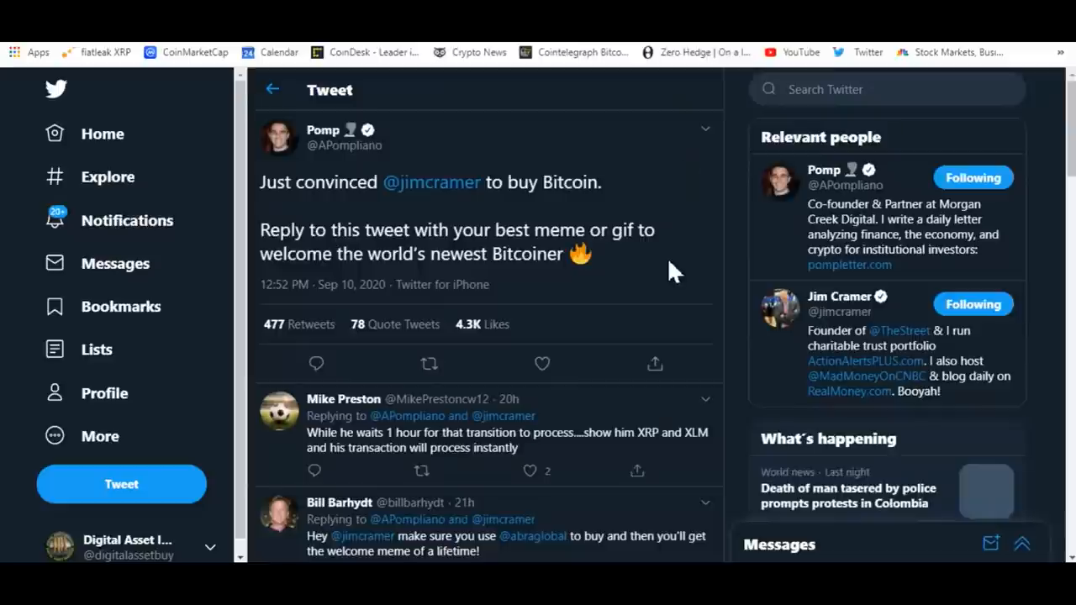
{"action": "mouse_move", "coordinate": [282, 216]}
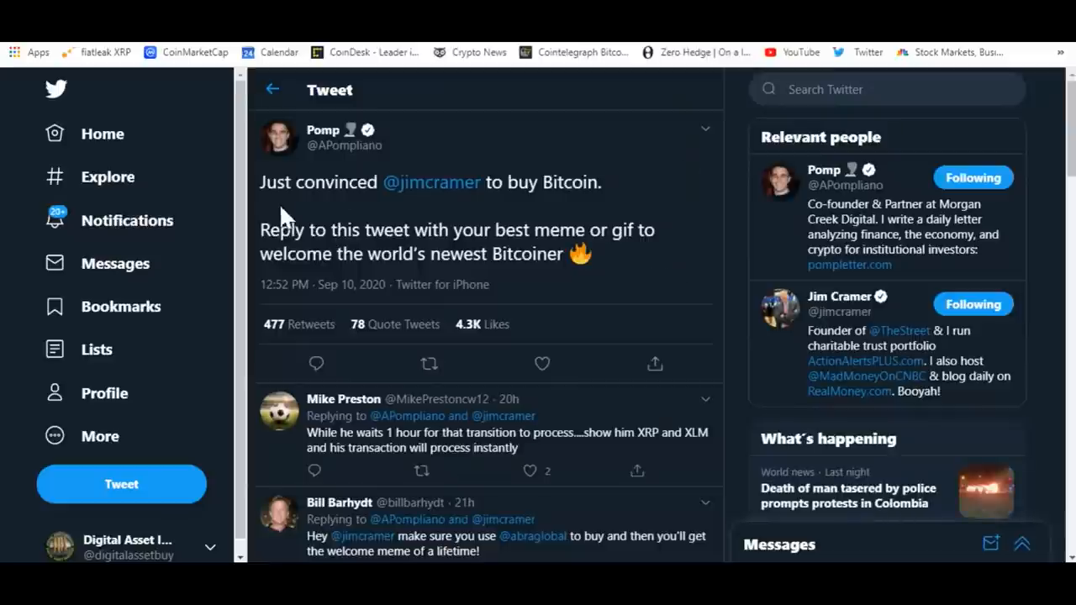
{"action": "mouse_move", "coordinate": [434, 220]}
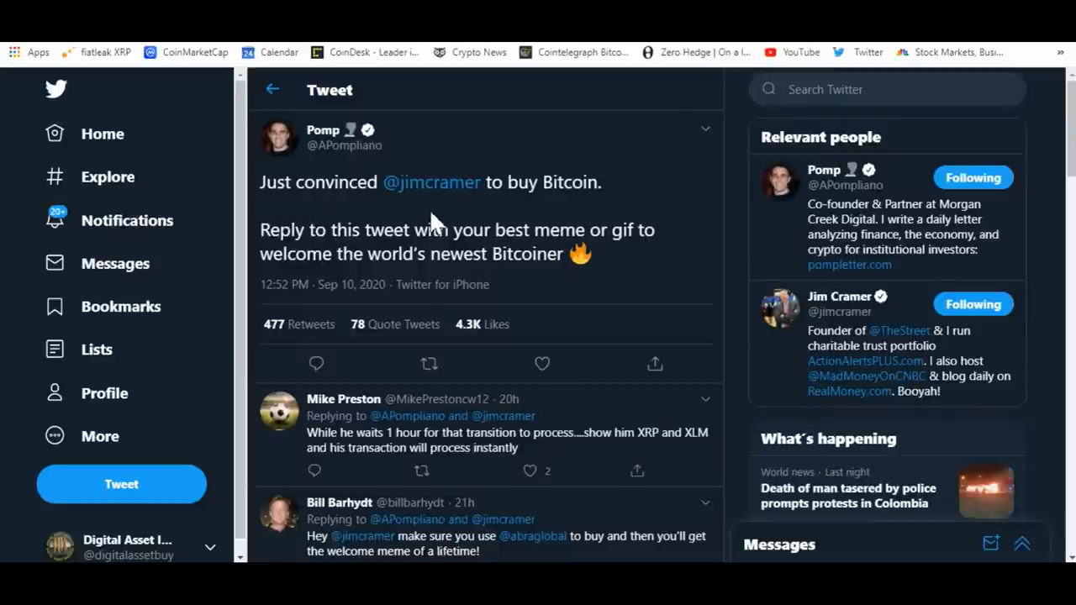
{"action": "mouse_move", "coordinate": [345, 227]}
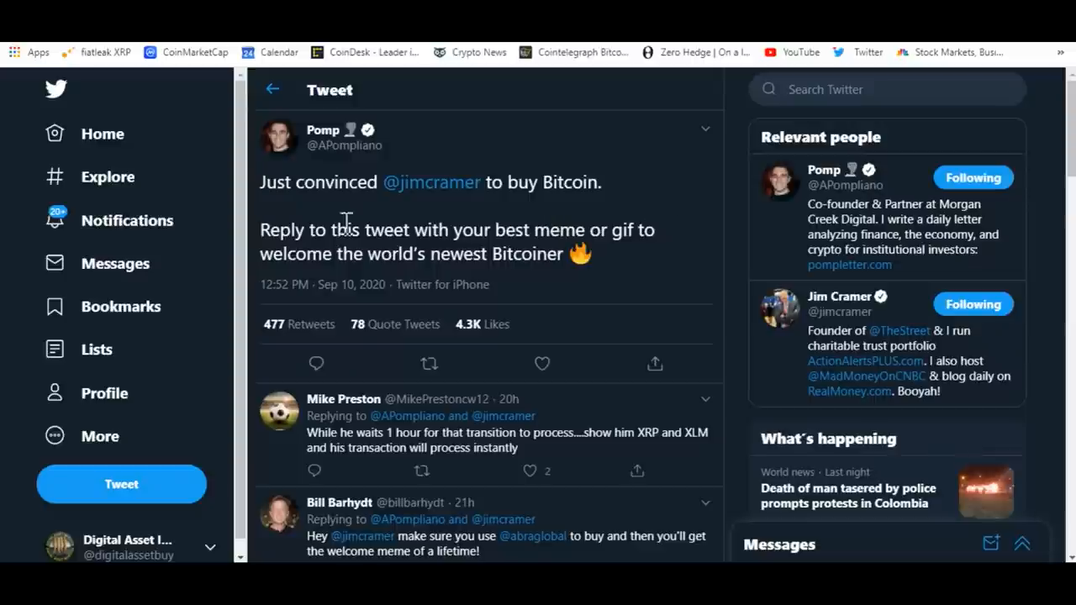
{"action": "mouse_move", "coordinate": [440, 302]}
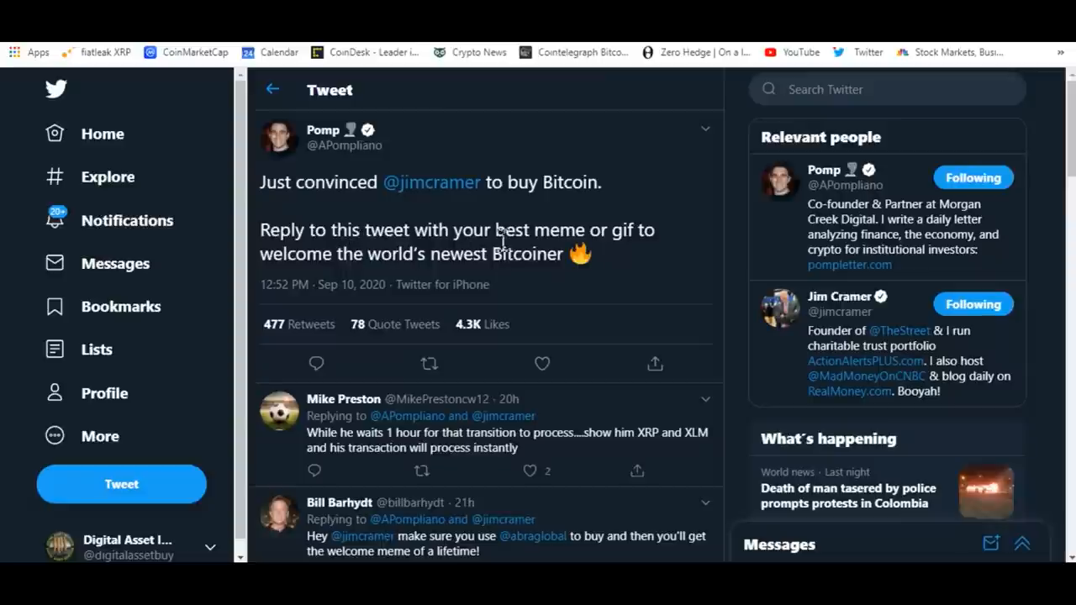
{"action": "mouse_move", "coordinate": [531, 267]}
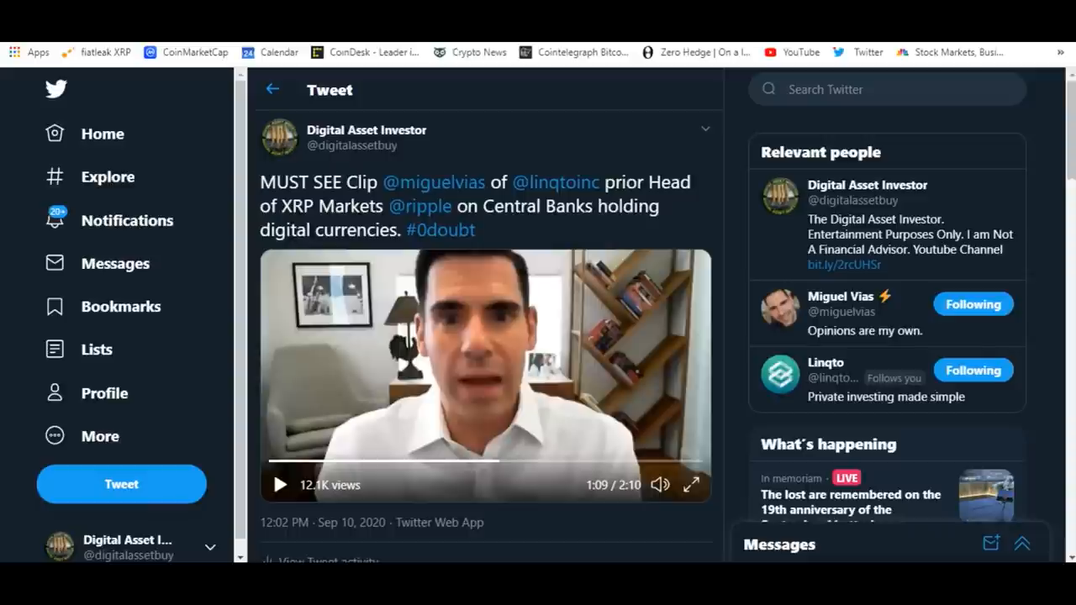
{"action": "mouse_move", "coordinate": [555, 420]}
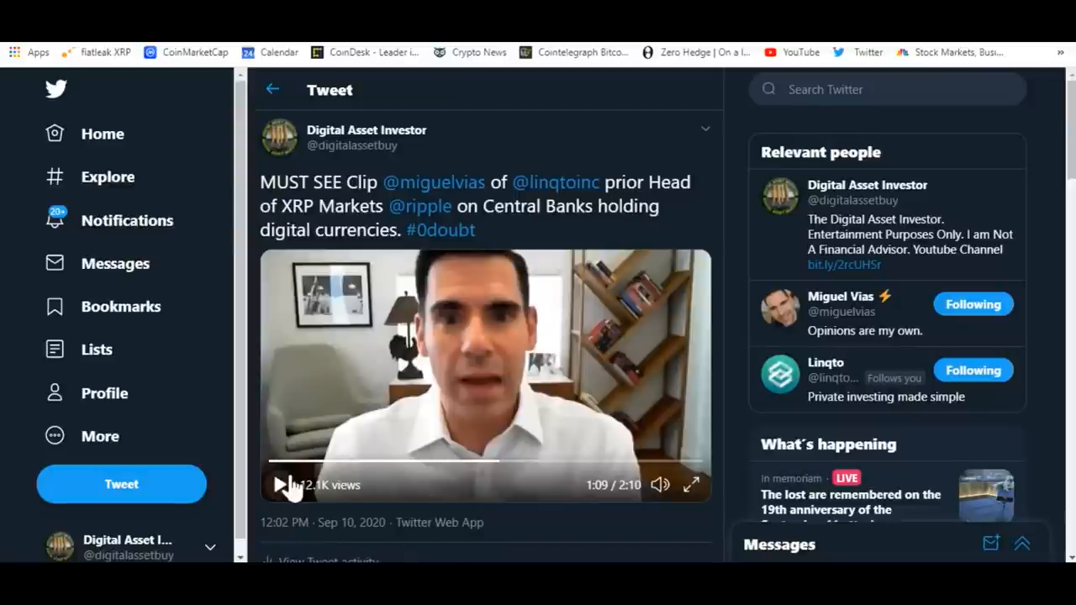
Play the Miguel Vias clip on central banks holding digital currencies in the tweet
{"action": "left_click", "coordinate": [279, 484]}
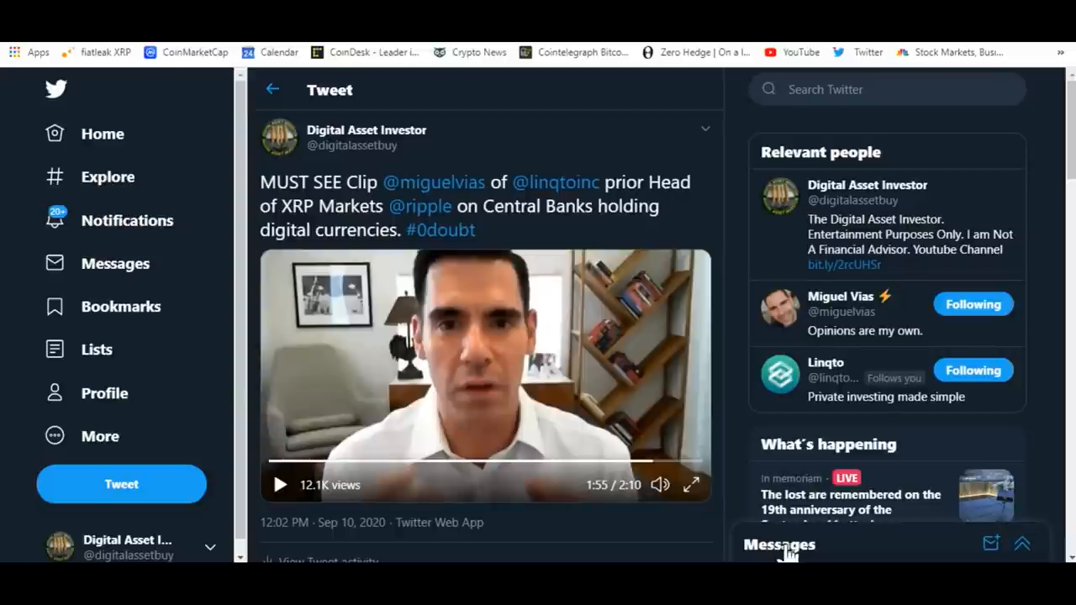
{"action": "mouse_move", "coordinate": [854, 471]}
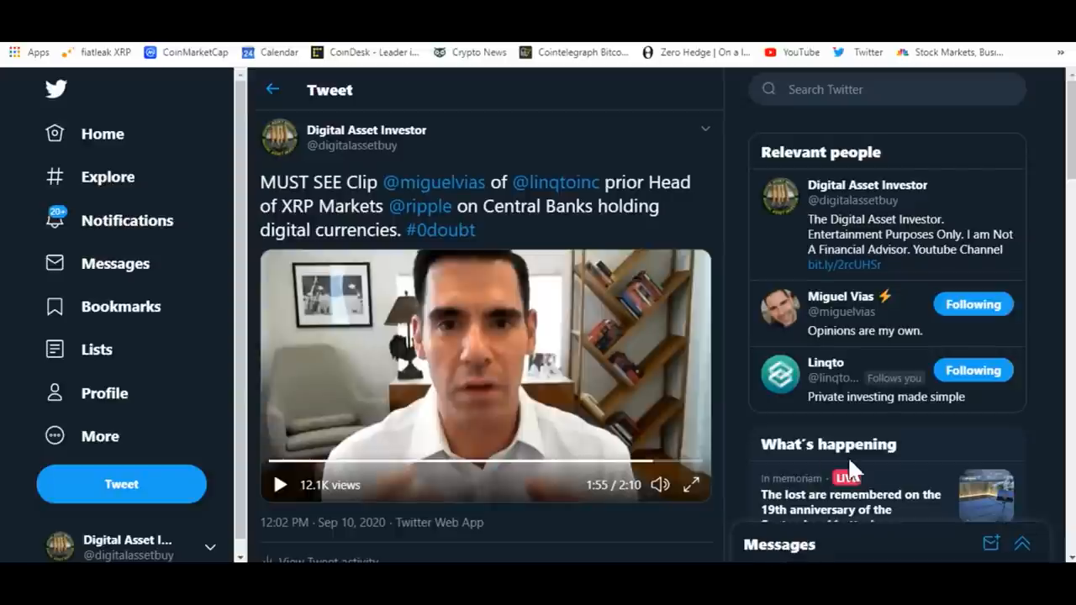
{"action": "mouse_move", "coordinate": [736, 155]}
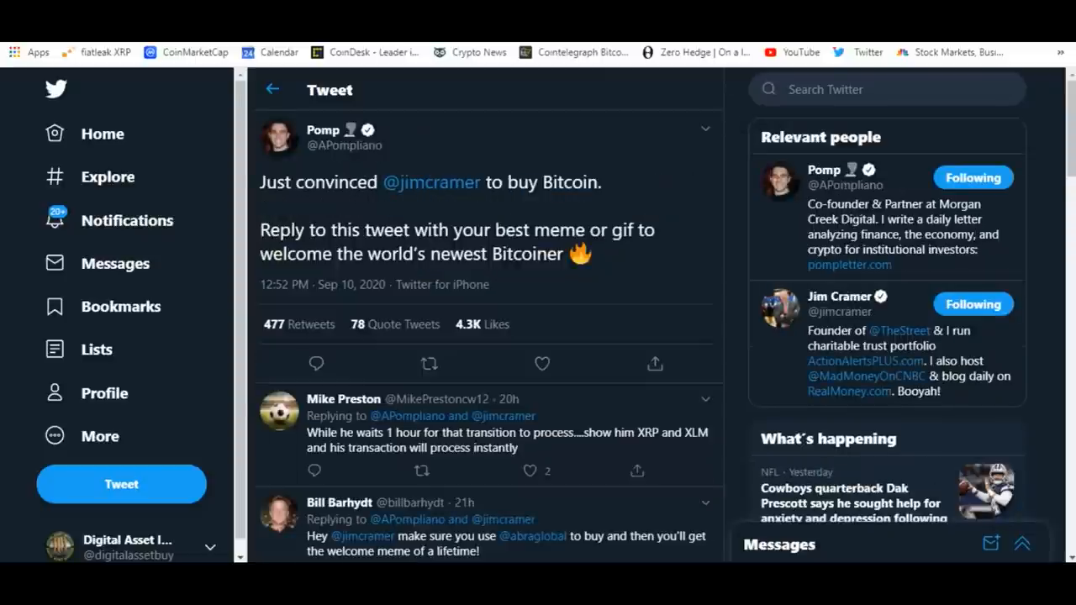
{"action": "mouse_move", "coordinate": [622, 117]}
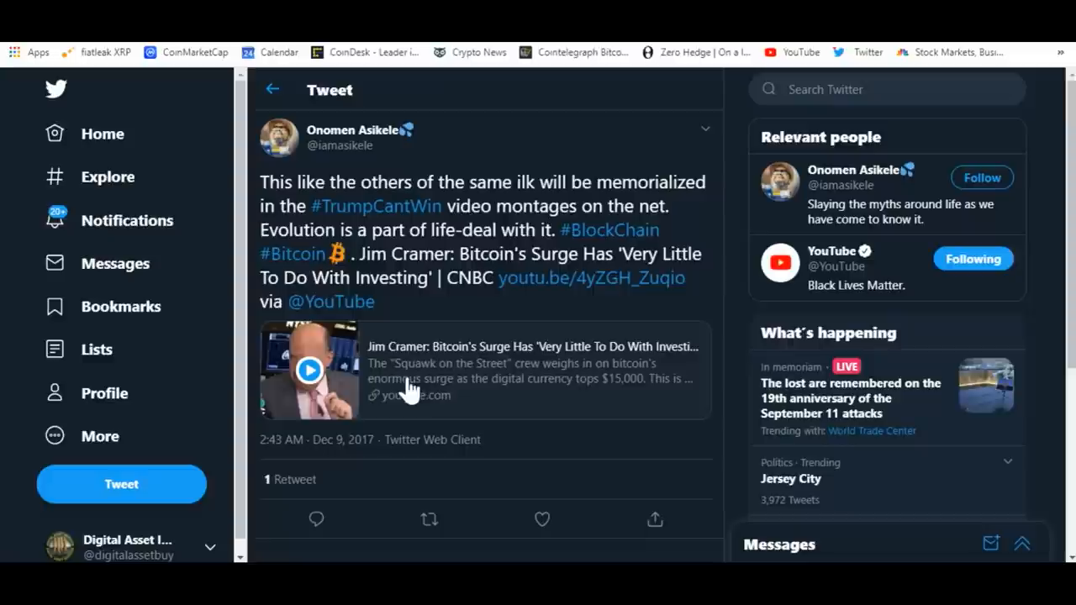
Scroll to the YouTube link card and play the CNBC clip about Bitcoin's surge inline
{"action": "scroll", "scroll_direction": "down", "scroll_amount": 3}
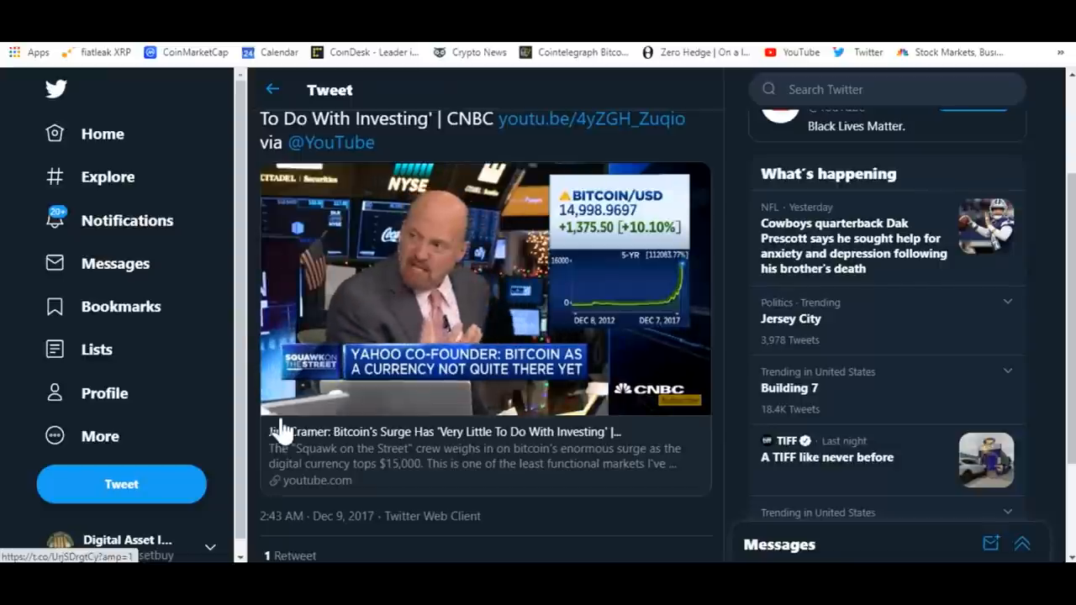
{"action": "left_click", "coordinate": [484, 289]}
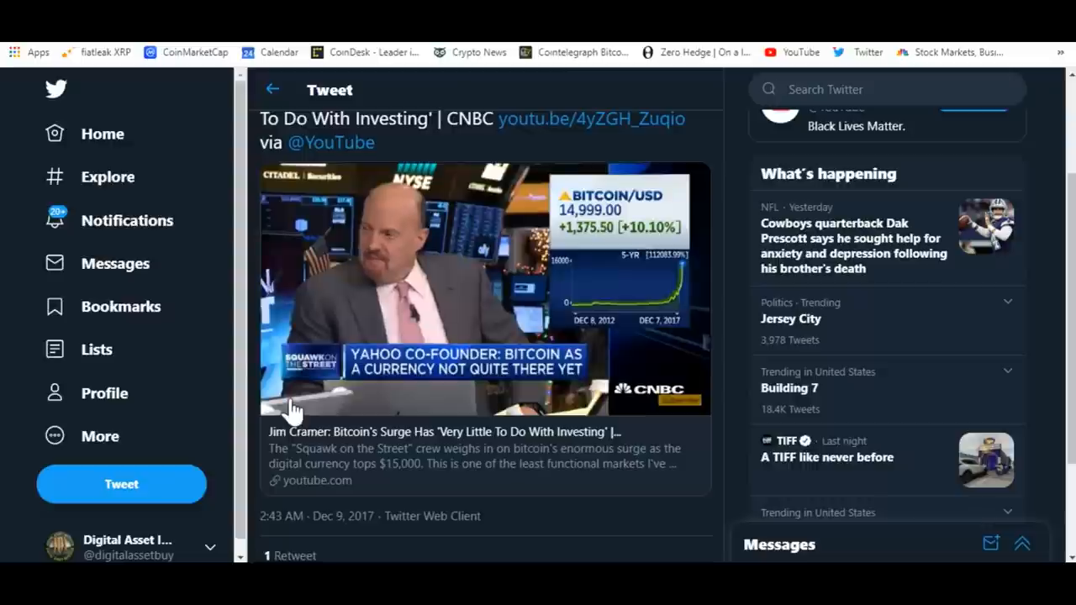
{"action": "left_click", "coordinate": [484, 289]}
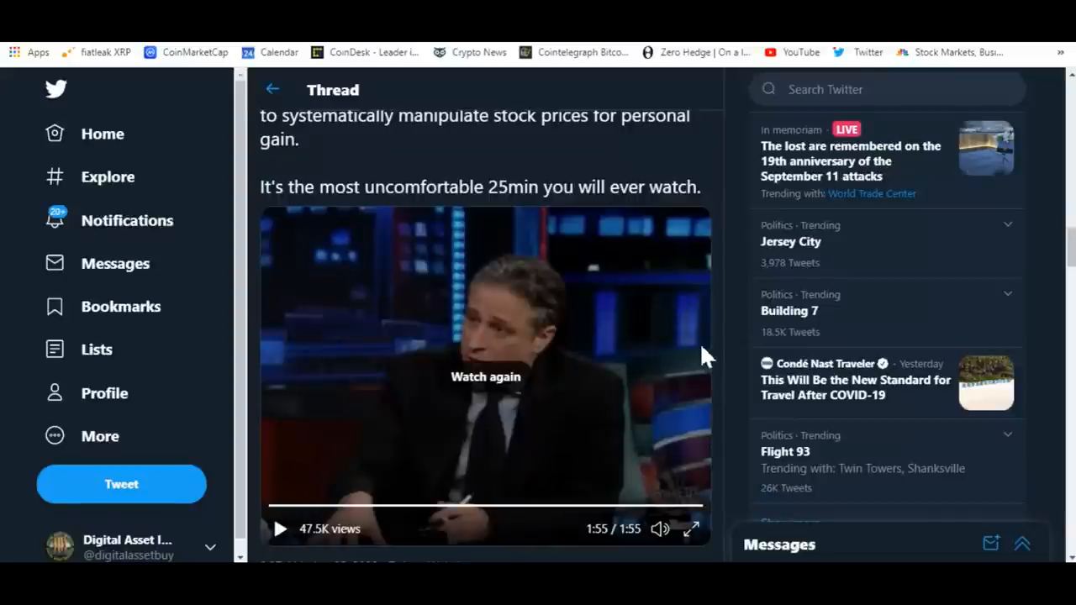
Scroll to the thread's embedded Jon Stewart video and let it play to the end
{"action": "scroll", "scroll_direction": "down", "scroll_amount": 3}
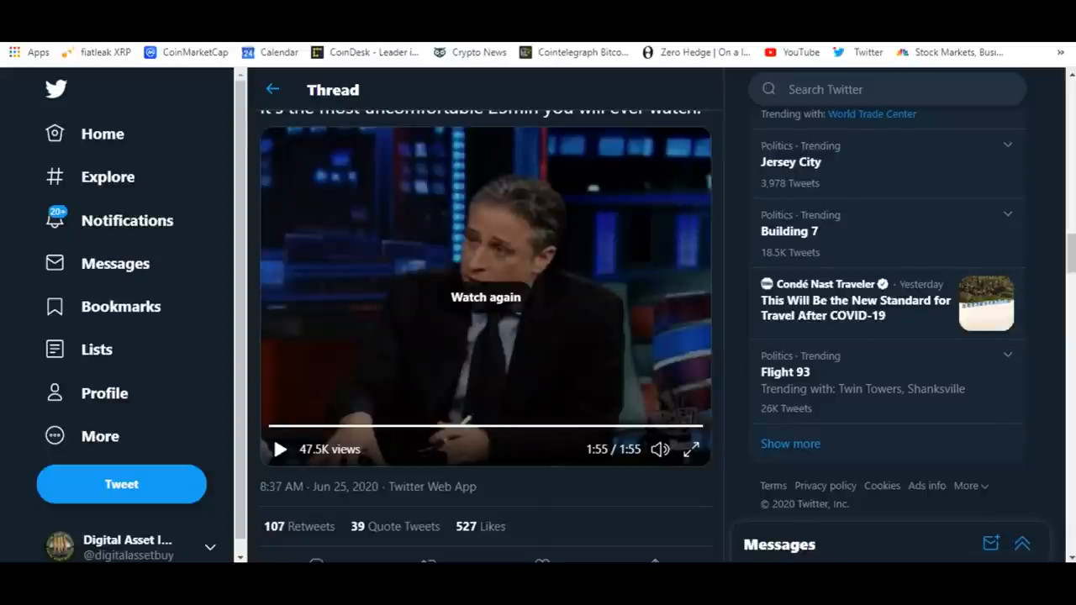
{"action": "mouse_move", "coordinate": [454, 166]}
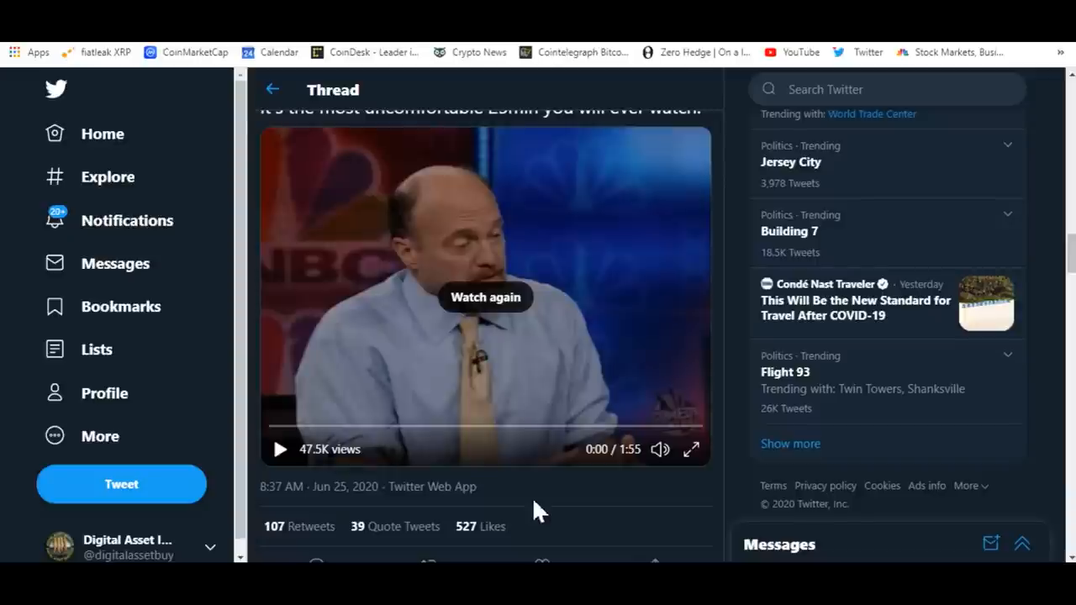
{"action": "mouse_move", "coordinate": [467, 500]}
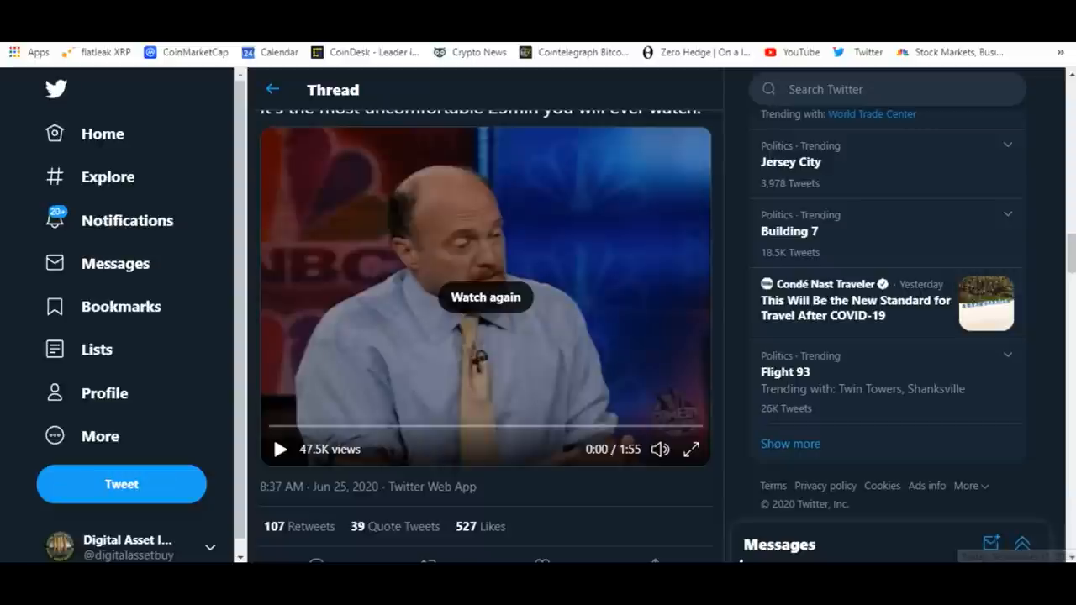
{"action": "mouse_move", "coordinate": [457, 504]}
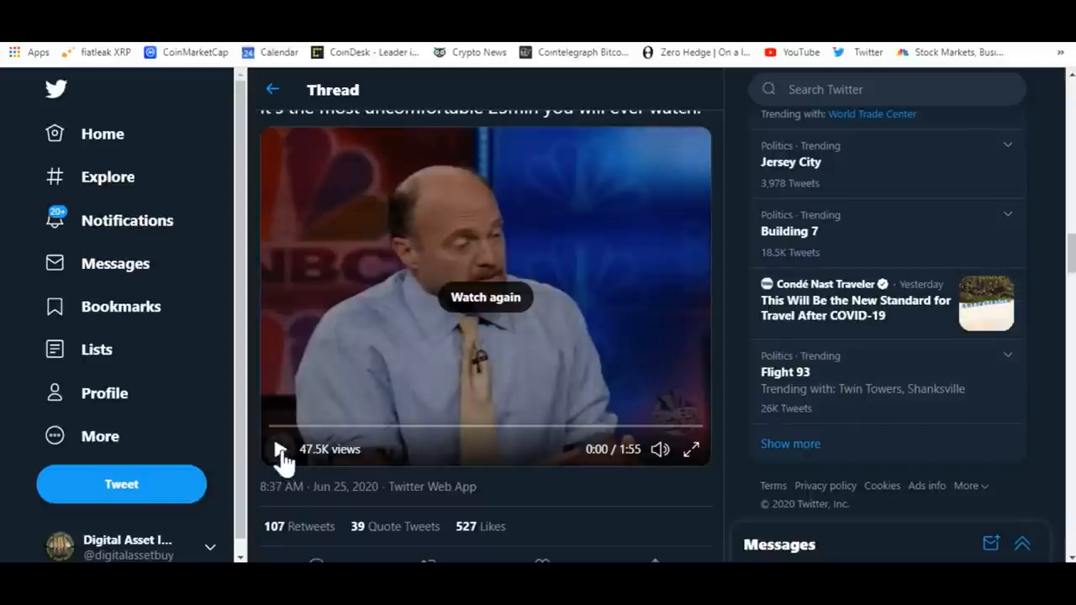
Replay the thread's finished video from the start, then leave Twitter for Unstoppable Domains
{"action": "left_click", "coordinate": [279, 451]}
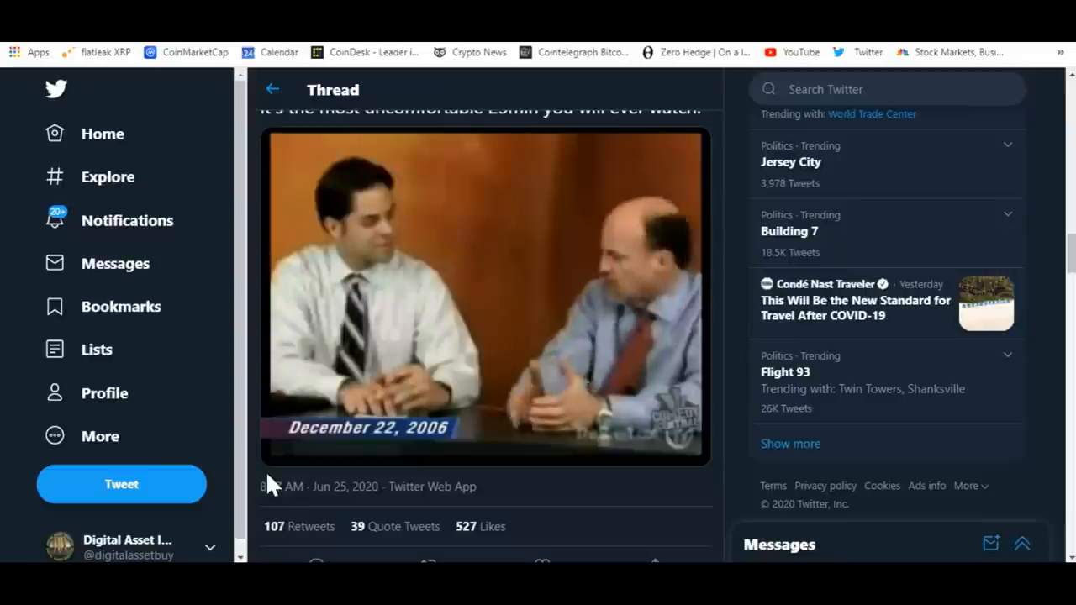
{"action": "left_click", "coordinate": [484, 294]}
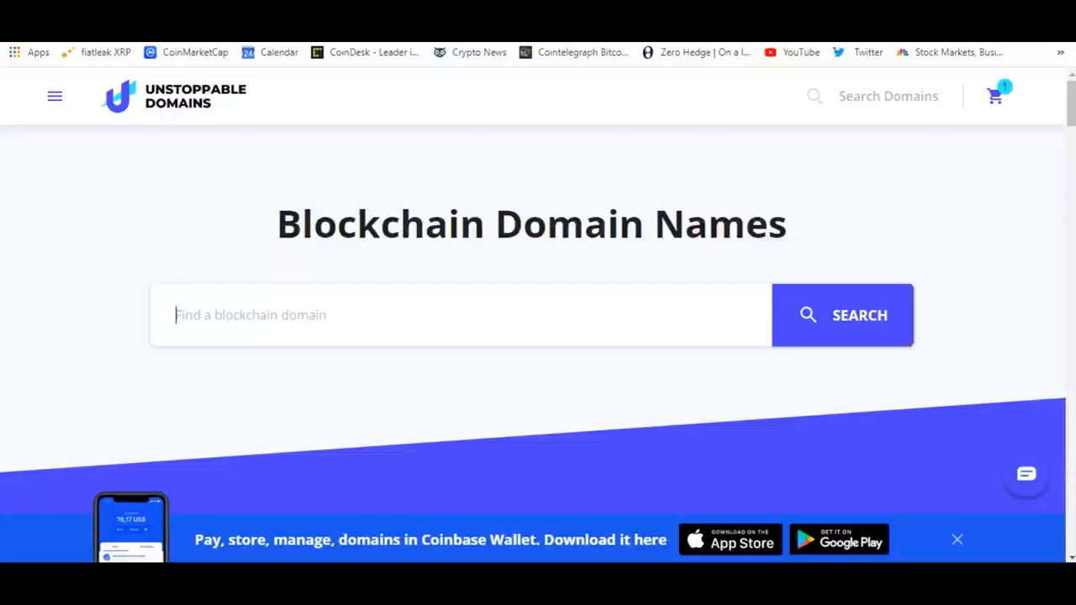
{"action": "mouse_move", "coordinate": [972, 362]}
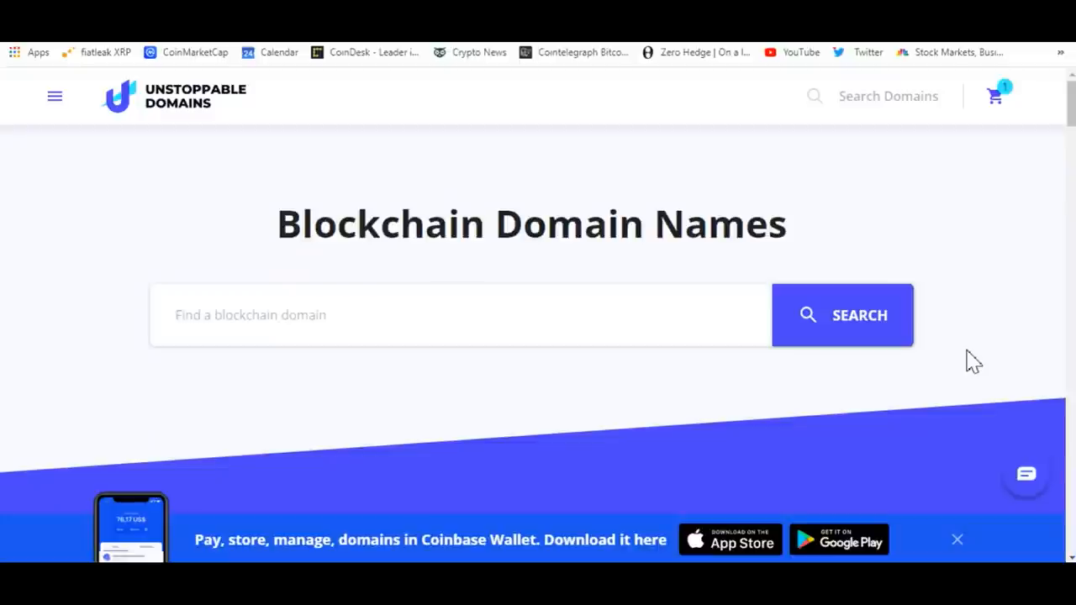
{"action": "mouse_move", "coordinate": [1008, 326]}
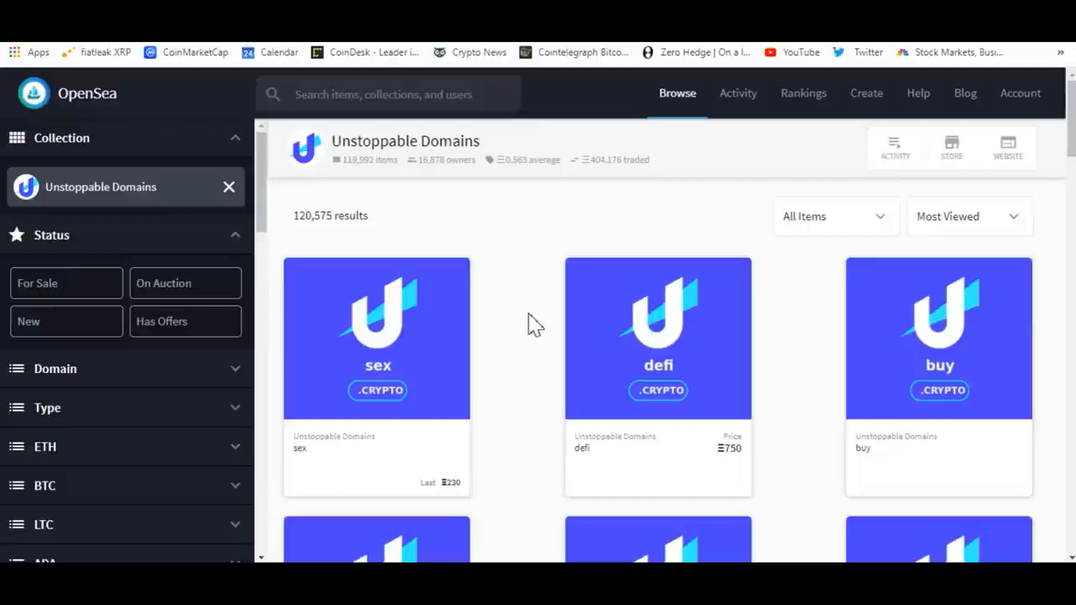
{"action": "mouse_move", "coordinate": [798, 347]}
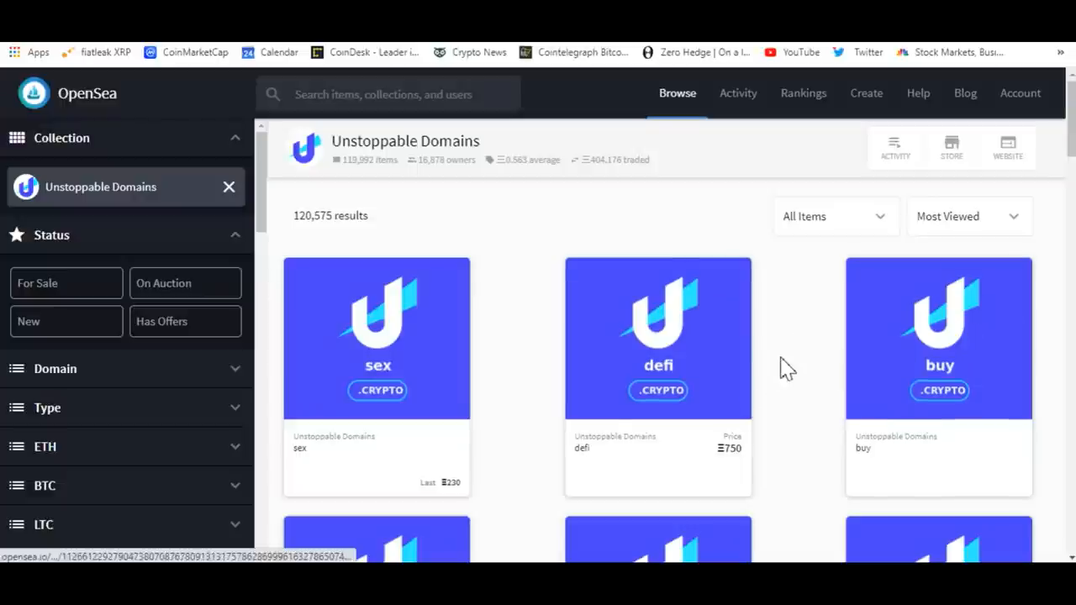
Scroll down the .crypto listings to reach hodl (134.59), business (3,999) and lasvegas (7,777)
{"action": "scroll", "scroll_direction": "down", "scroll_amount": 3}
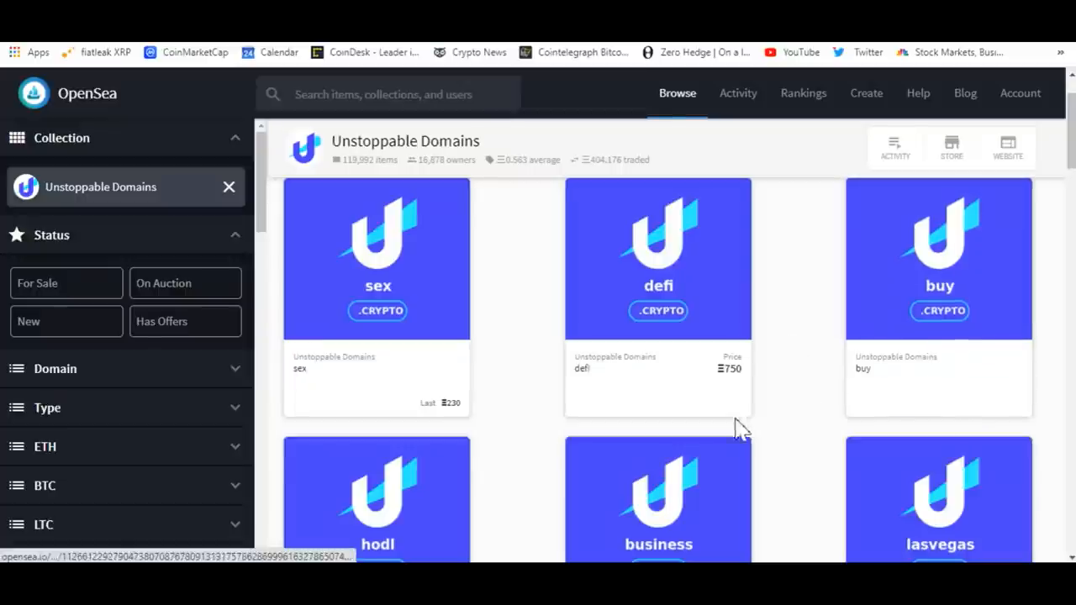
{"action": "scroll", "scroll_direction": "down", "scroll_amount": 3}
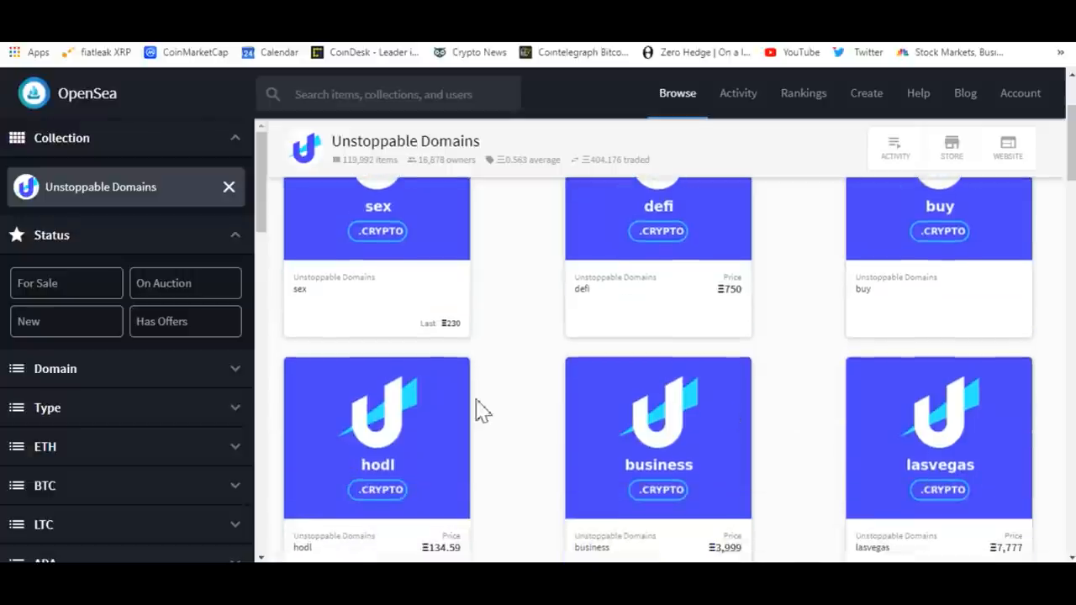
{"action": "mouse_move", "coordinate": [517, 328]}
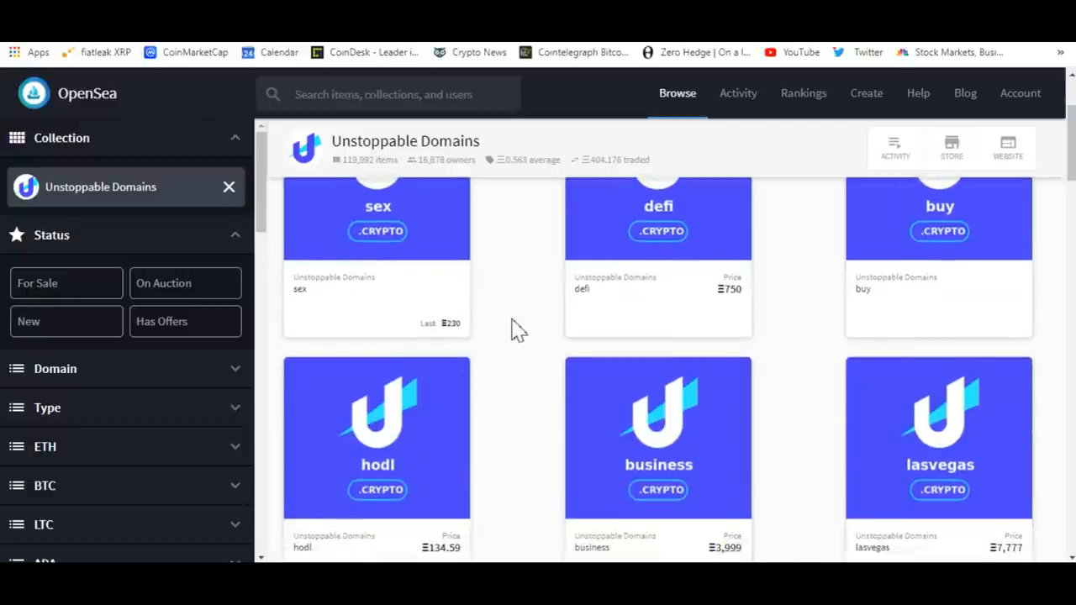
{"action": "scroll", "scroll_direction": "down", "scroll_amount": 3}
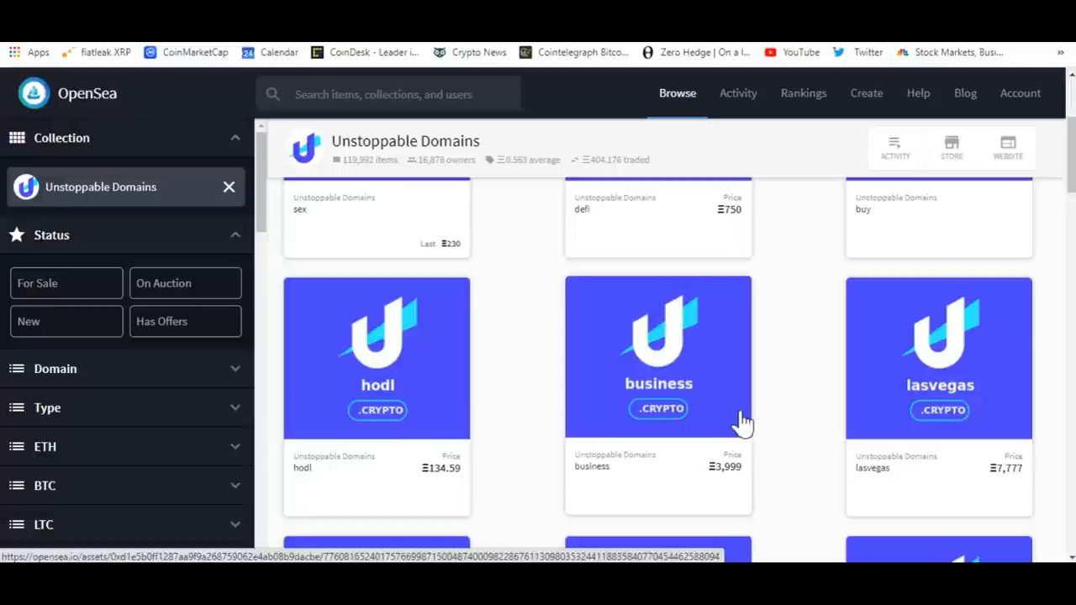
{"action": "mouse_move", "coordinate": [810, 461]}
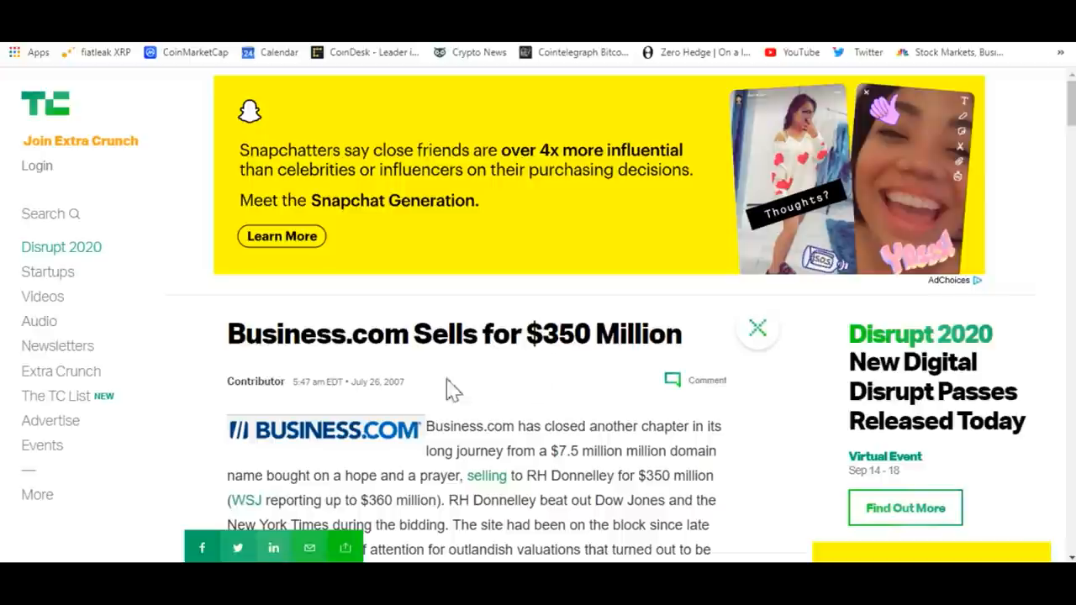
{"action": "mouse_move", "coordinate": [400, 409]}
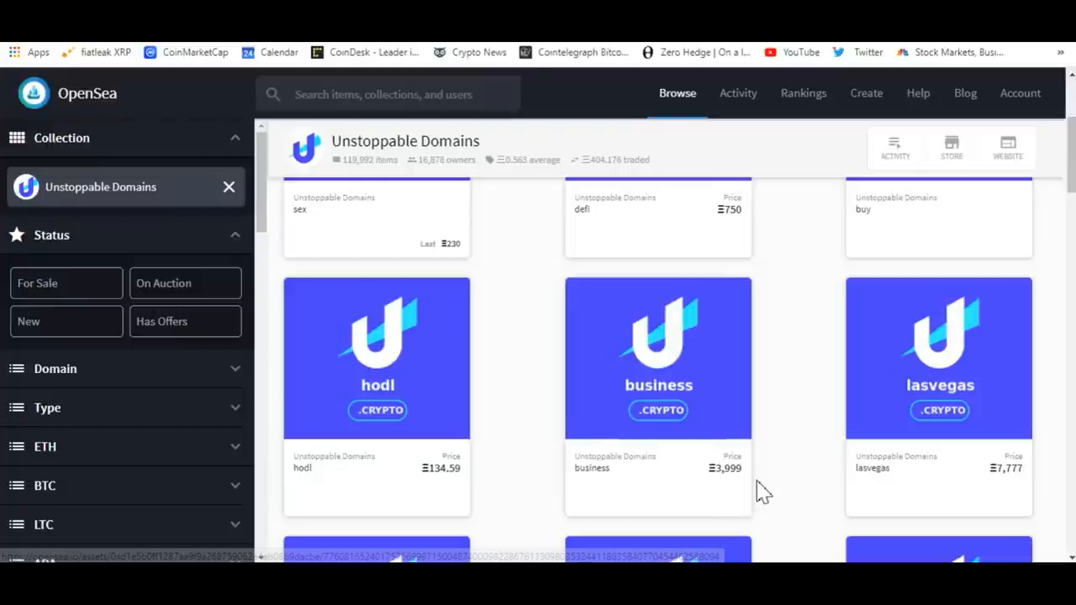
{"action": "mouse_move", "coordinate": [773, 479]}
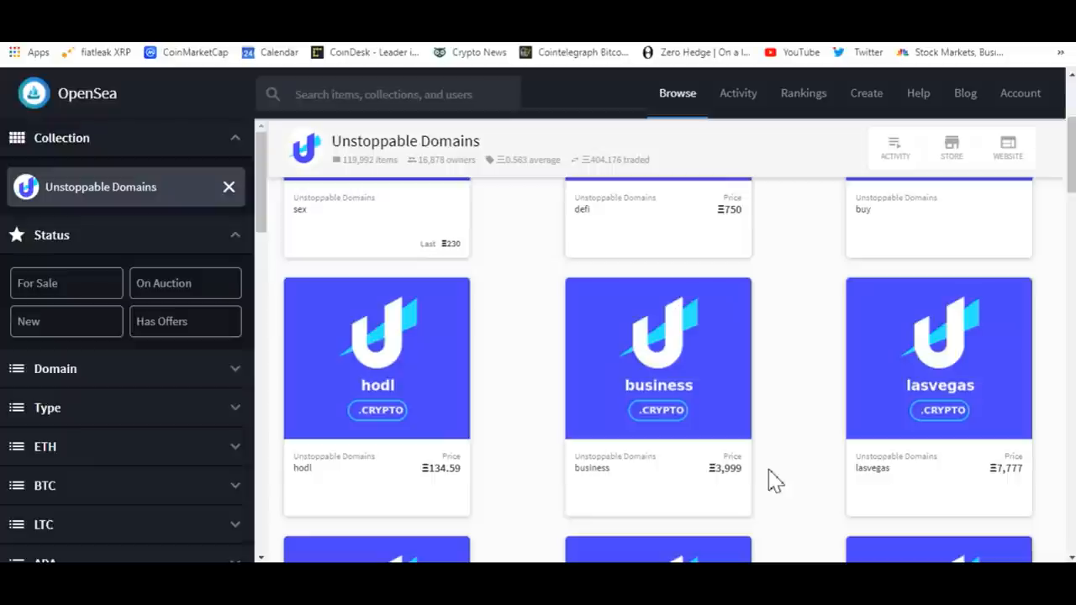
{"action": "mouse_move", "coordinate": [797, 404]}
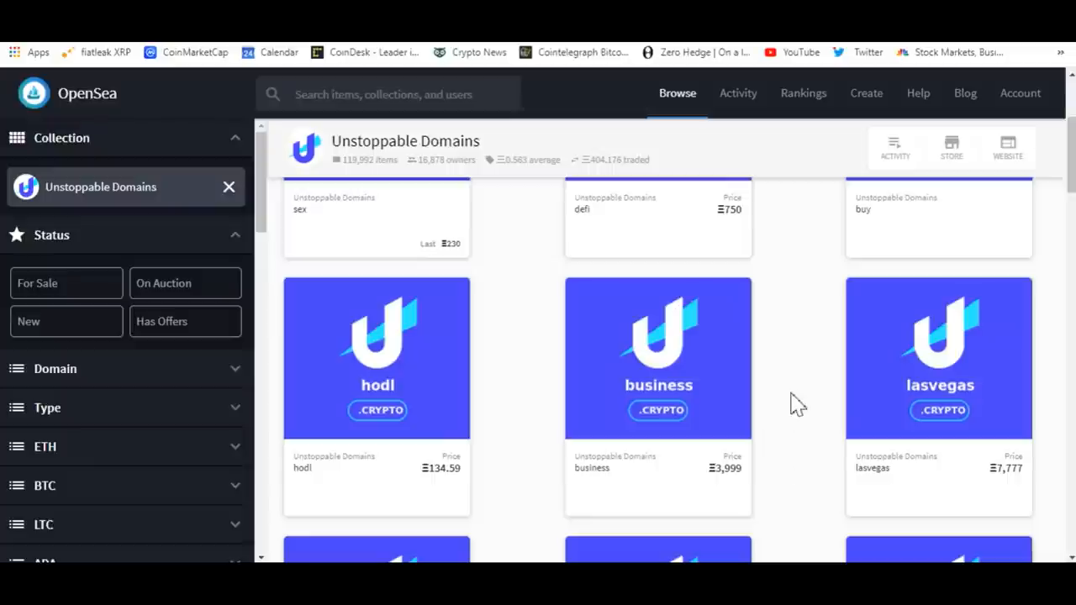